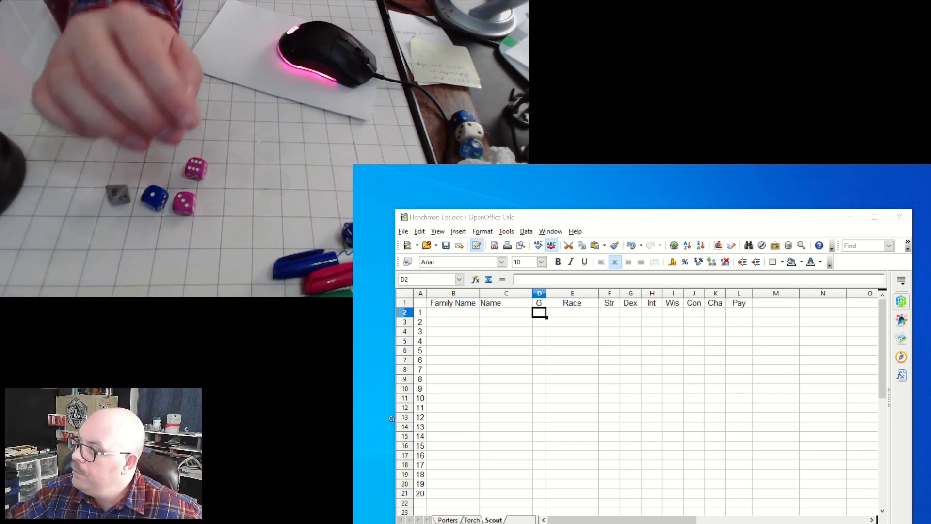
Enter scout 1 as F, (D) Human with scores 17, 15, 9, 15, 9, 9
click(572, 312)
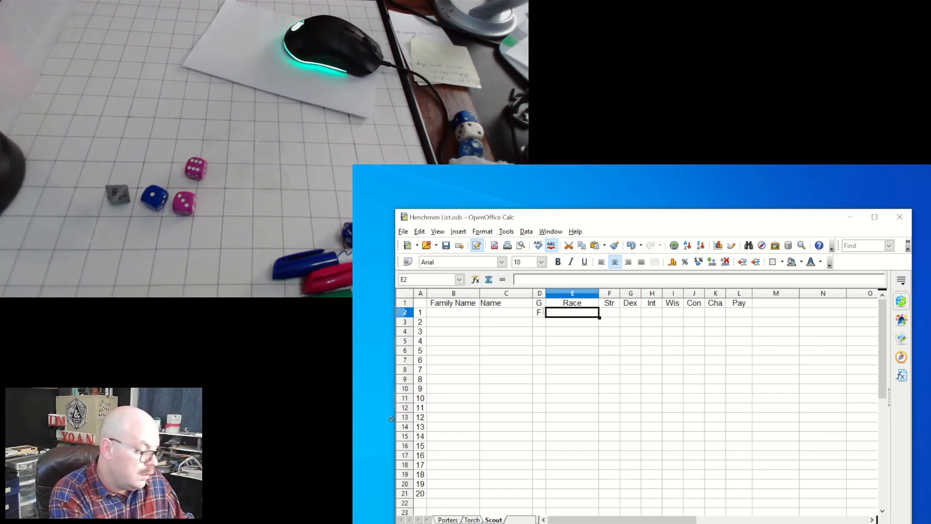
text((D) Human)
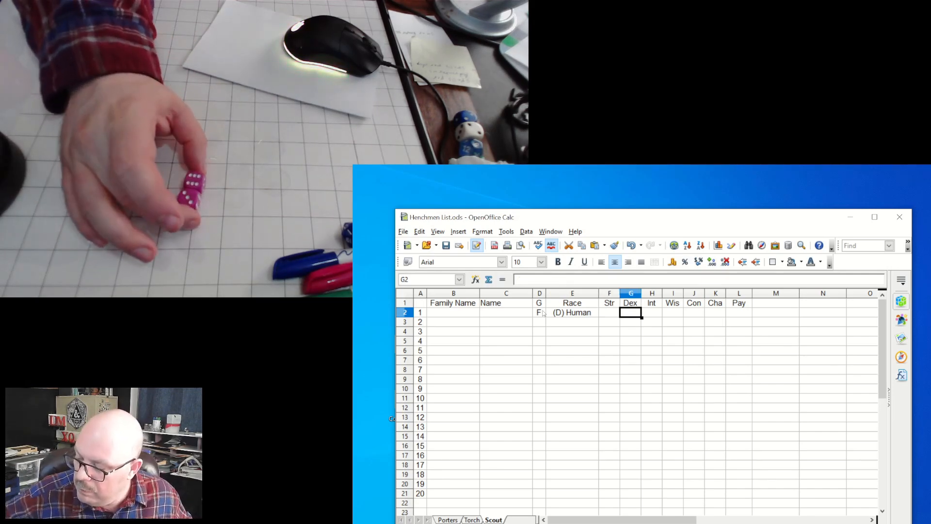
text(15)
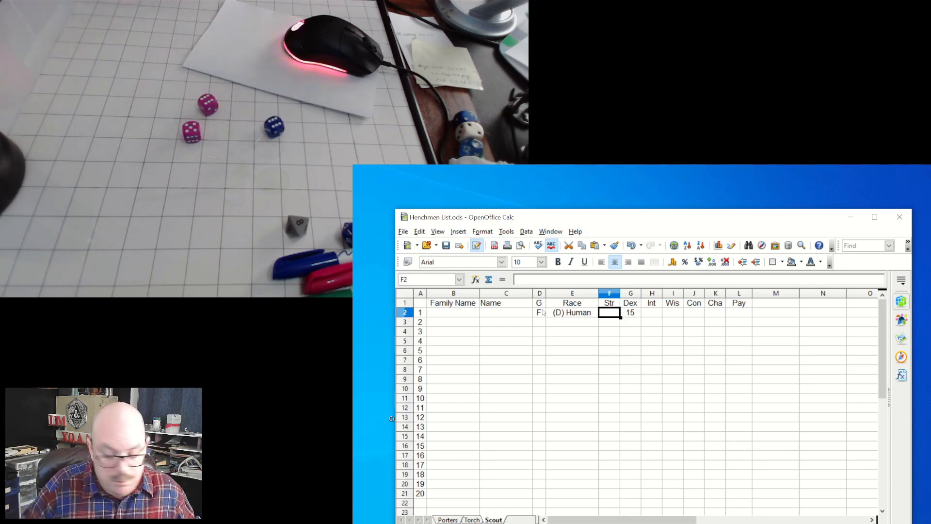
text(1)
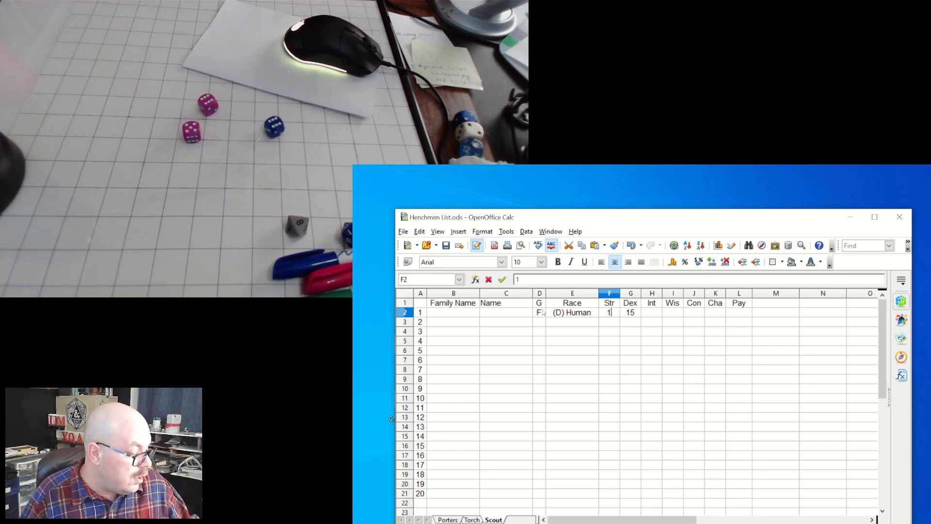
text(7)
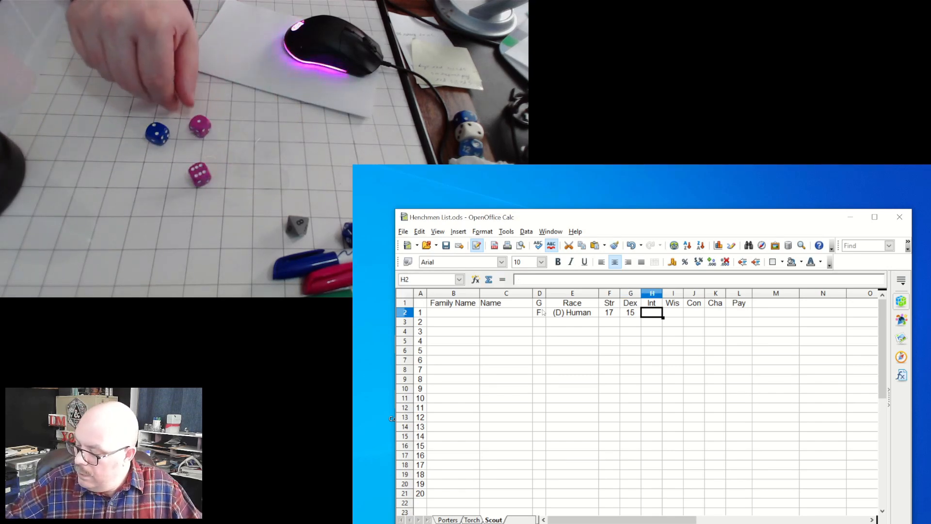
text(9)
click(672, 312)
text(15)
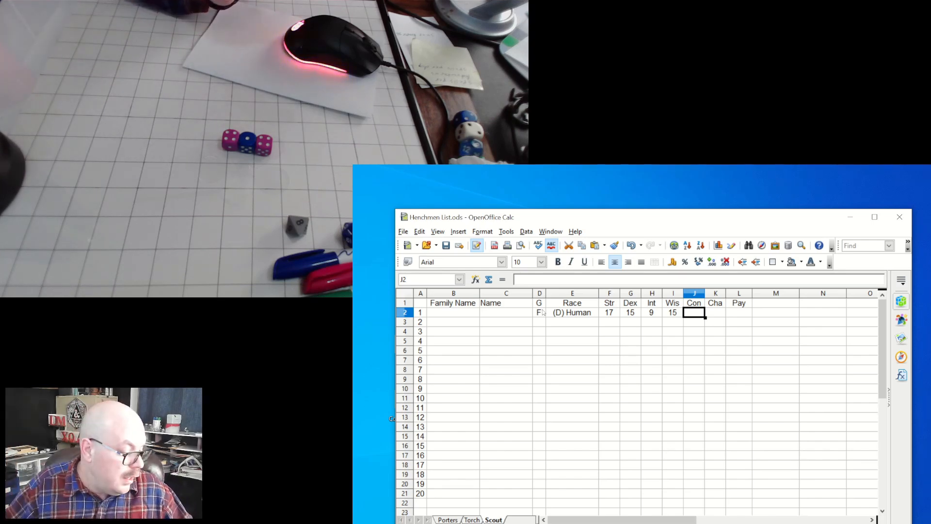
text(9)
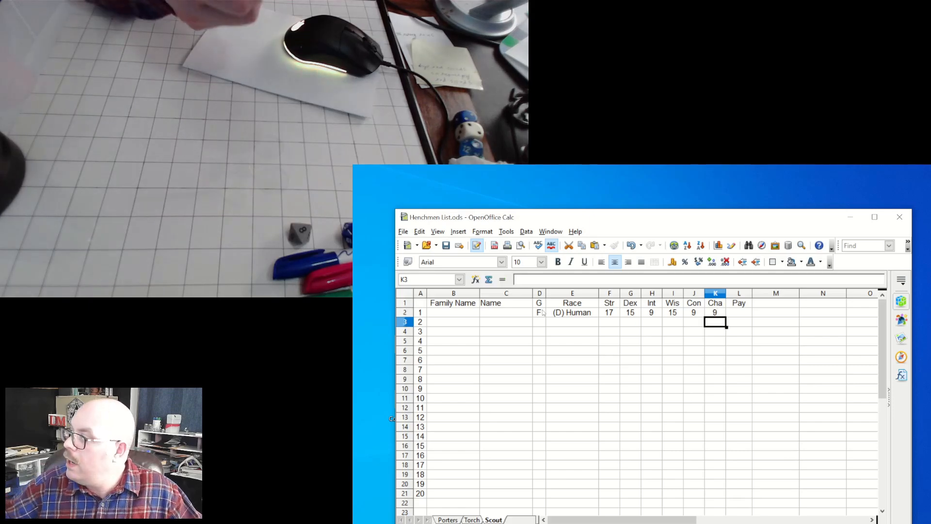
Enter scout 2 as F, (A) Human with scores 10, 15, 5, 11, 17, 8
click(540, 321)
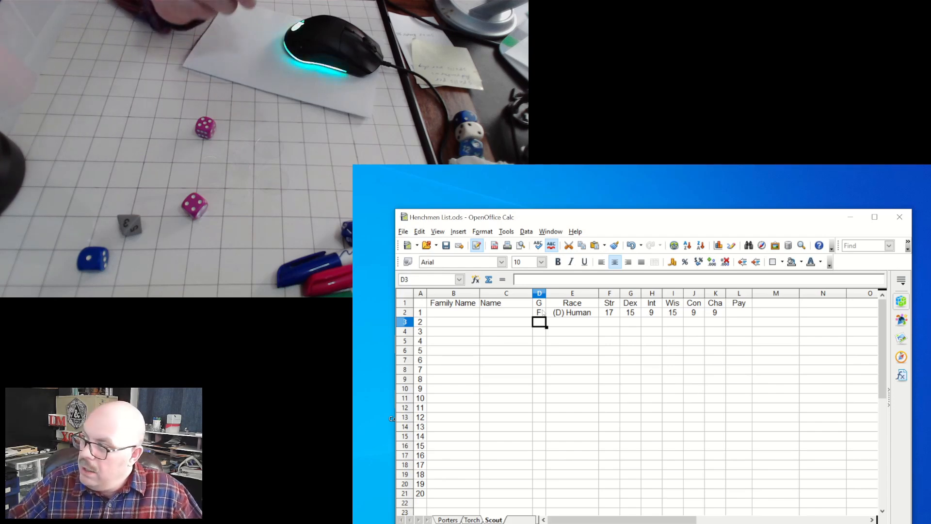
text((A) Human)
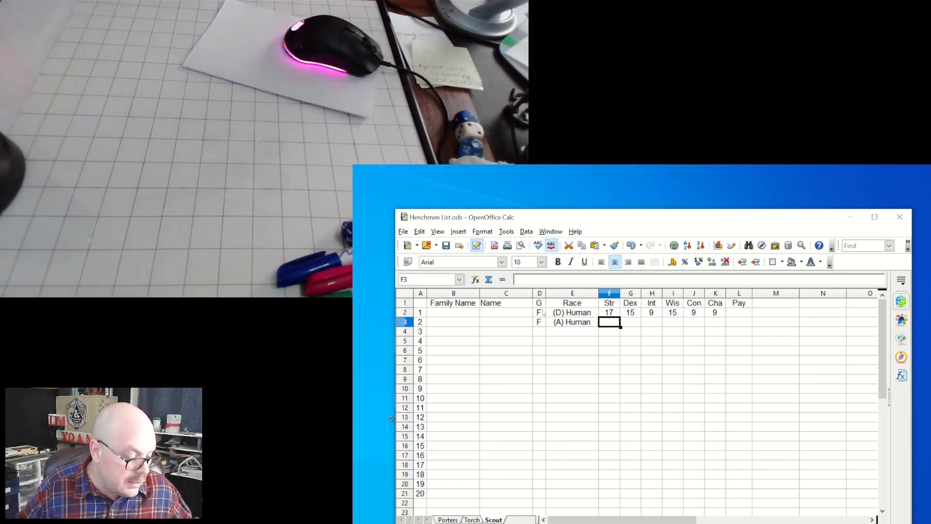
click(630, 322)
text(25)
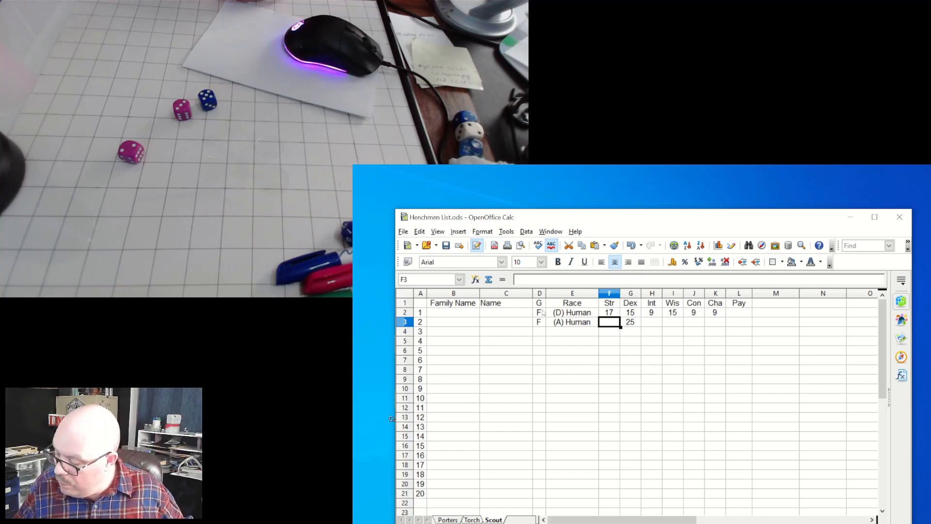
text(2)
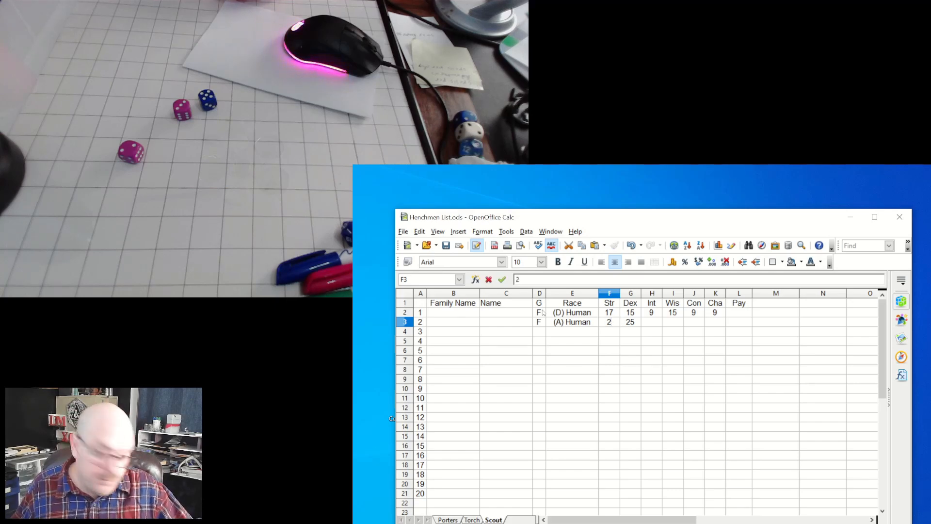
text(0)
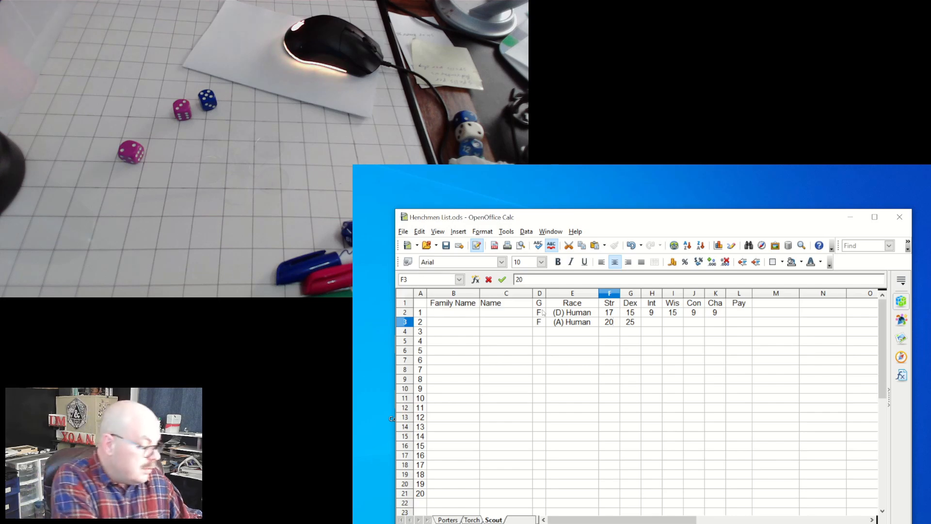
text(1)
click(651, 321)
text(5)
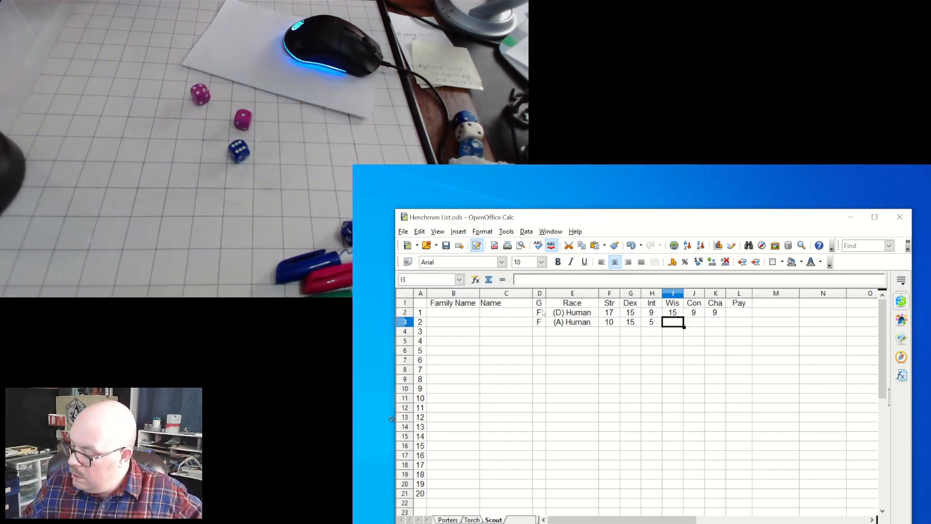
text(11)
click(693, 322)
text(17)
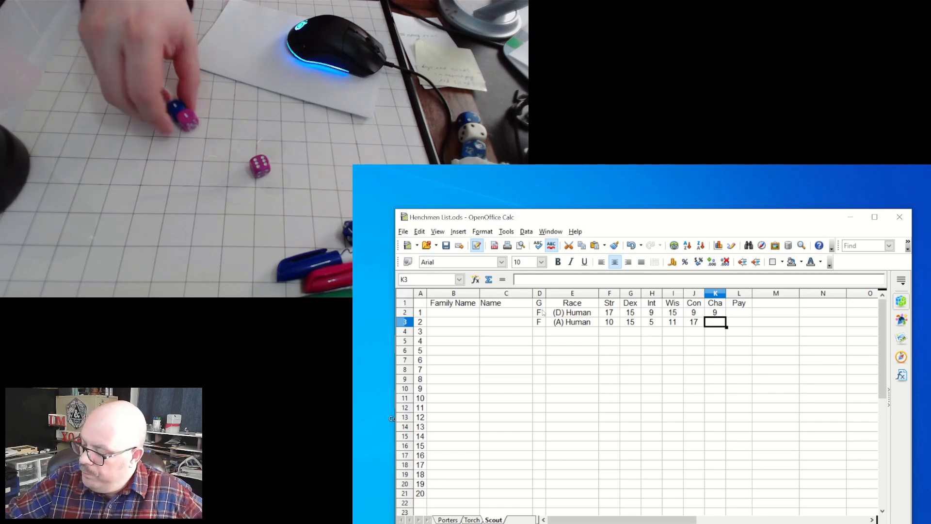
text(8)
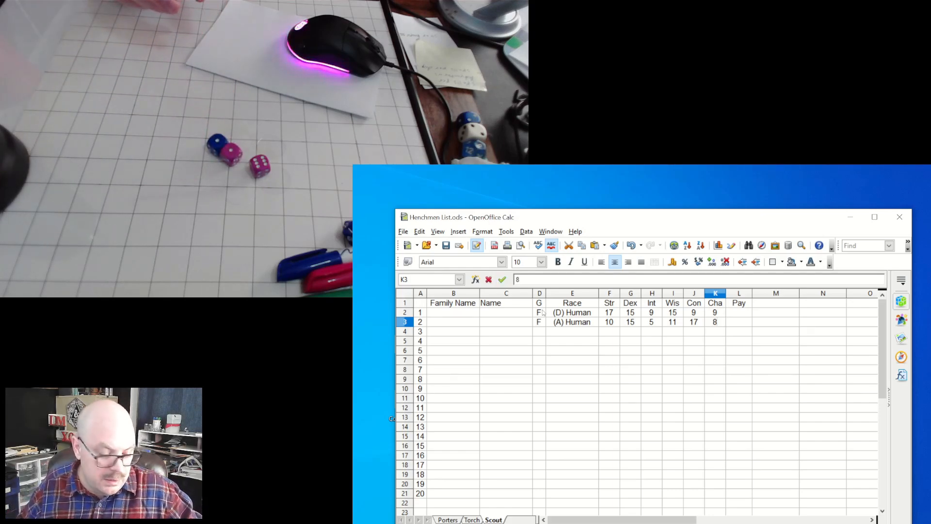
click(572, 332)
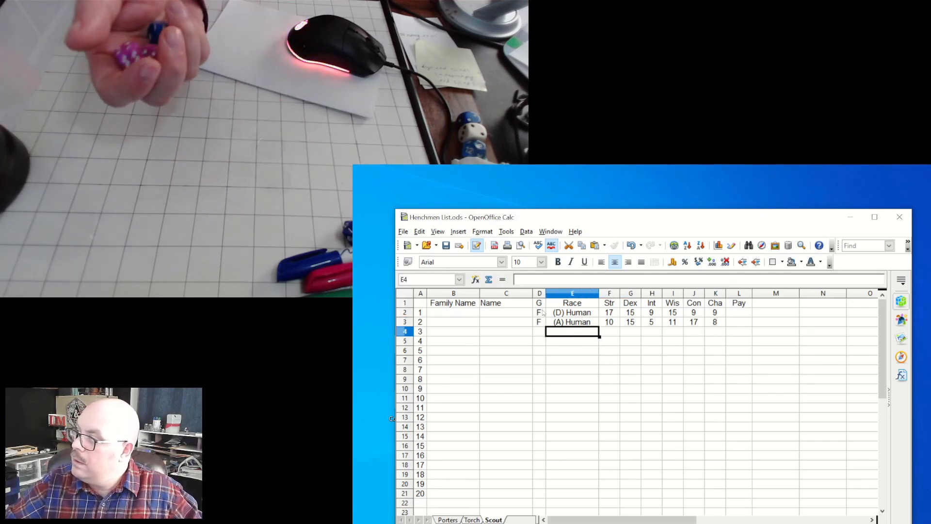
Enter scout 3 as F, (A) Human with scores 7, 9, 10, 11, 13, 15
click(540, 331)
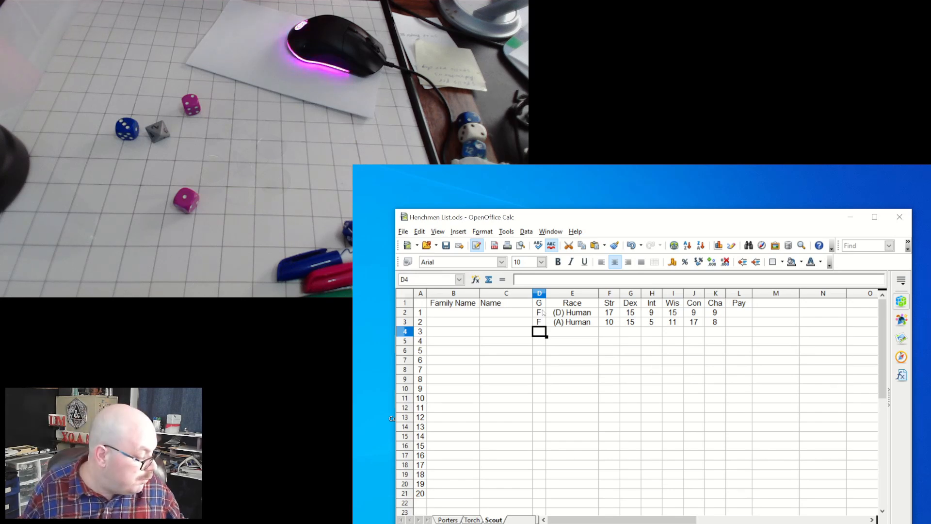
click(573, 332)
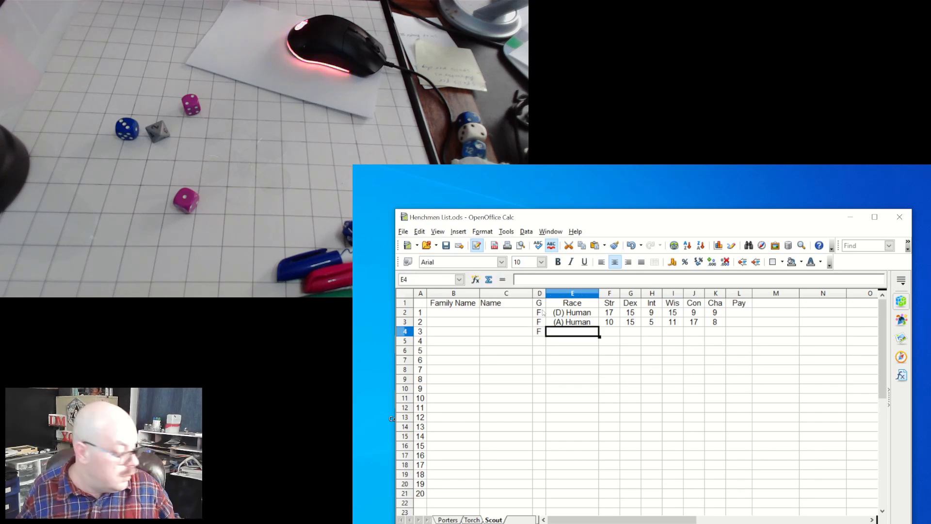
text((A) Human)
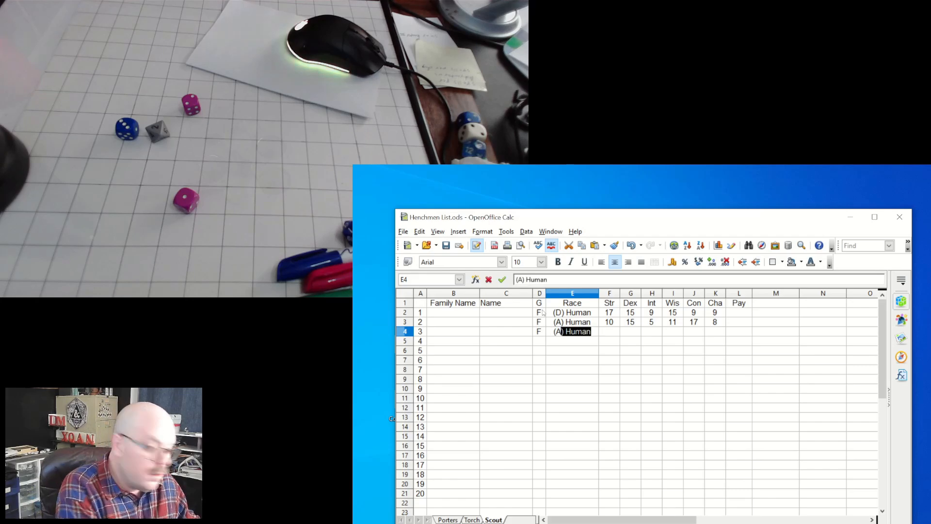
click(631, 332)
text(9)
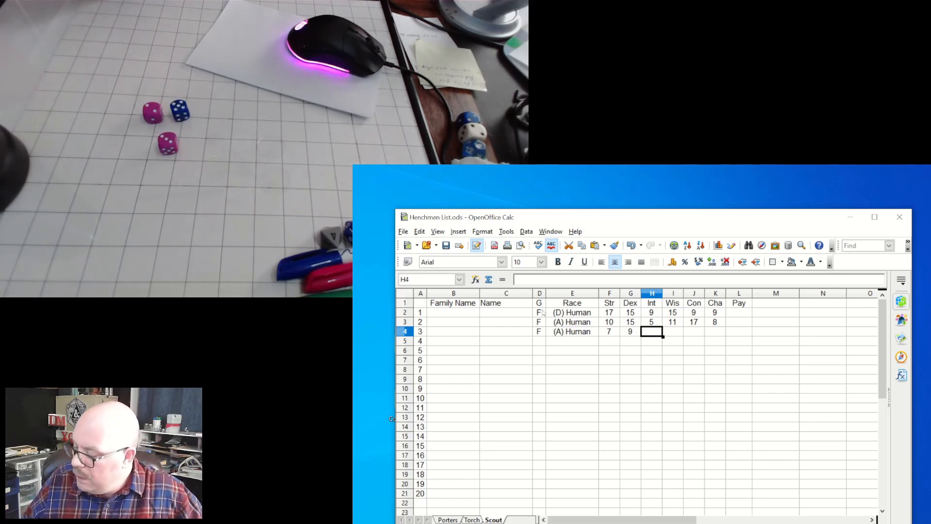
text(10)
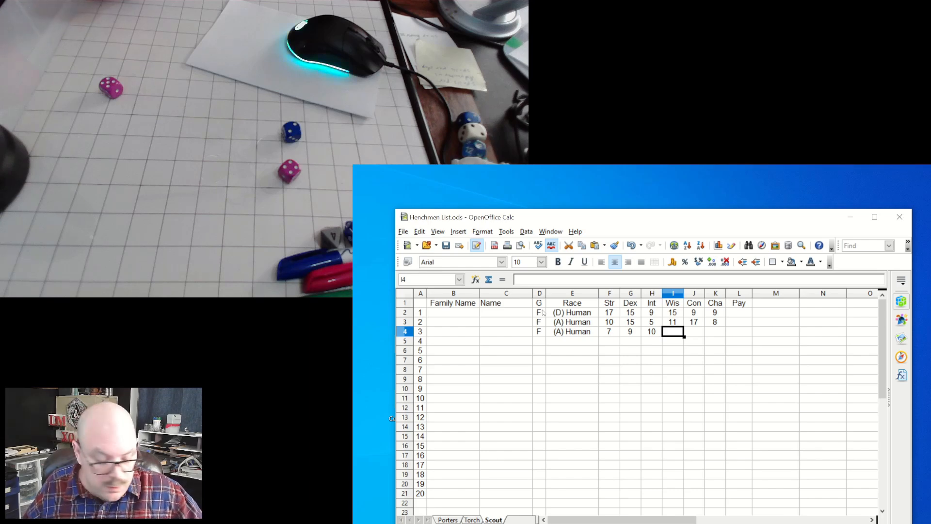
text(111)
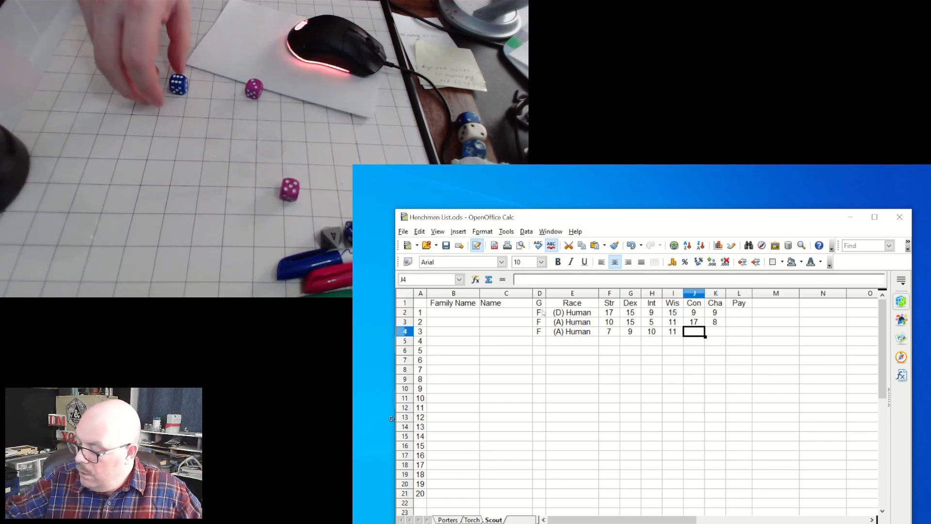
text(13)
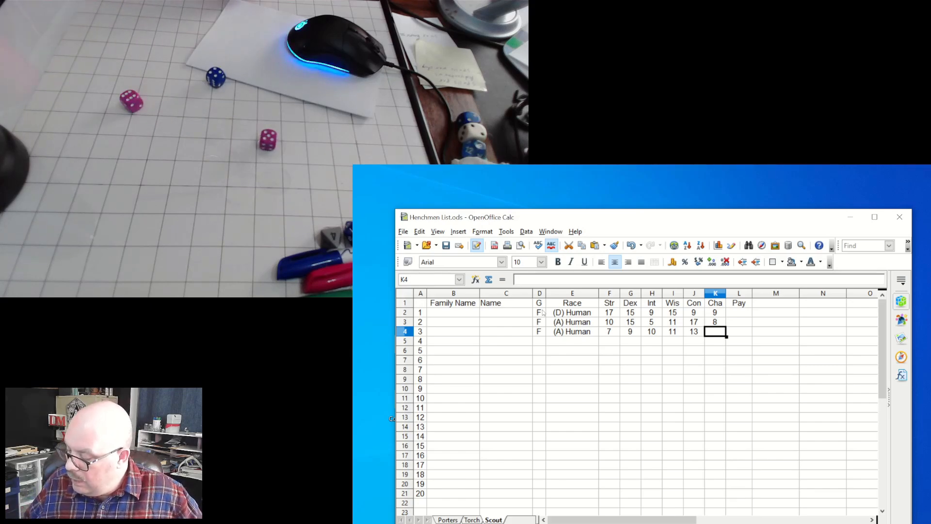
text(15)
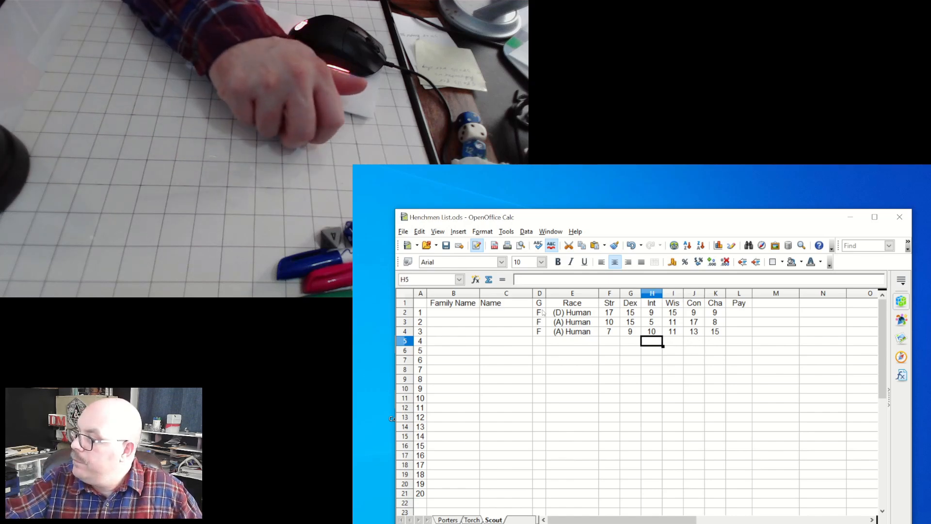
Enter scout 4 as M, (I) Human with scores 9, 10, 13, 9, 9, 11
click(540, 341)
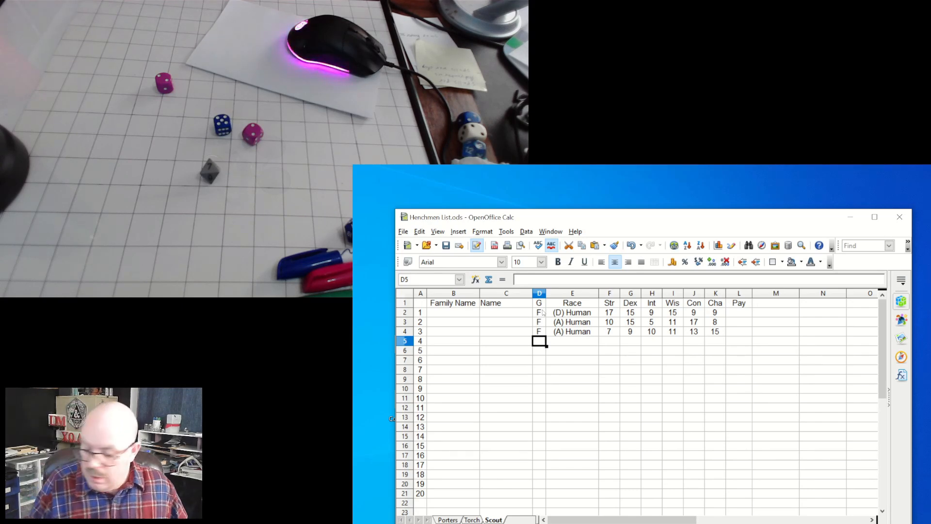
text(M)
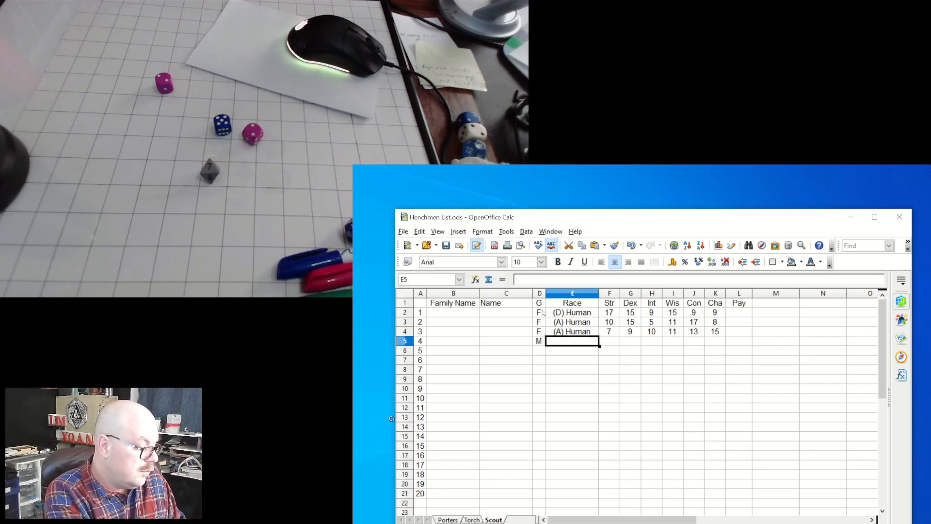
text((I) Human)
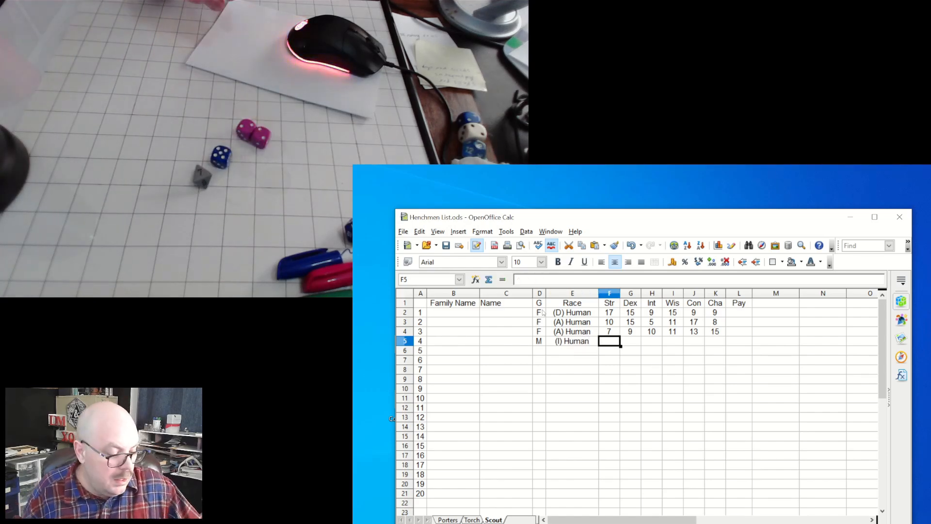
click(630, 341)
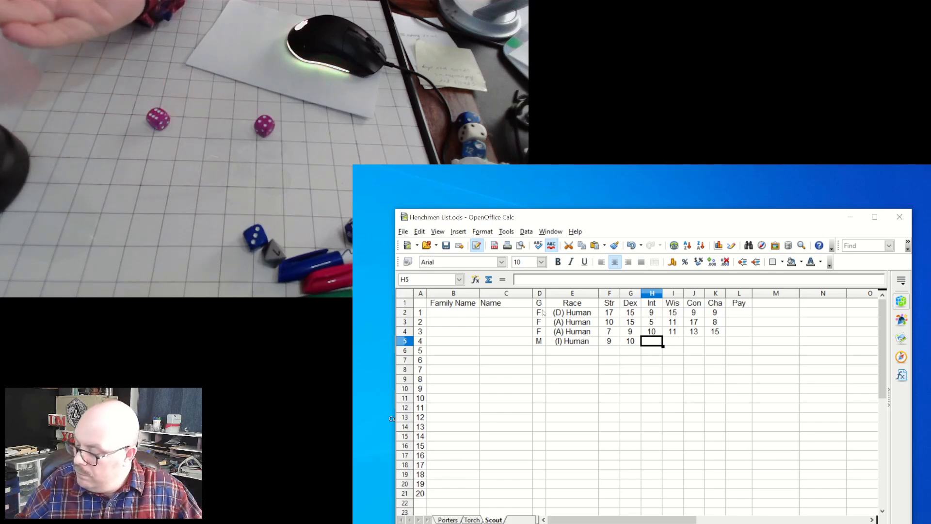
text(13)
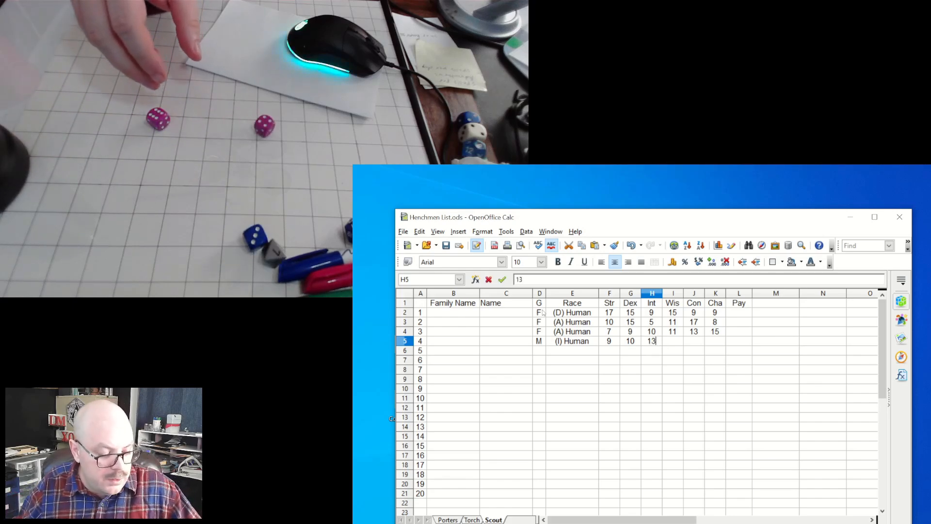
key(tab)
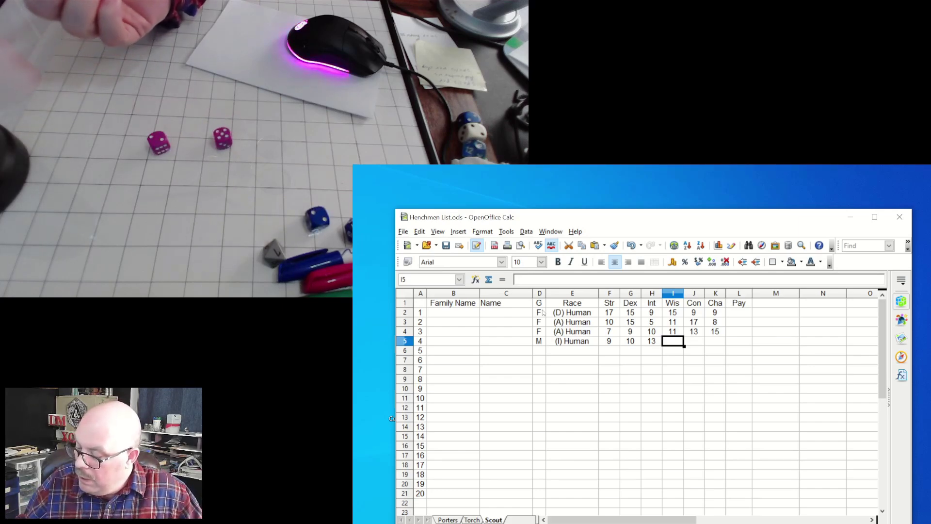
text(9)
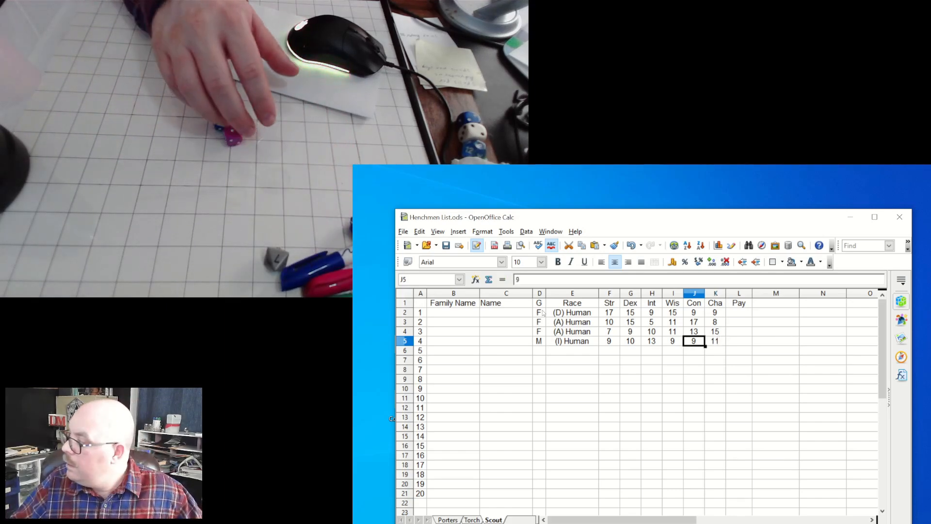
Enter scout 5's gender F and race (A) Human via autocomplete
click(572, 350)
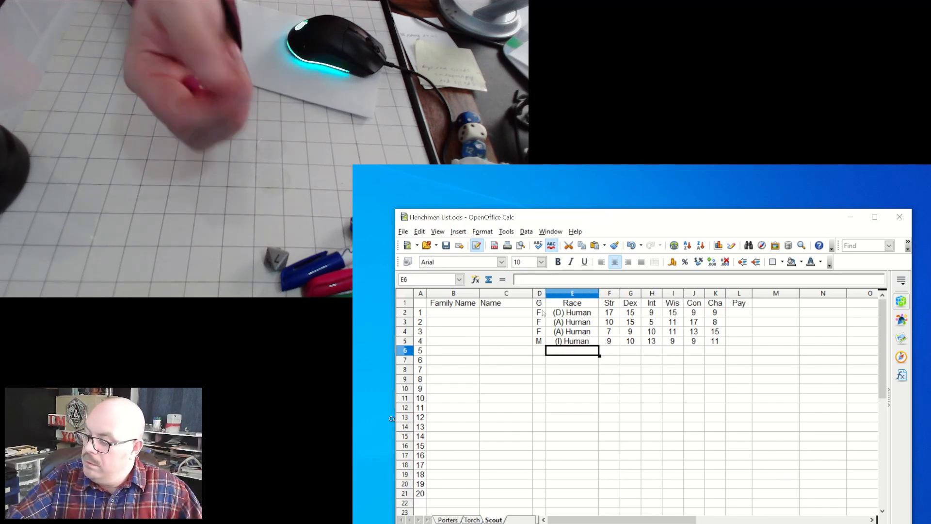
click(540, 350)
text(F)
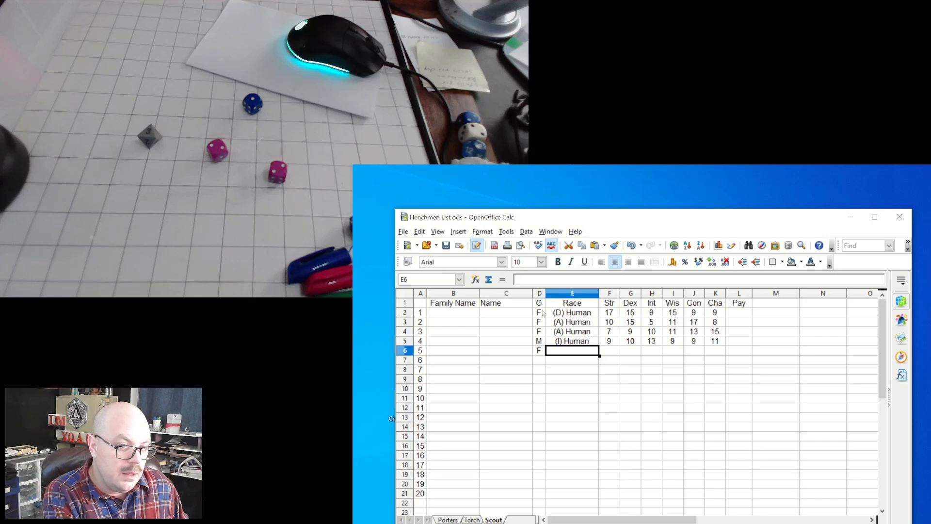
text(A)
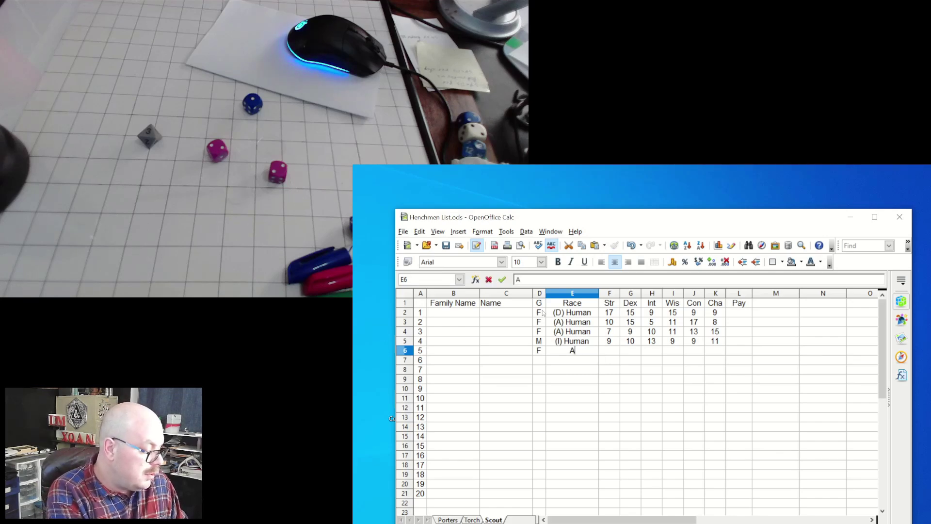
key(Return)
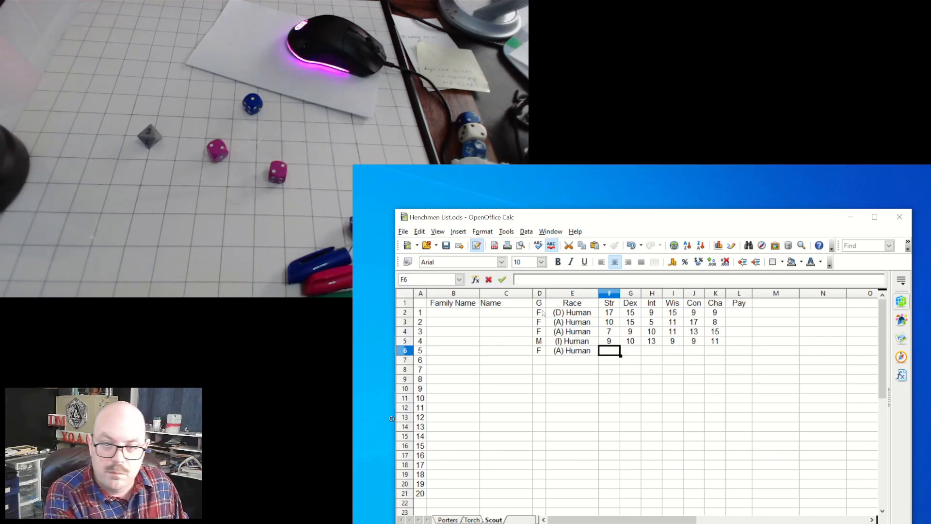
click(631, 350)
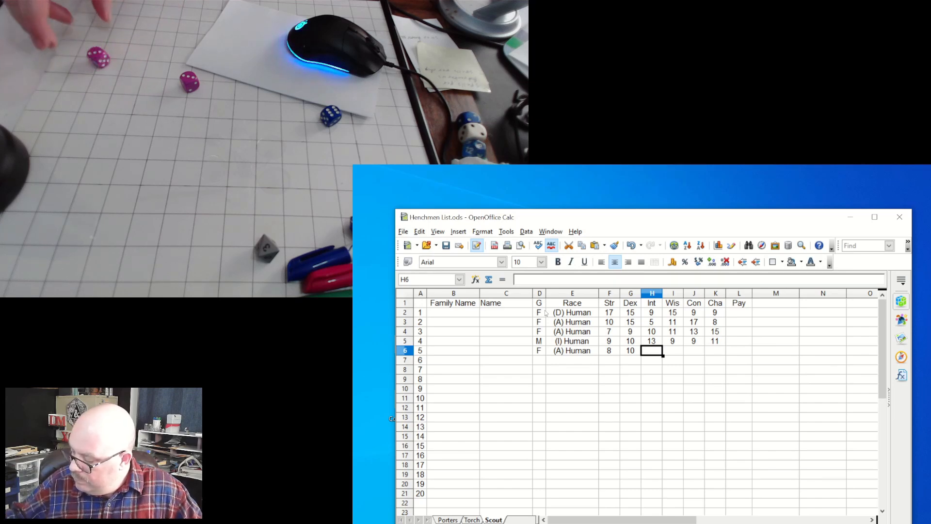
Enter scout 5's scores 8, 10, 12, 18, 11, 9 and move to row 7
text(12)
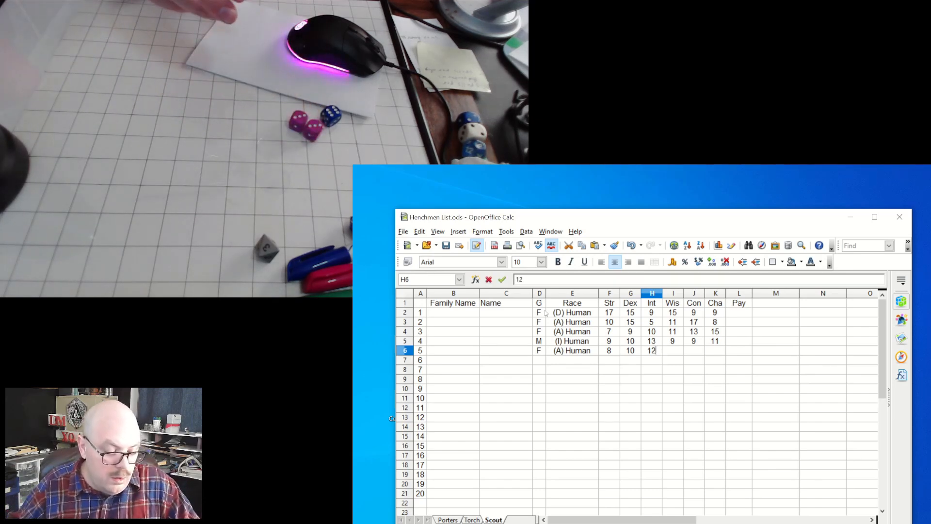
key(Tab)
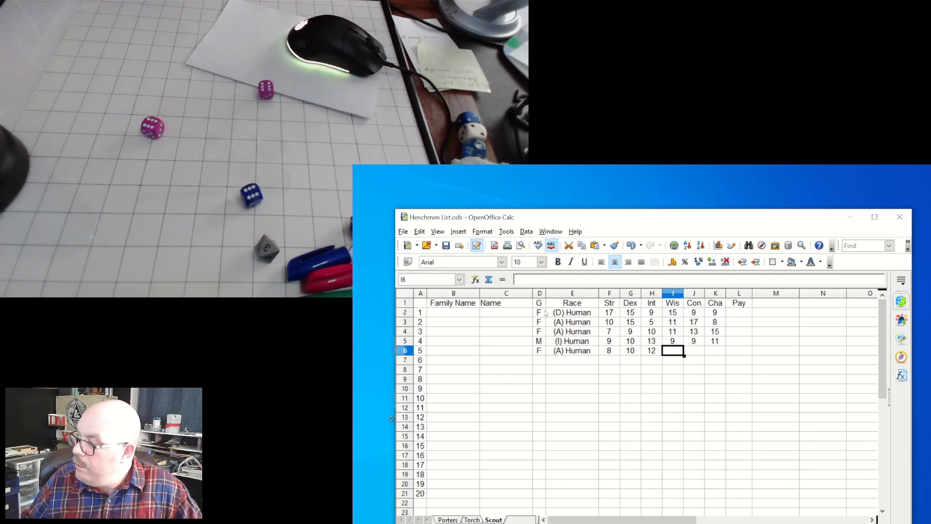
text(18)
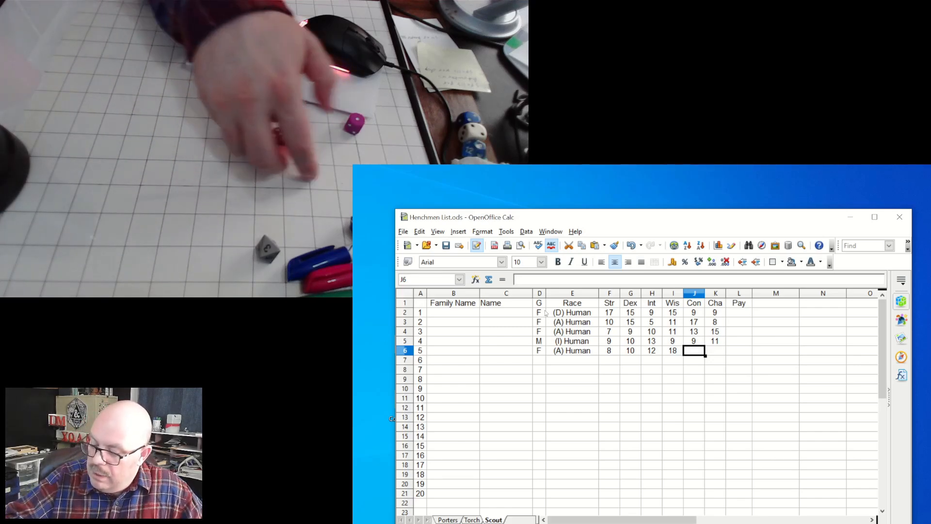
text(11)
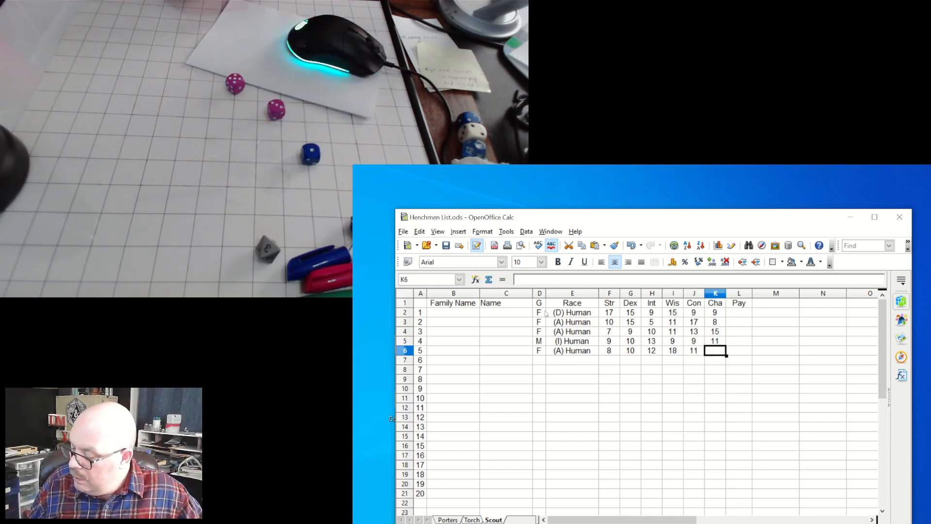
text(19)
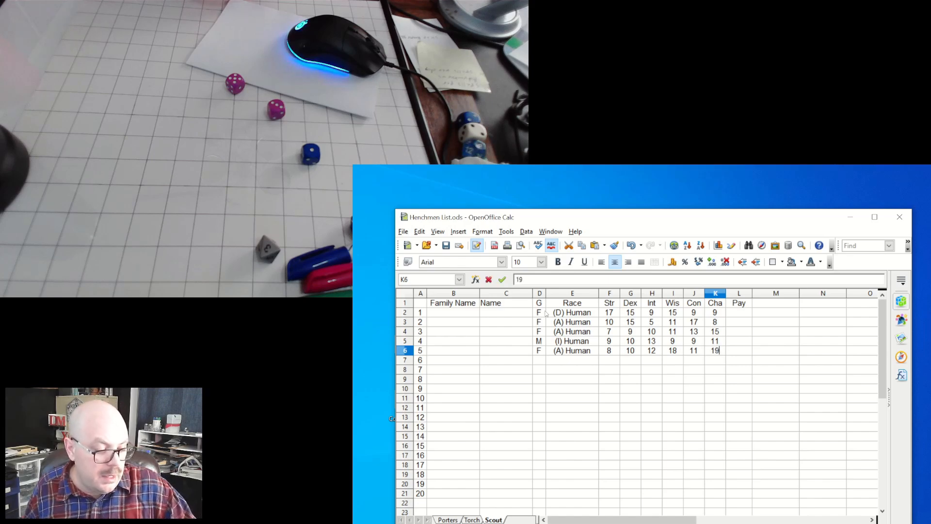
text(9)
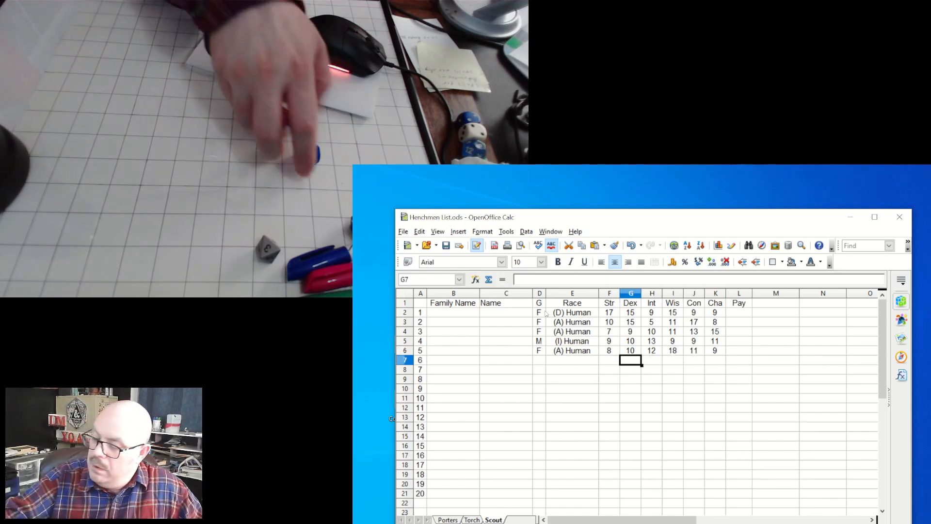
click(572, 359)
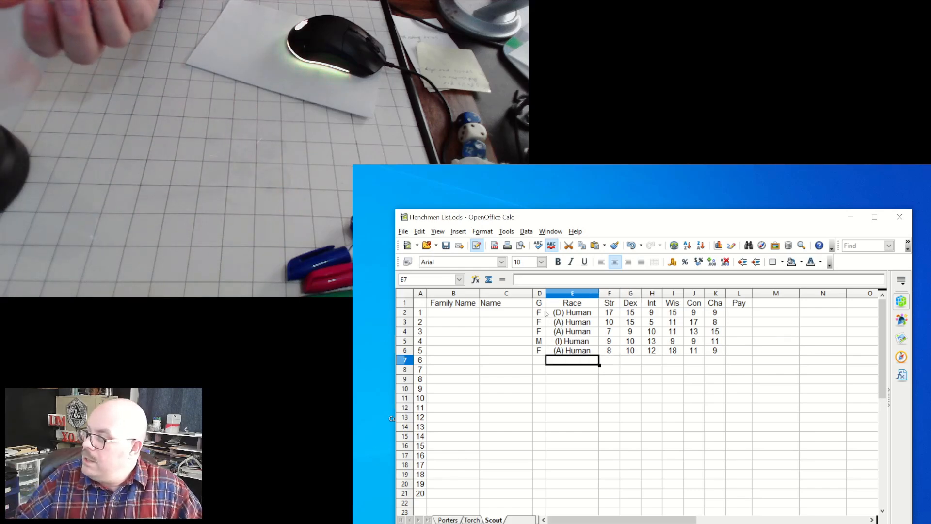
click(539, 359)
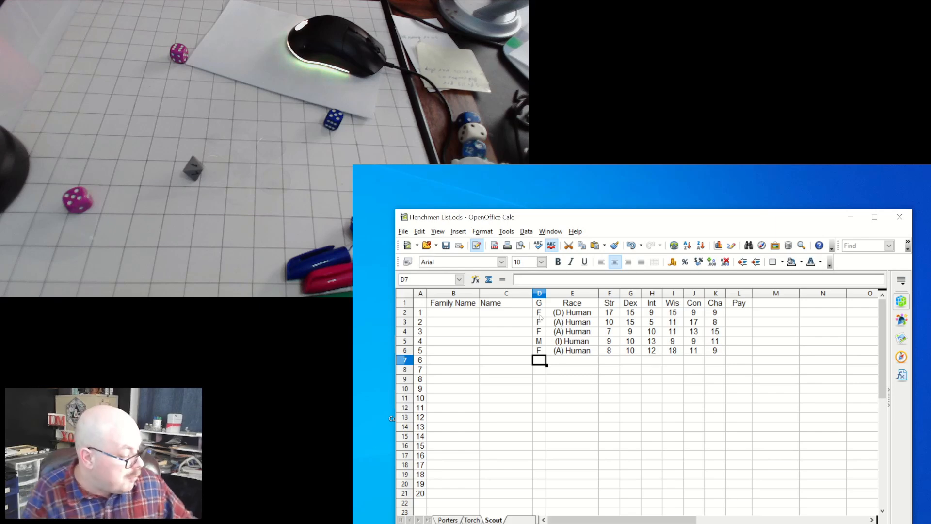
Enter scout 6 as M, Halfling with scores 13, 17, 16, 9, 6, 4
text(M)
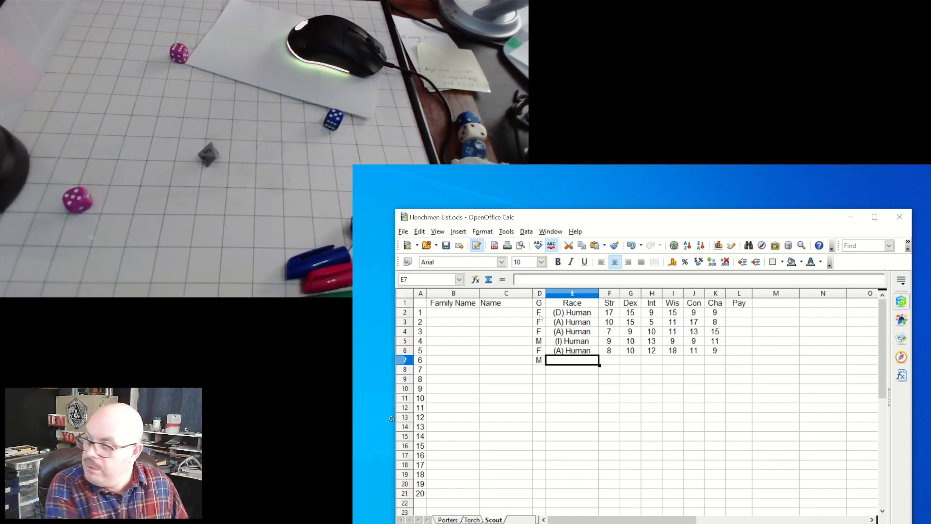
text(Halfling)
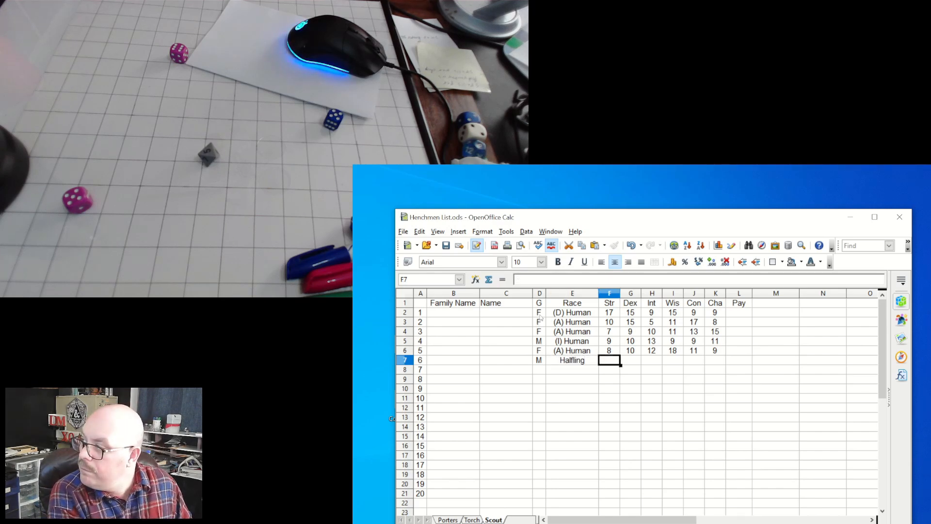
text(17)
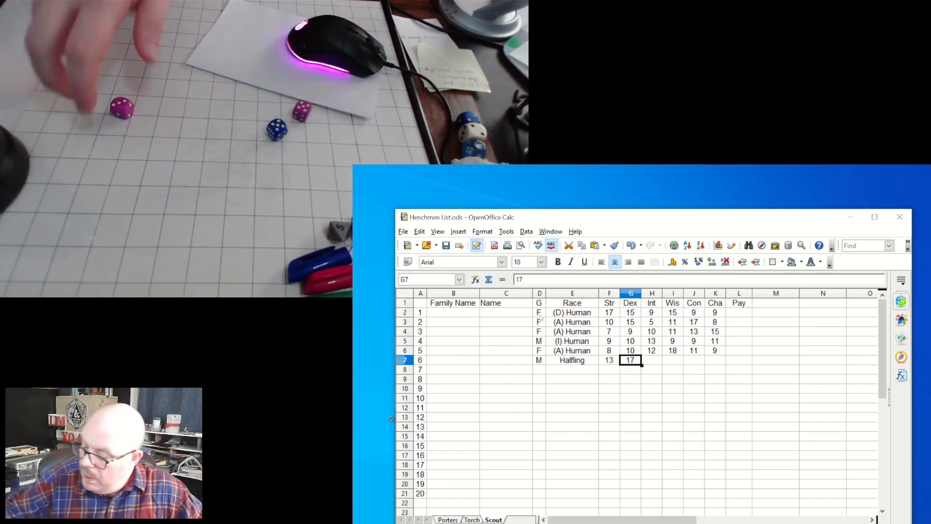
key(Tab)
text(16)
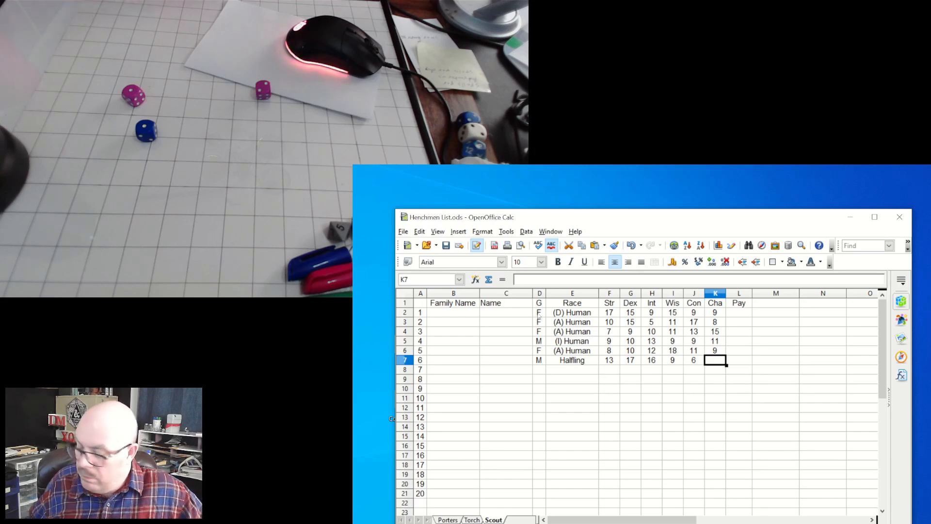
text(4)
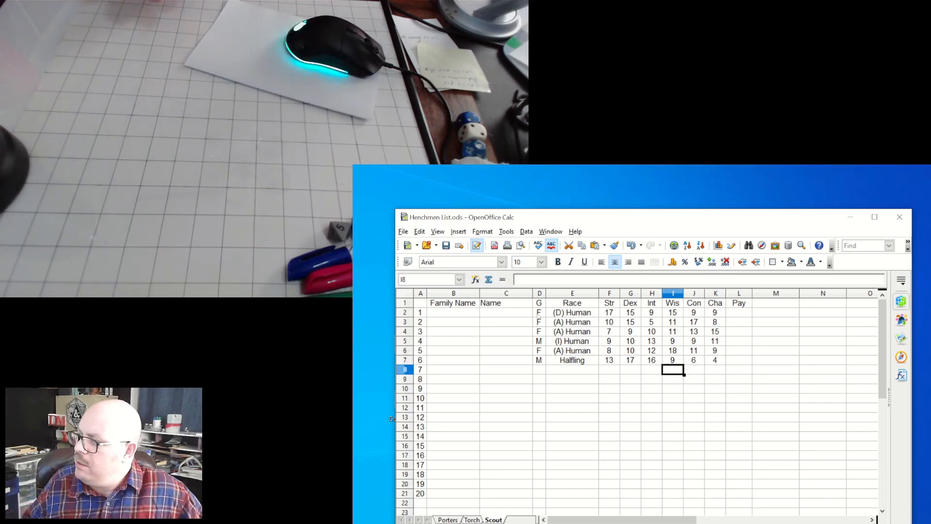
click(609, 369)
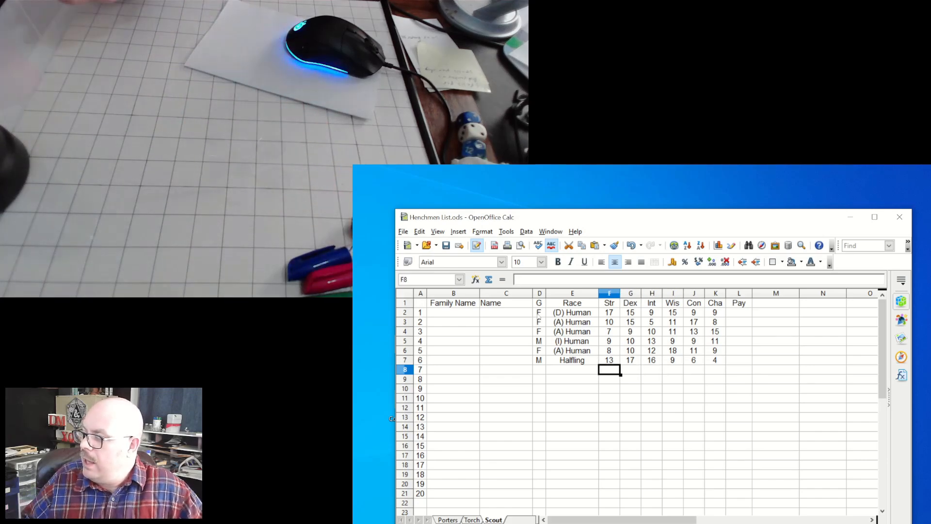
click(540, 369)
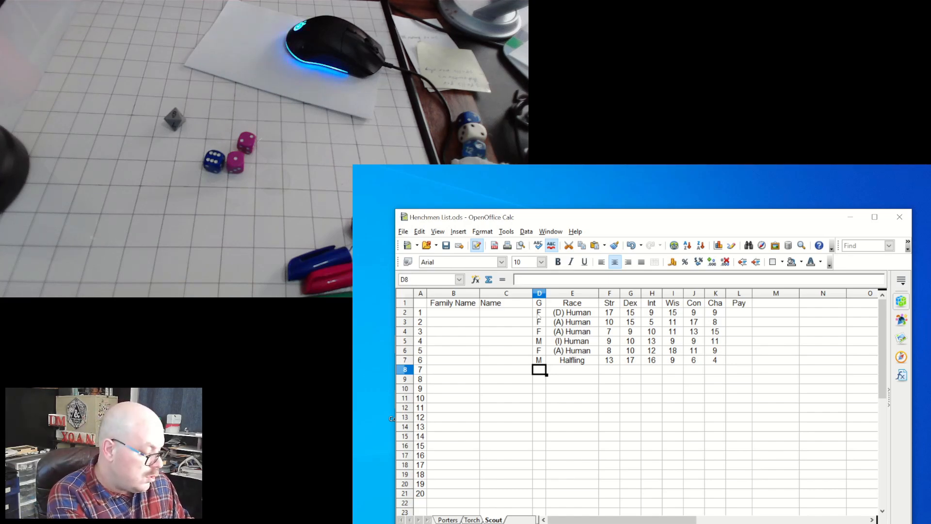
Enter scout 7 as M, (B) Human with scores 11, 9, 5, 14, 11, 10
text((B)
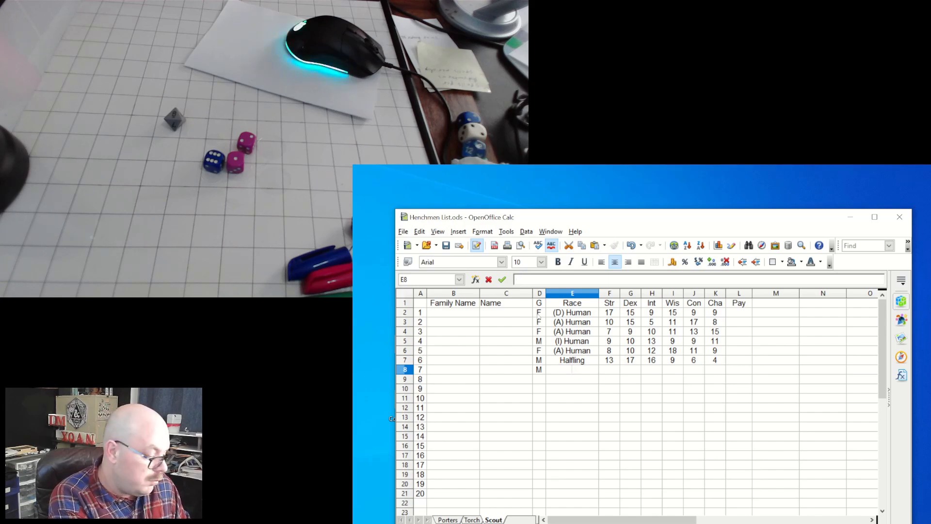
text((B) Human)
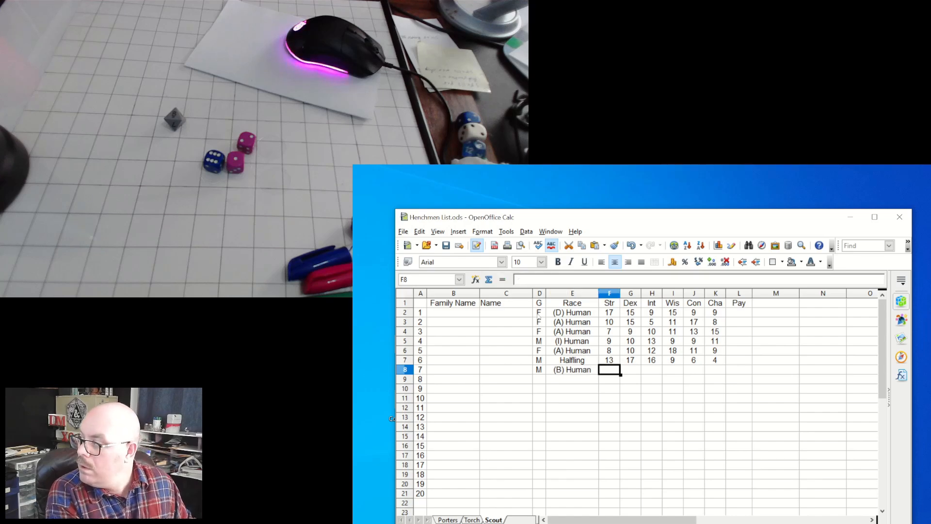
click(631, 369)
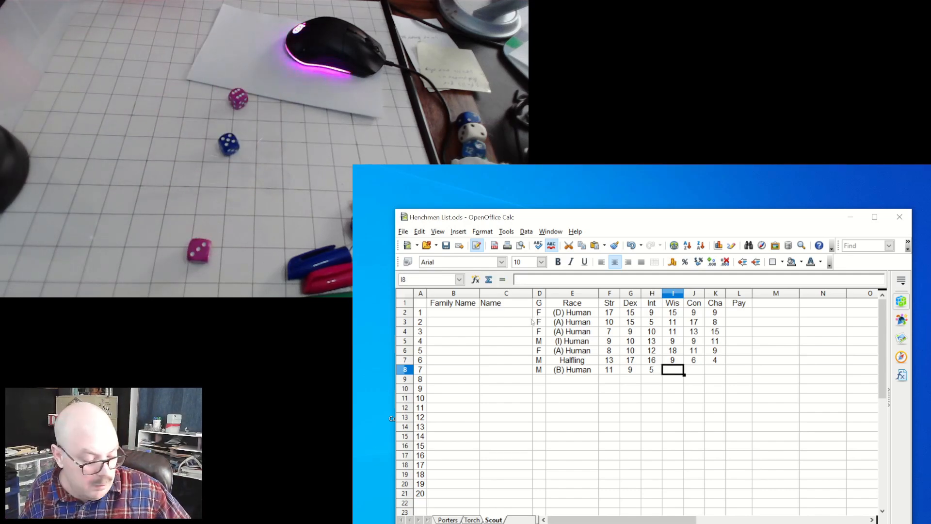
text(14)
click(694, 369)
text(11)
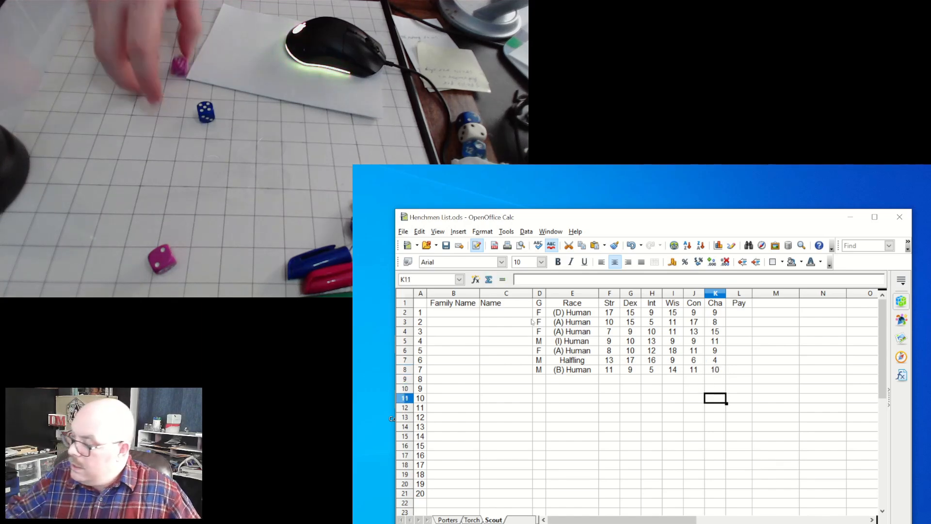
click(631, 388)
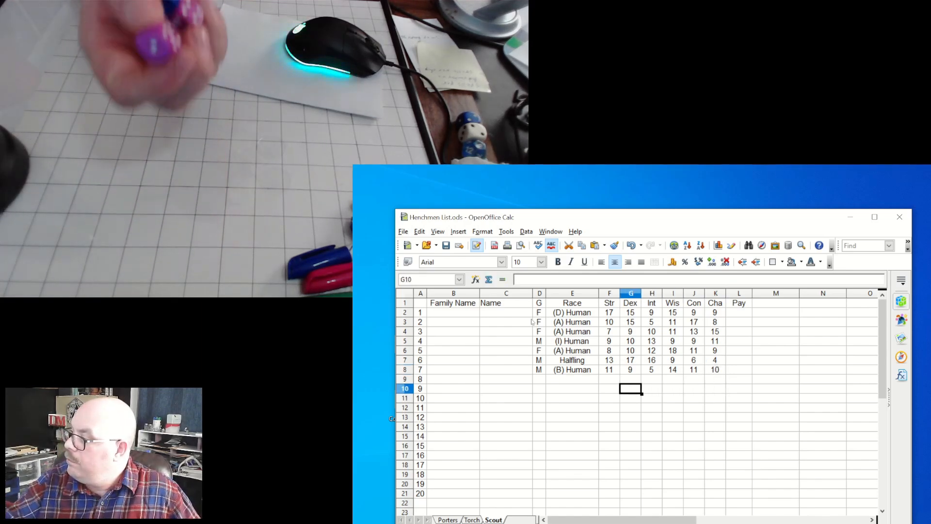
click(539, 380)
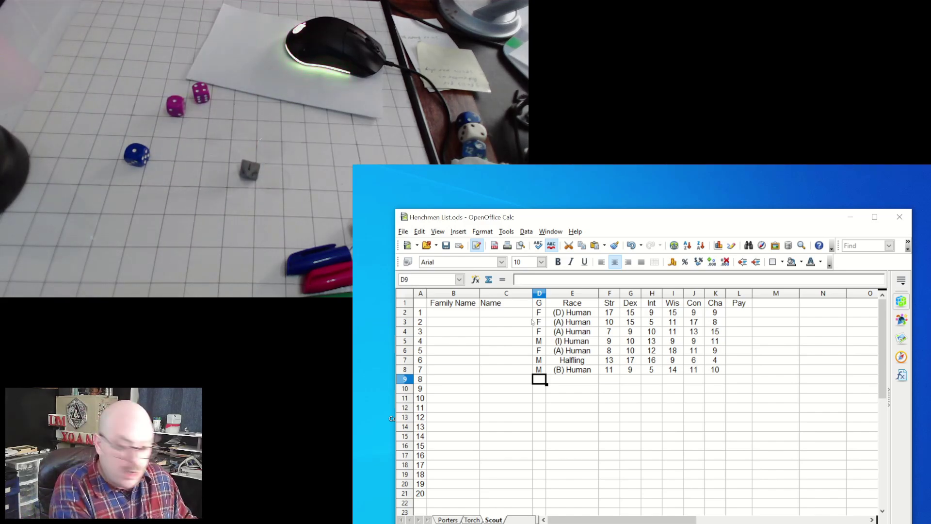
Enter scout 8 as F, M (Dwarf) with scores 14, 11, 8, 10, 14, 6
text(F)
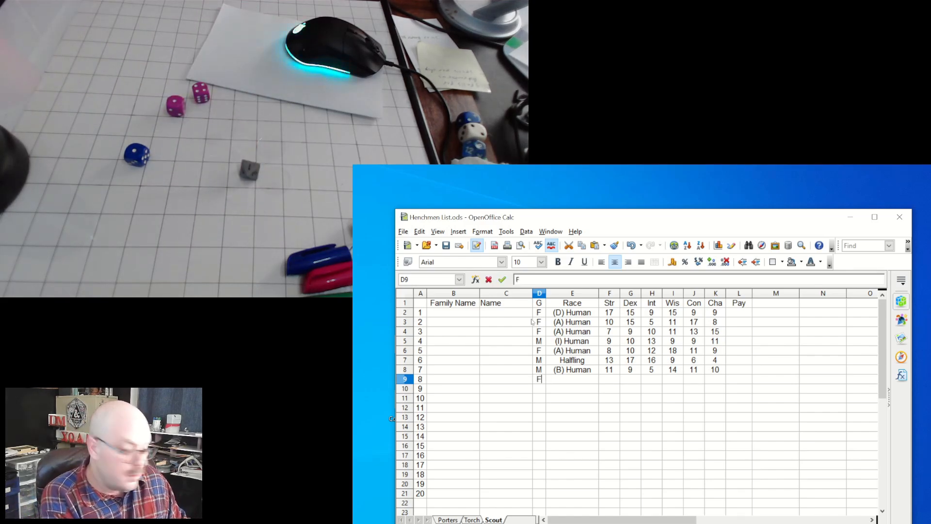
key(Tab)
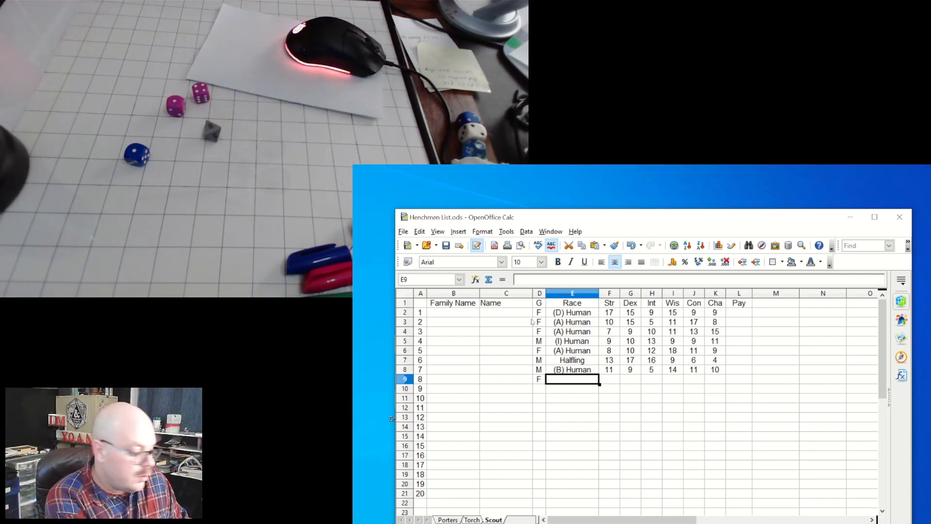
text(M()
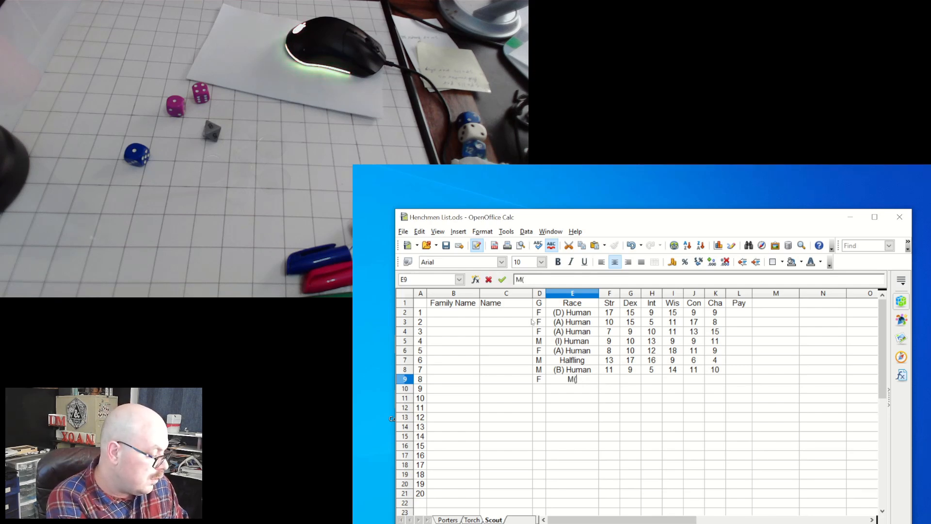
text(Dwarf))
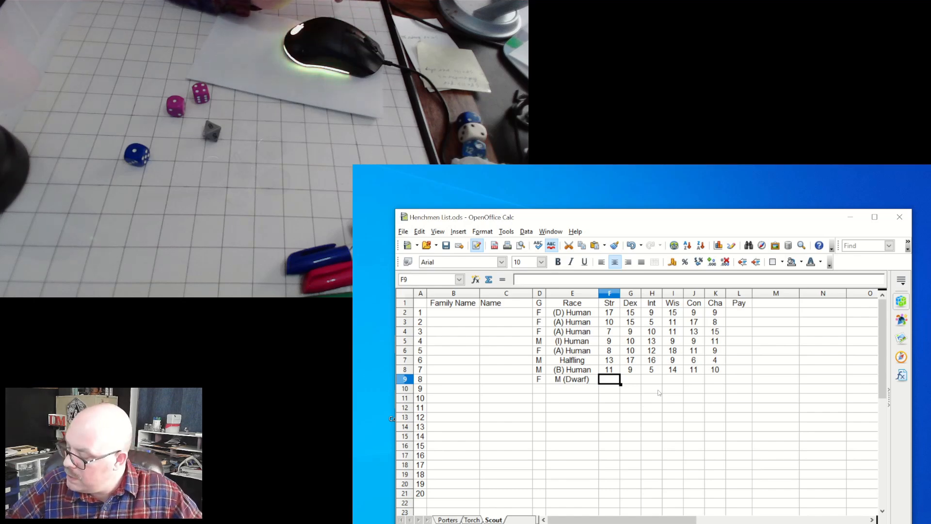
click(630, 379)
text(11)
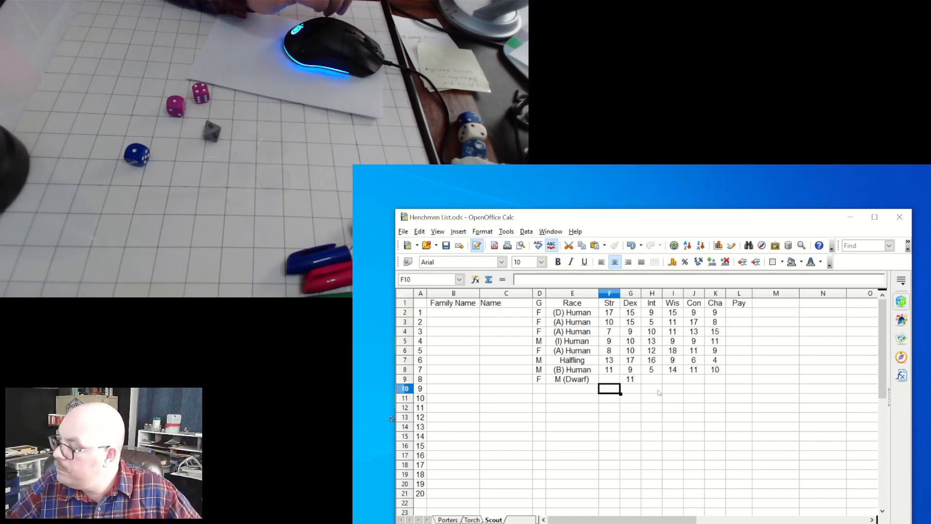
click(609, 379)
text(14)
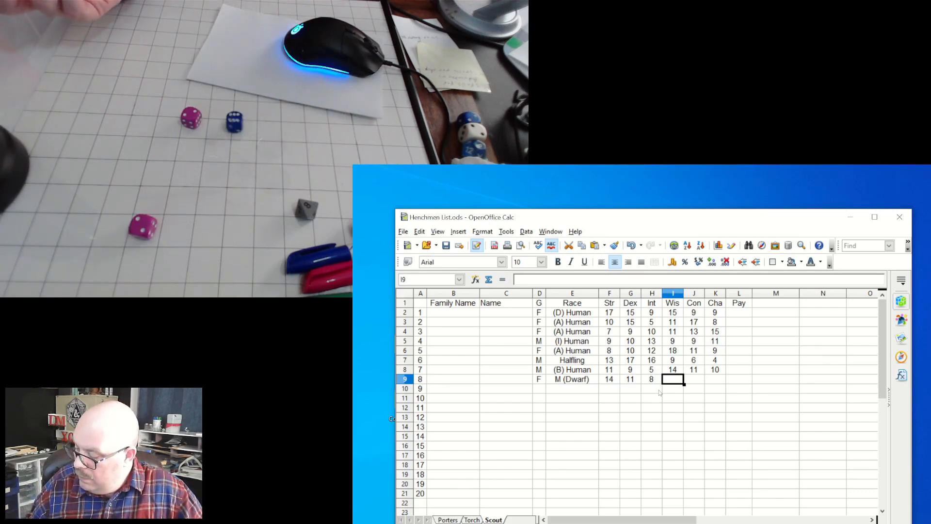
text(10)
click(694, 379)
text(14)
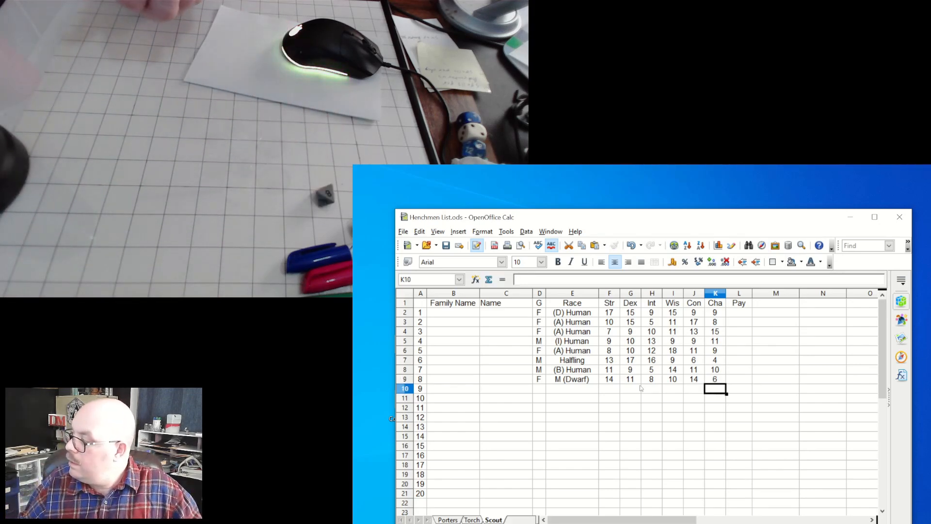
click(630, 388)
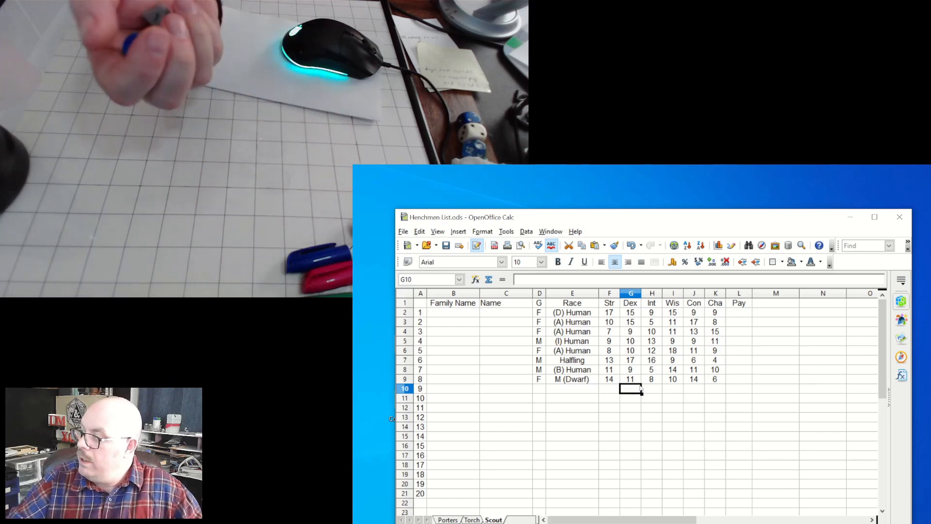
Enter scout 9 as M, (A) Human with Str 10 and Dex 15
click(539, 388)
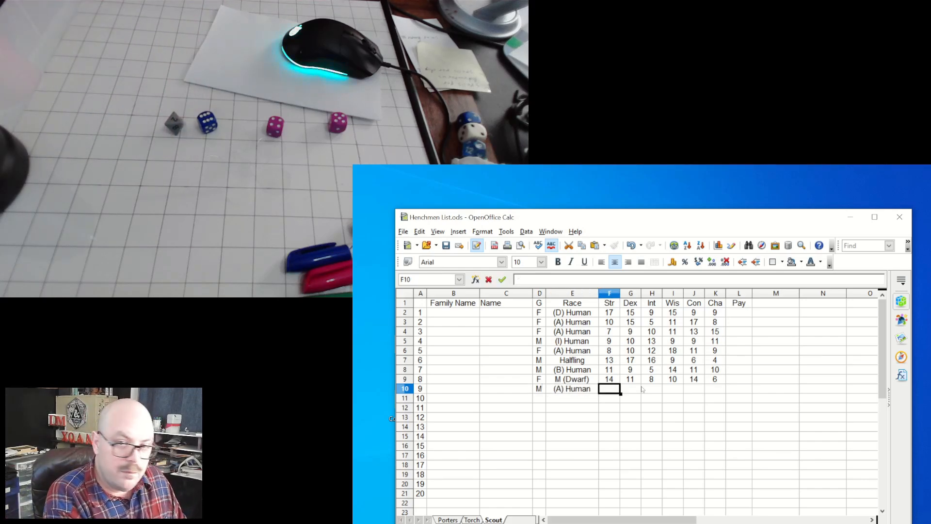
click(630, 388)
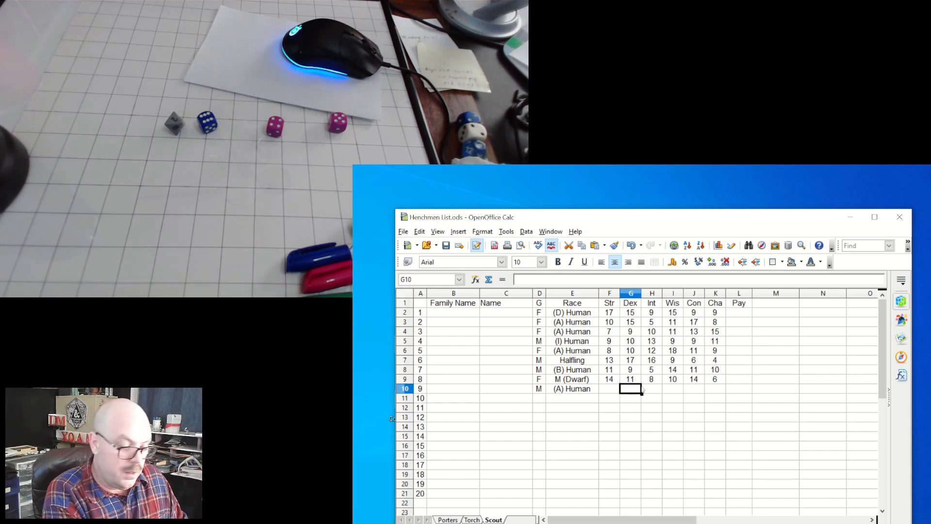
text(15)
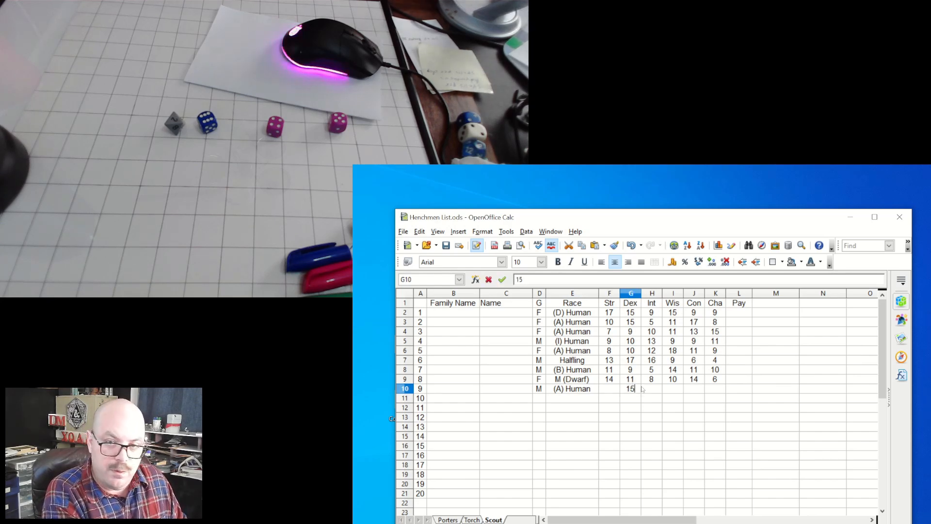
click(609, 388)
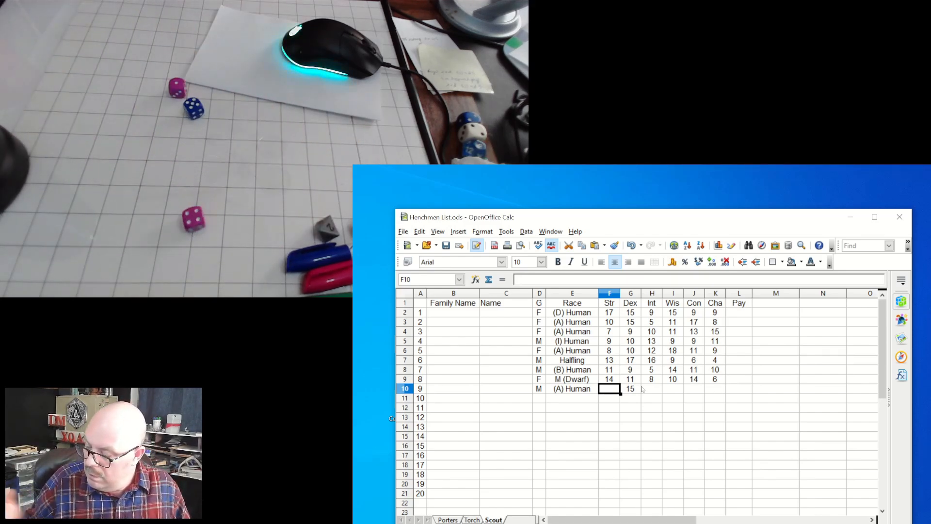
text(10)
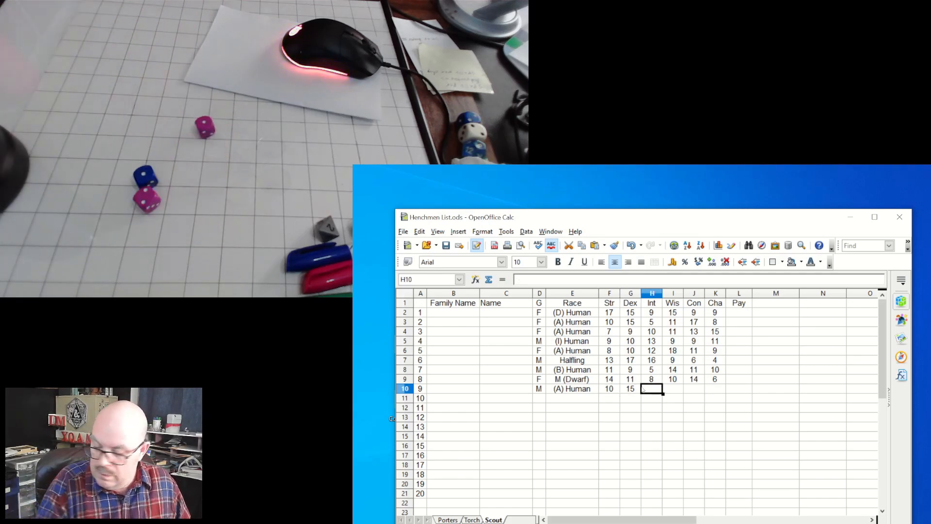
Enter scout 9's Int 4, Wis 11, Con 8, Cha 13 and move to row 11
text(4)
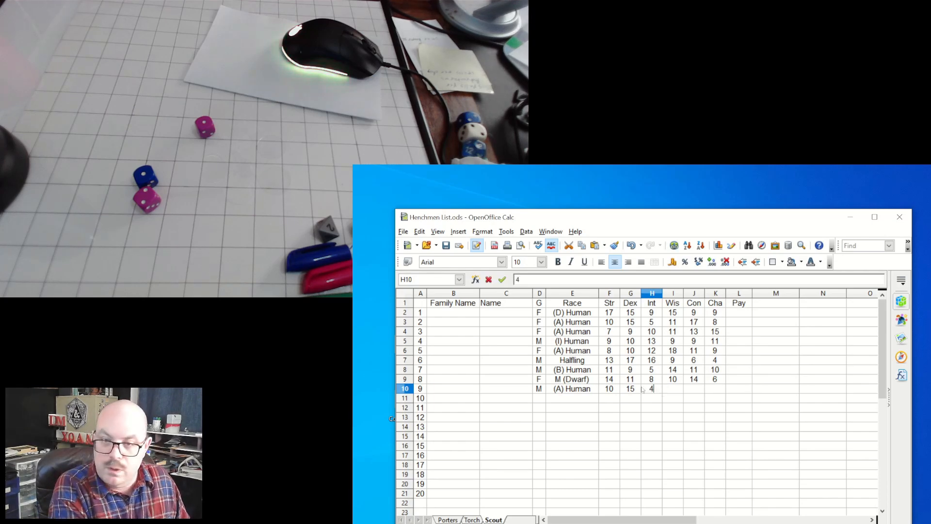
key(Tab)
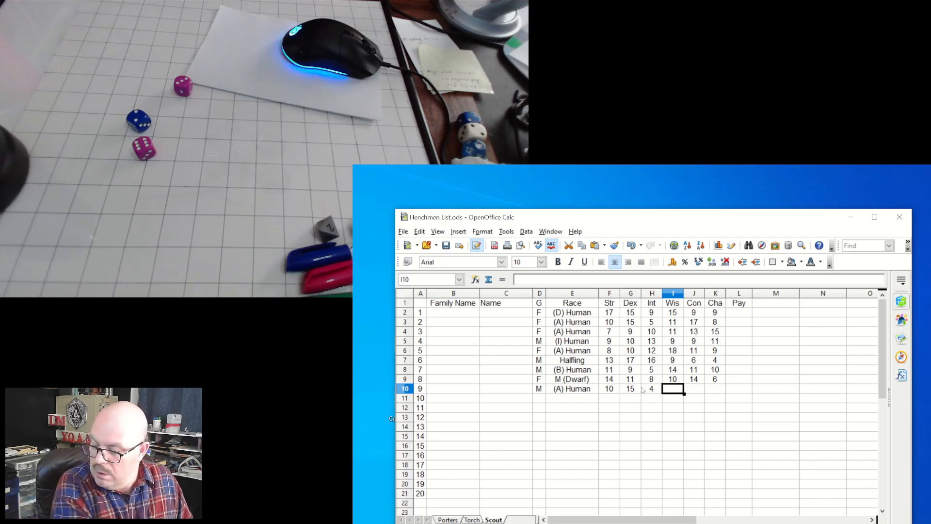
text(11)
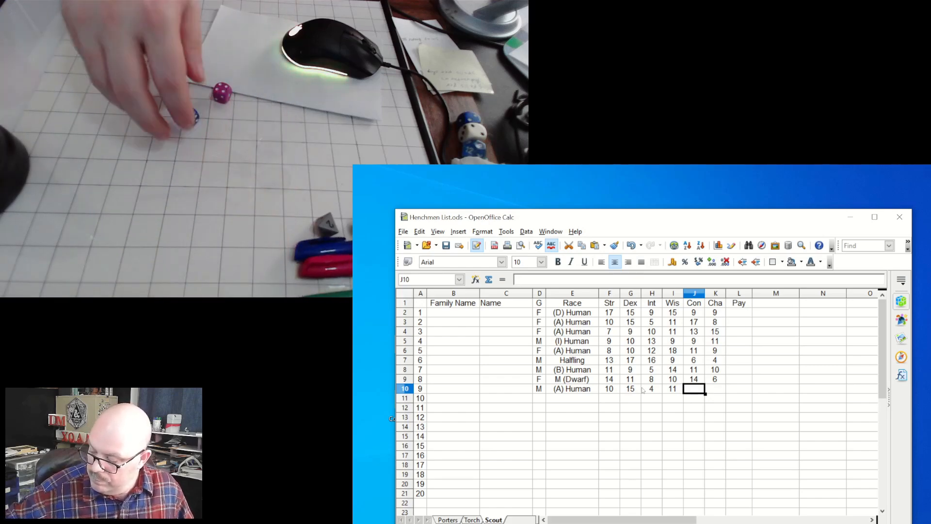
text(8)
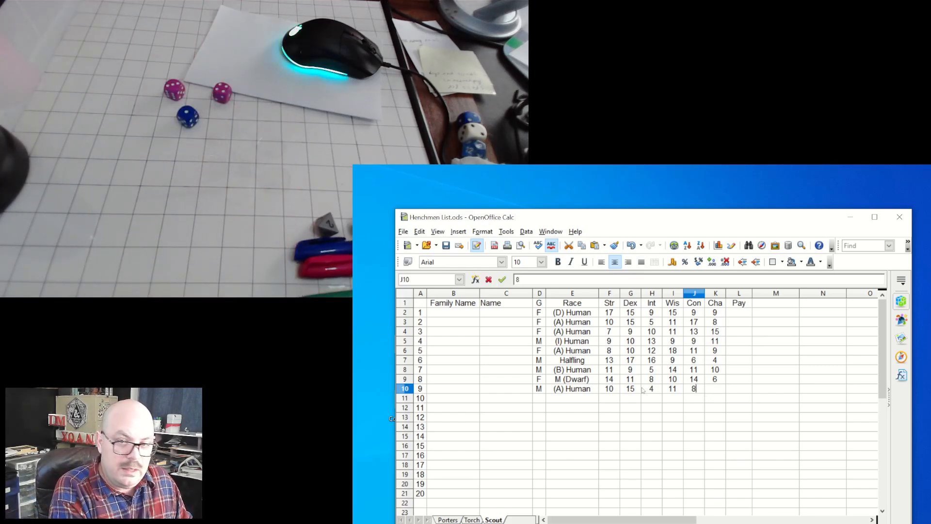
key(Tab)
text(13)
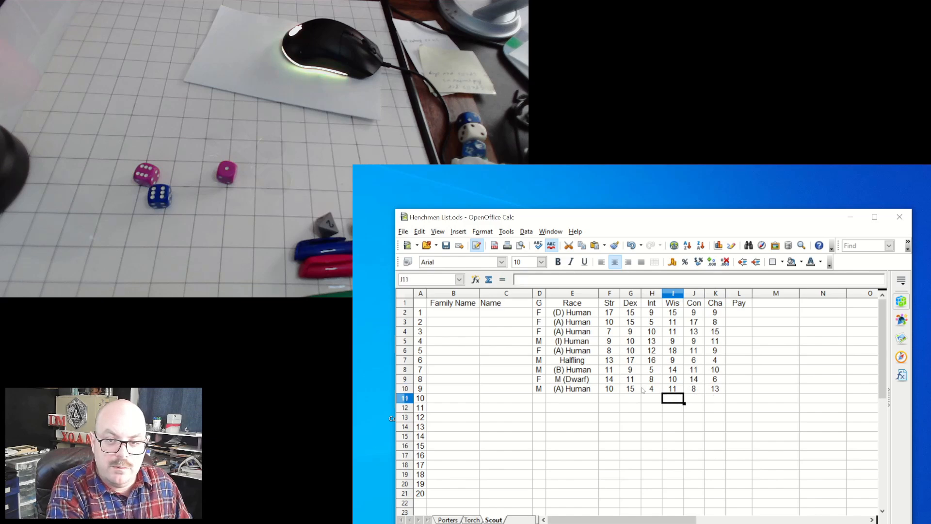
click(540, 398)
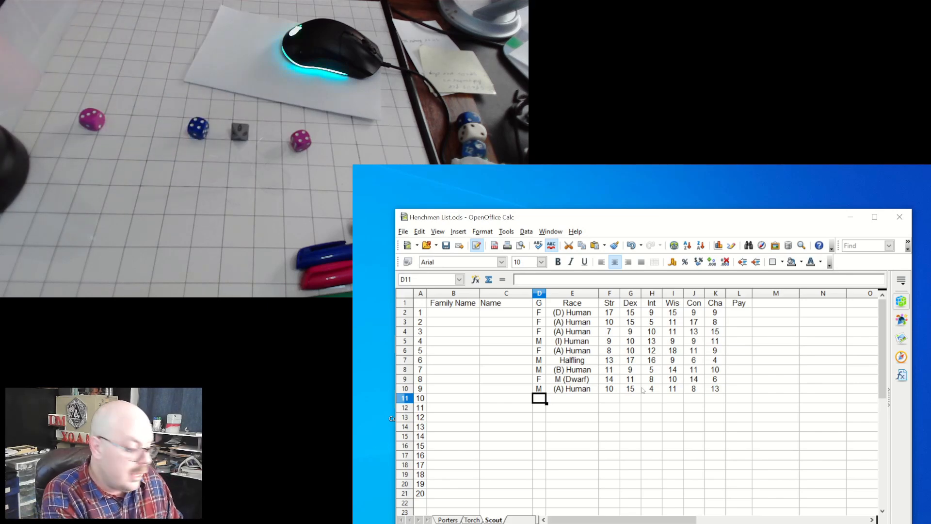
Enter scout 10 as M, (B) Human with scores 14, 13, 12, 7, 9, 10
click(573, 397)
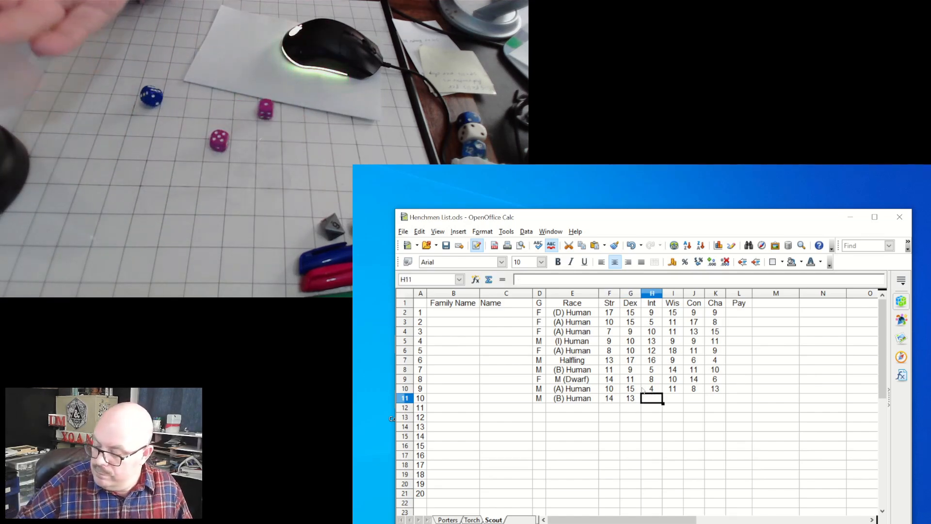
text(1)
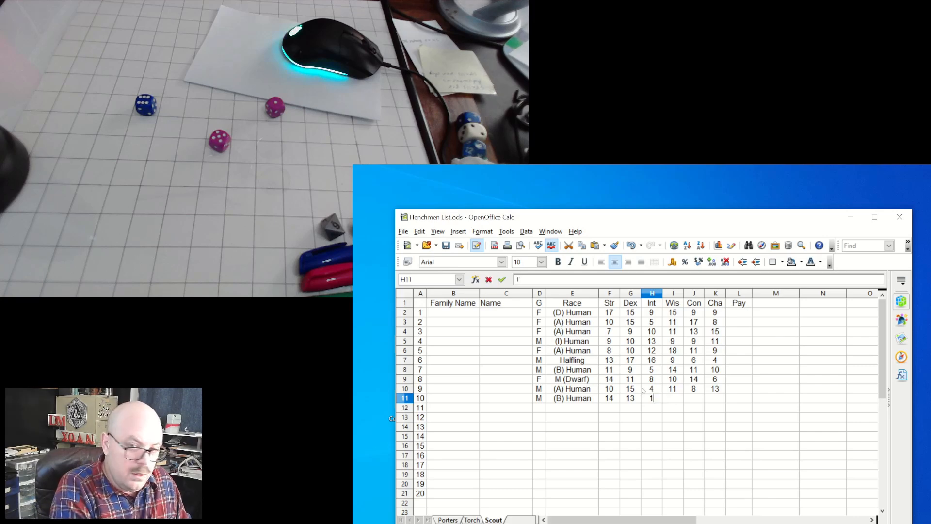
key(Return)
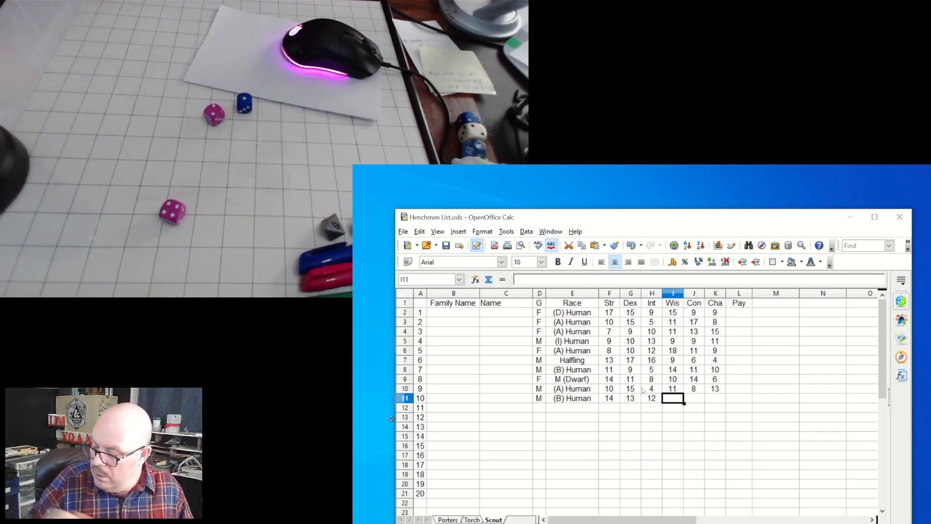
text(7)
click(694, 398)
text(9)
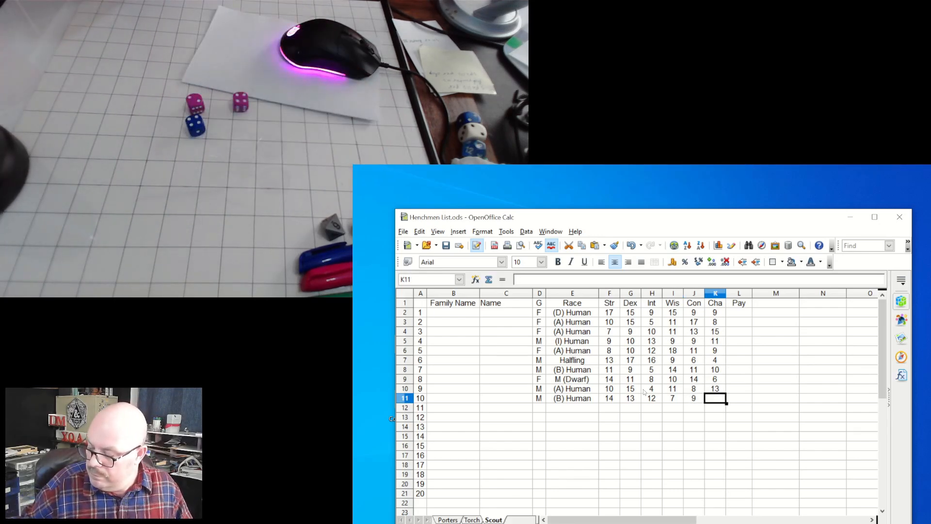
text(10)
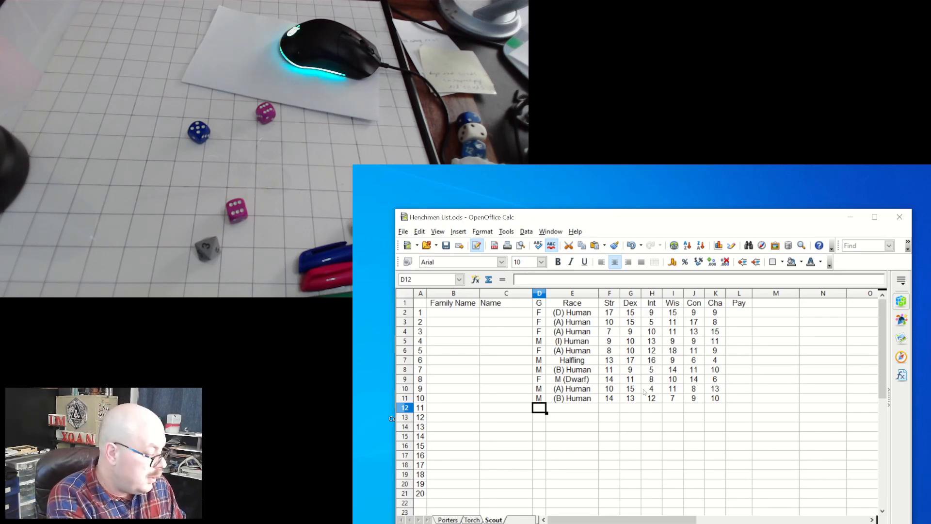
Enter henchman 11 as M, (A) Human with Str 15, Dex 18, Int 7, Wis 12, Con 16, Cha 13
text(M)
click(572, 407)
text((A) Human)
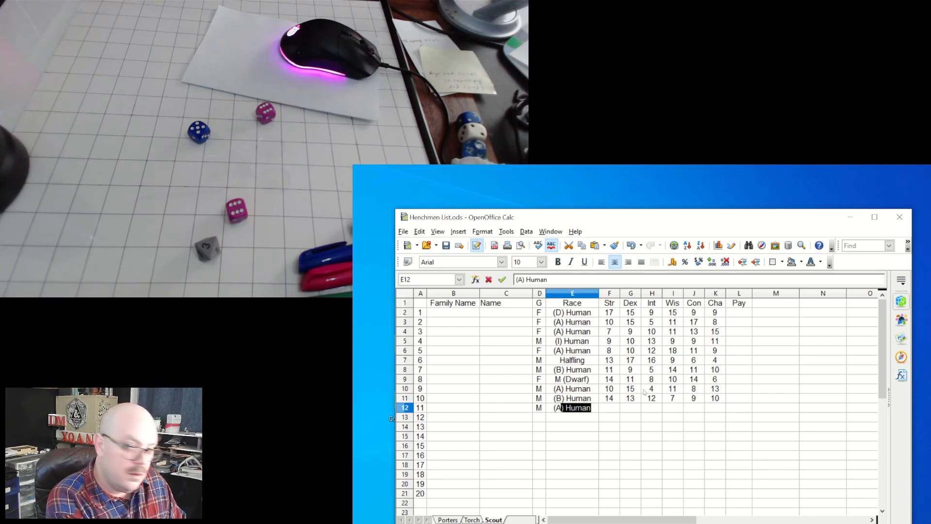
click(631, 407)
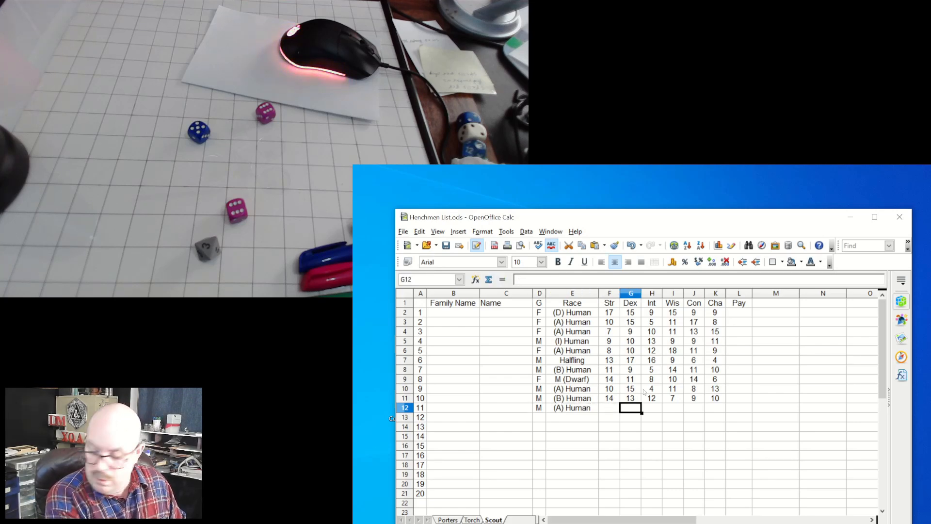
text(18)
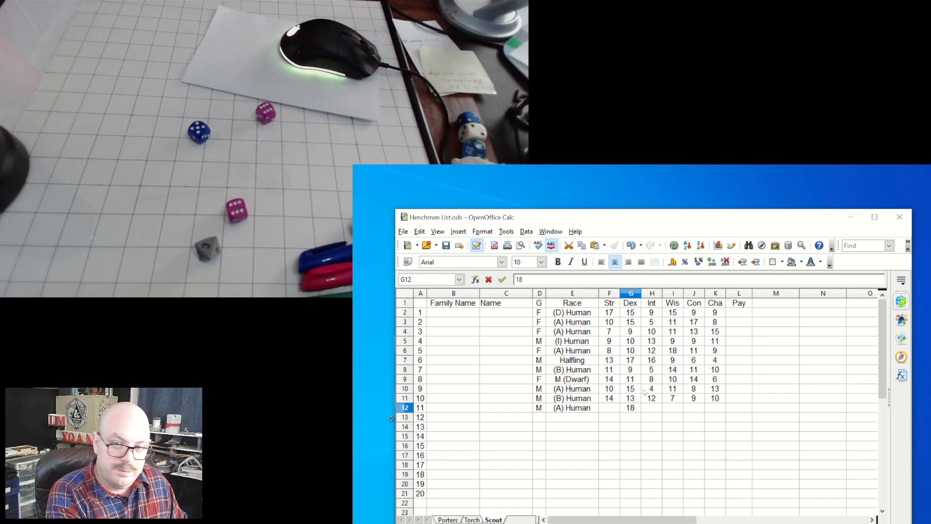
click(609, 408)
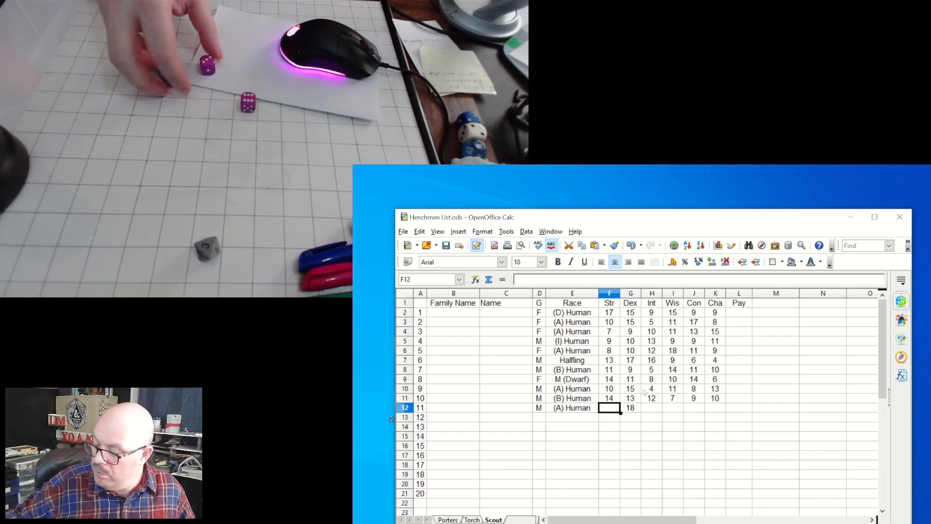
text(15)
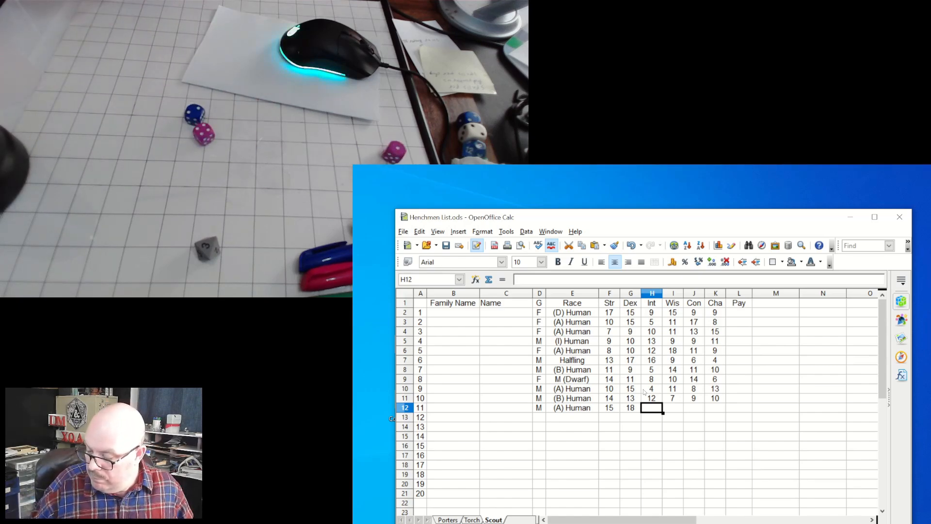
text(7)
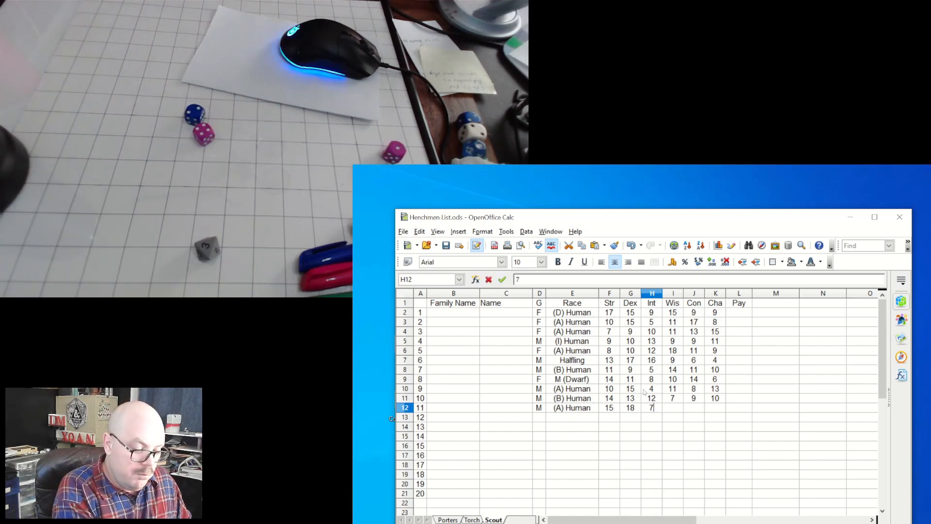
key(Tab)
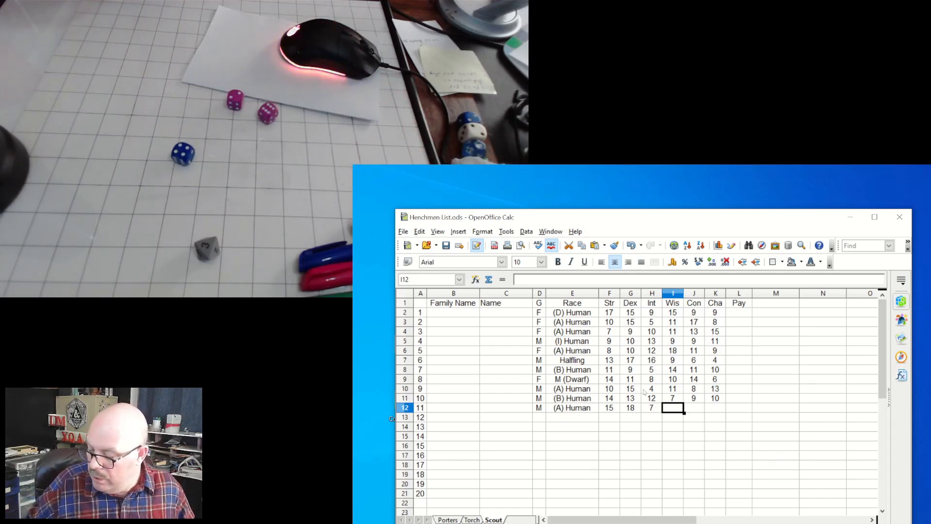
text(12)
click(693, 408)
text(16)
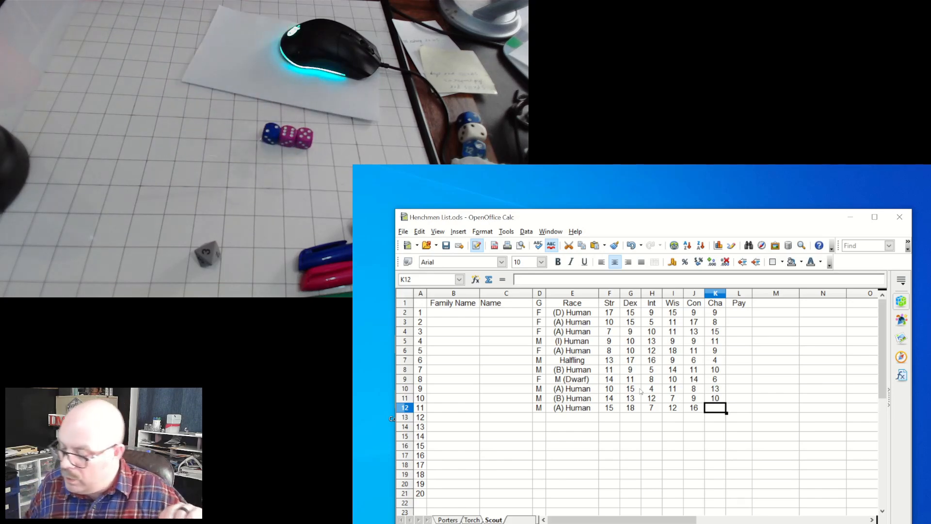
text(13)
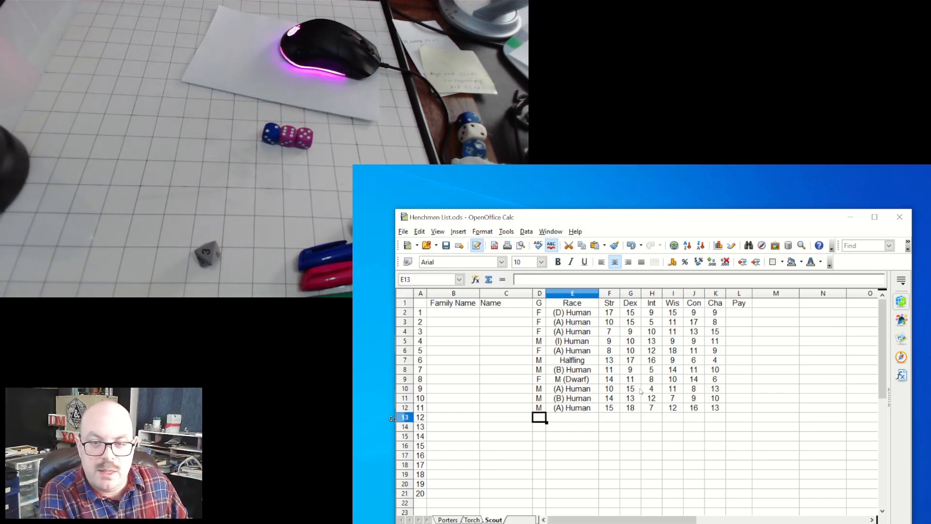
Mark henchman 12 as M with race (I) Human
click(539, 417)
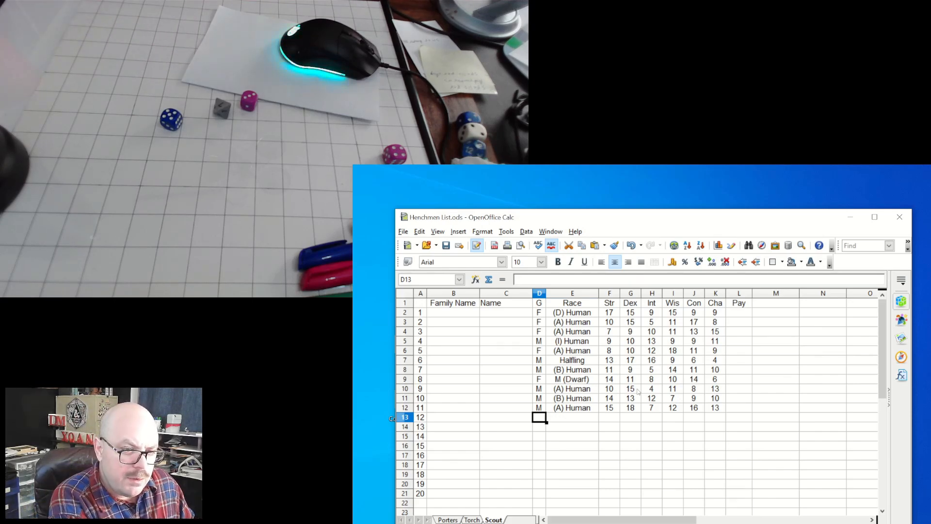
text(M)
click(572, 418)
text(()
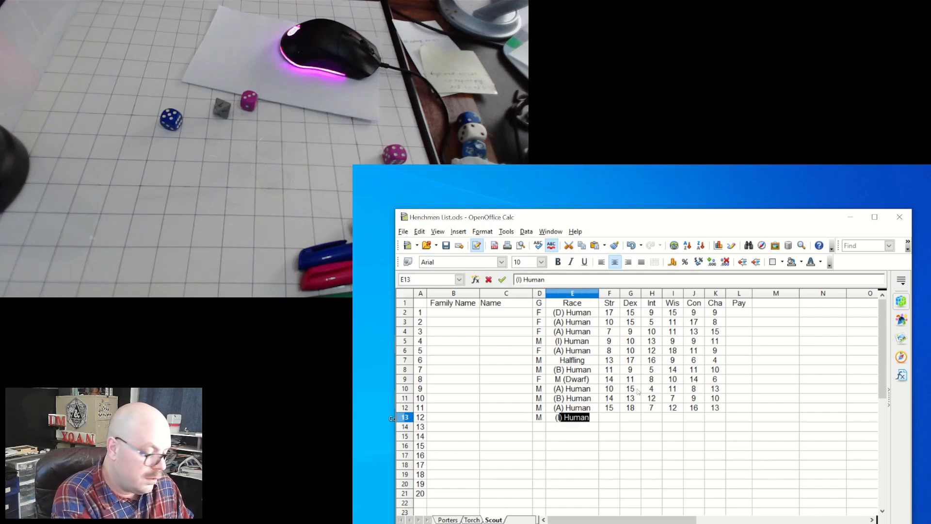
key(tab)
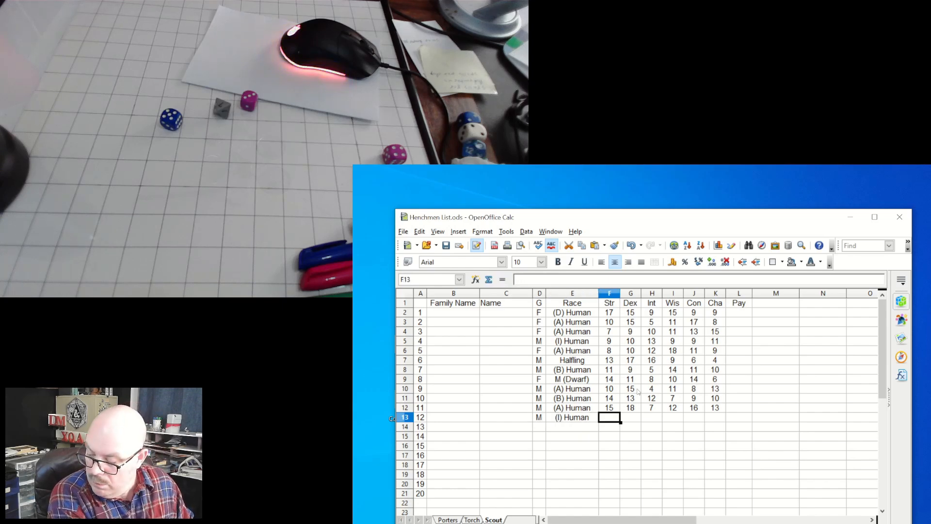
Enter henchman 12's scores 16, 13, 14, 14, 9, 13 and mark henchman 13 as M
text(13)
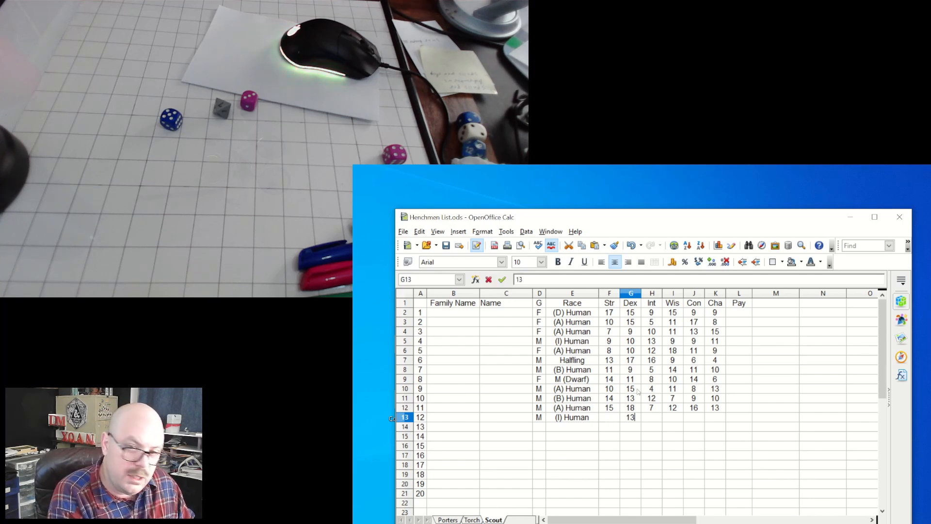
click(608, 417)
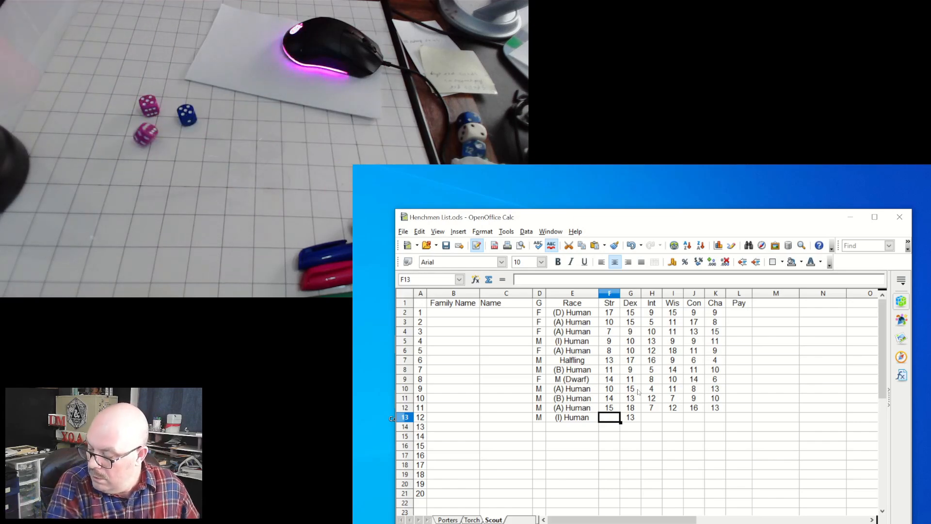
text(16)
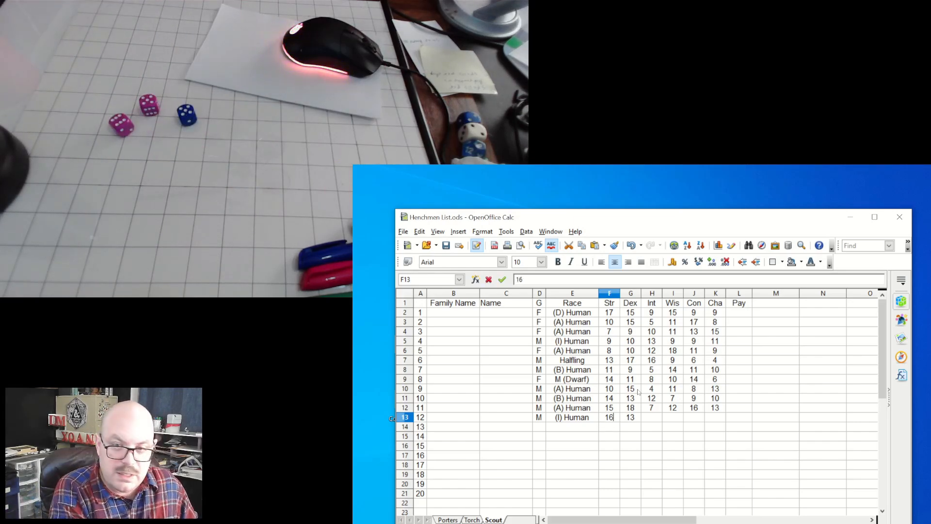
click(652, 417)
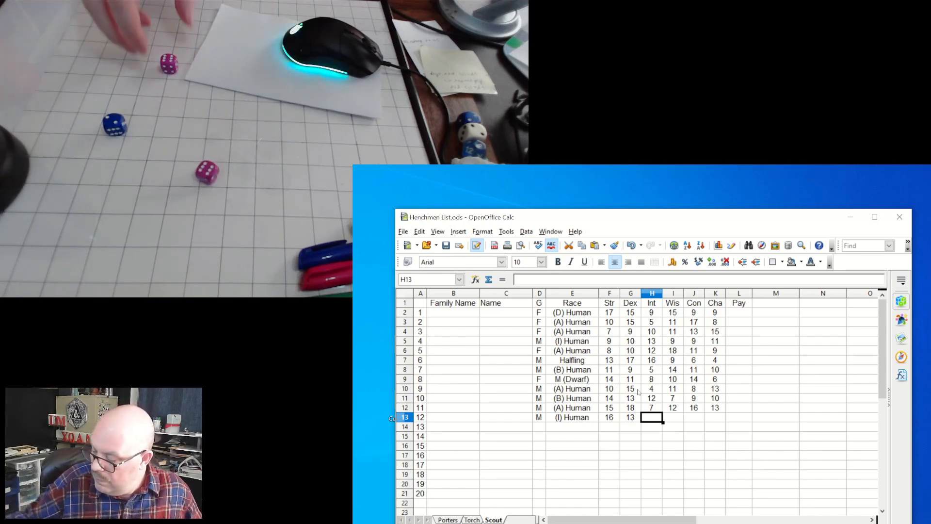
text(14)
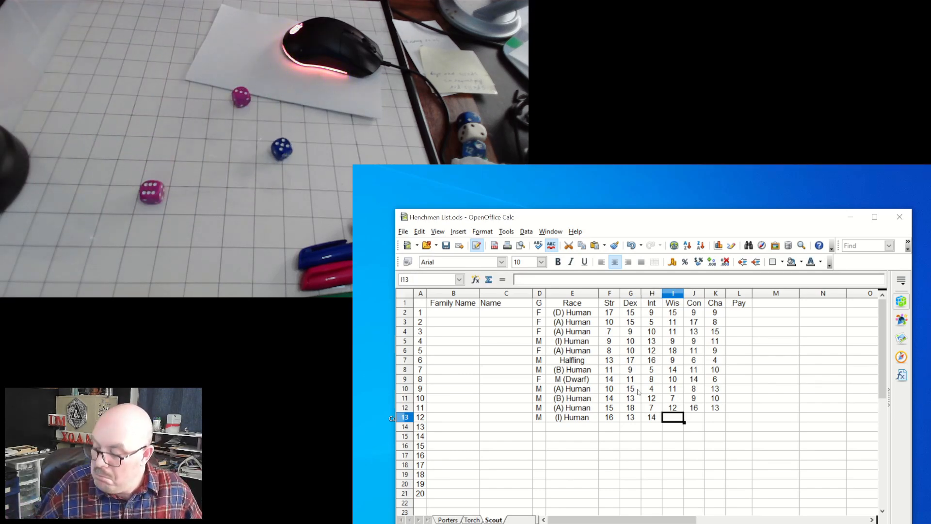
text(1)
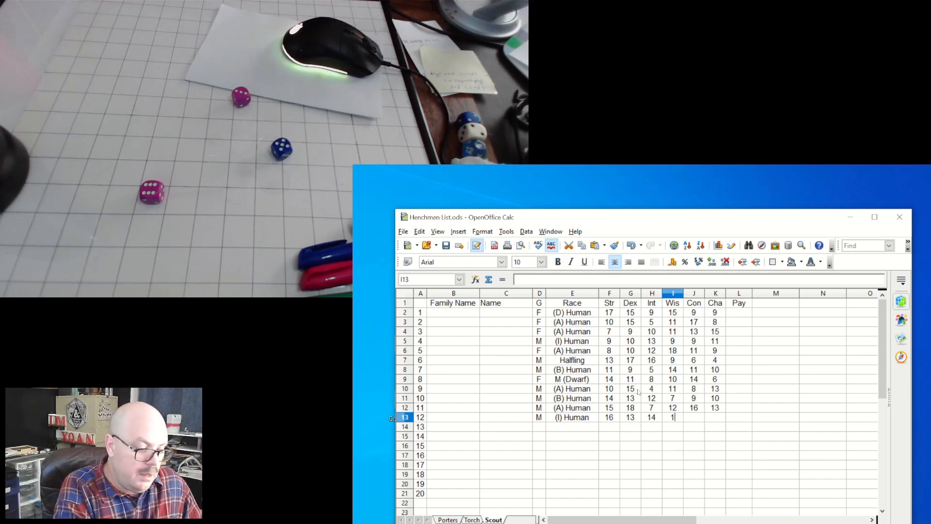
click(693, 417)
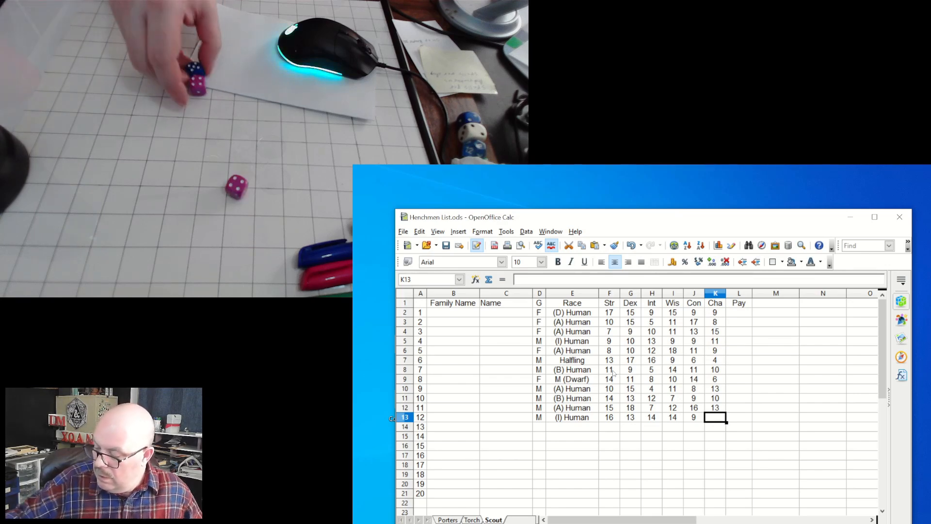
text(13)
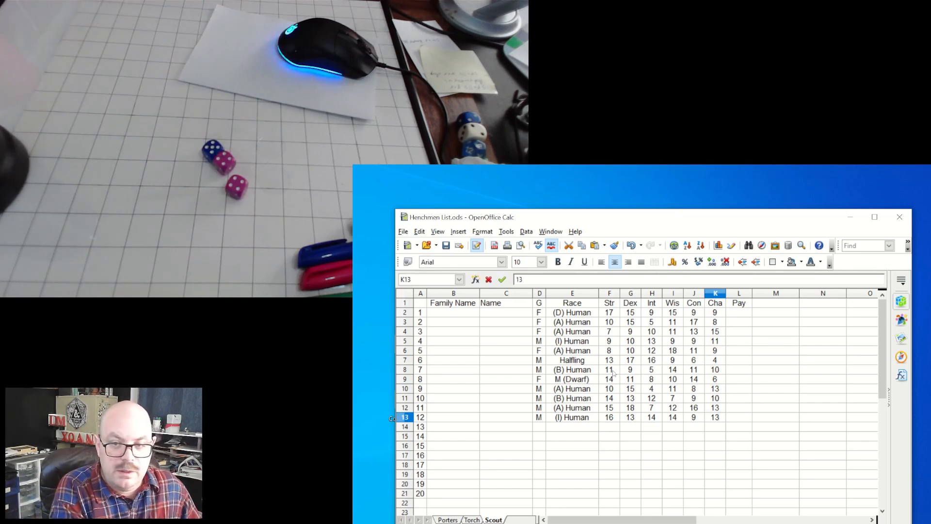
click(539, 427)
text(M)
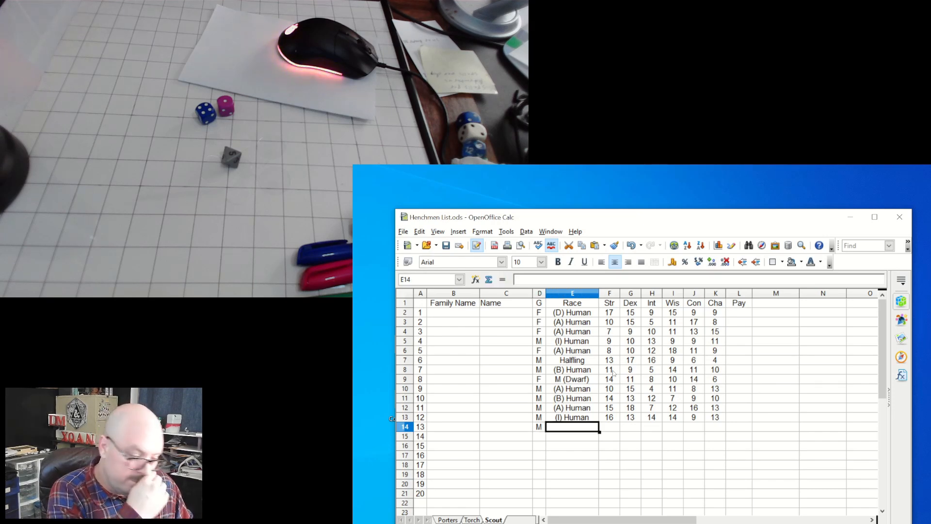
Enter henchman 13 as (N) Human with scores 14, 12, 13, 14, 16, 13
text((N) Human)
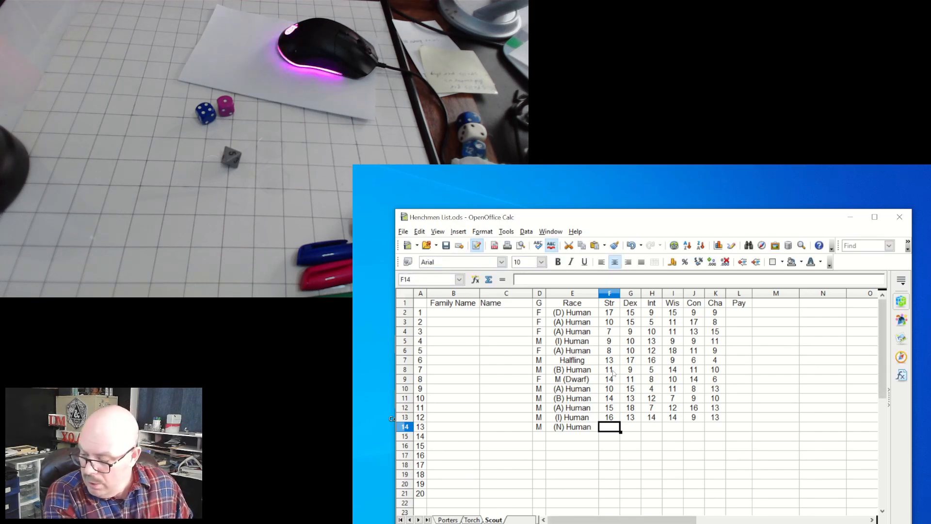
click(631, 427)
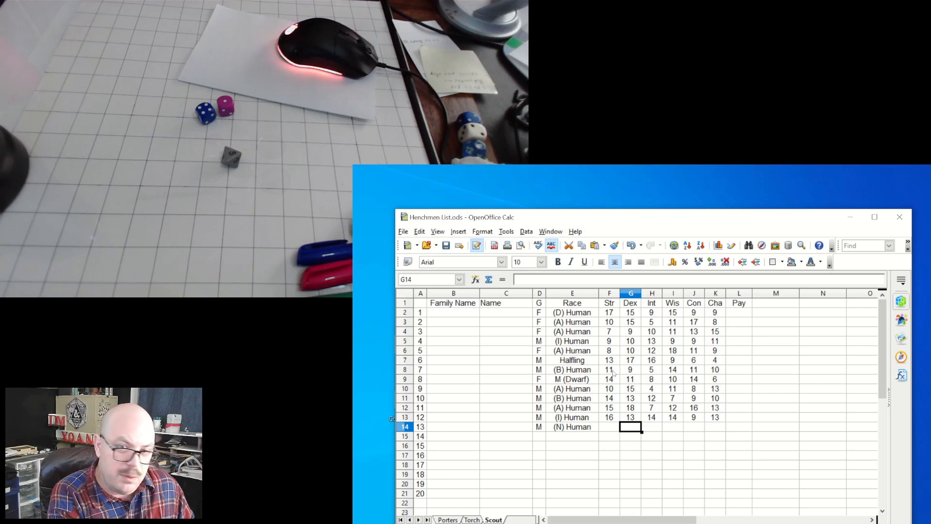
text(1)
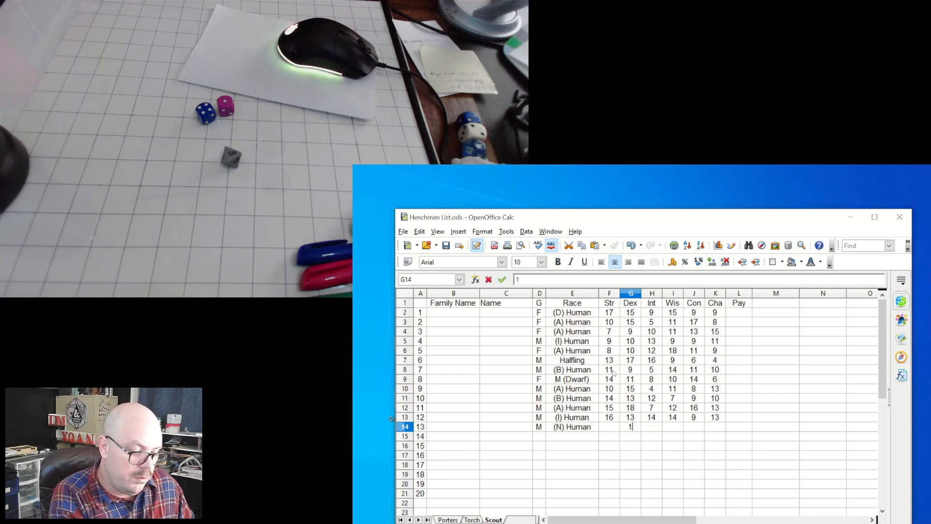
key(Return)
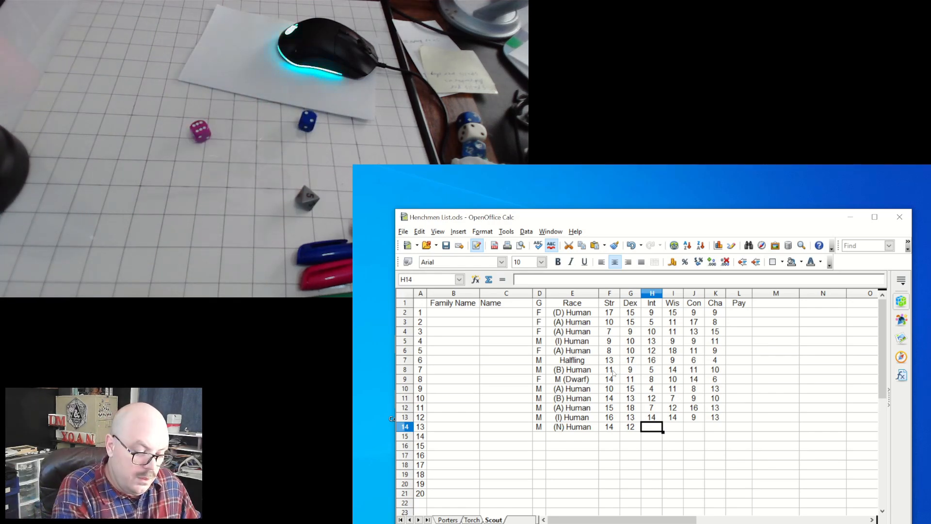
text(13)
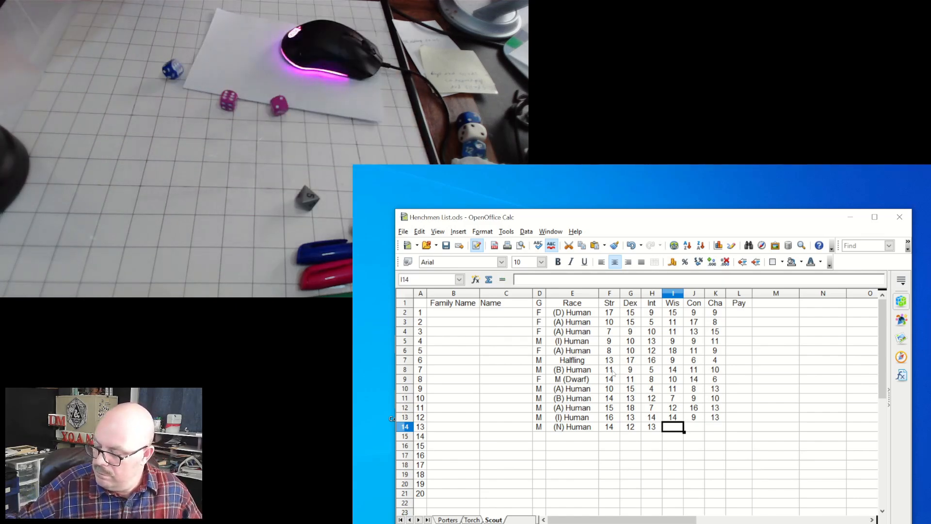
text(14)
click(694, 427)
text(16)
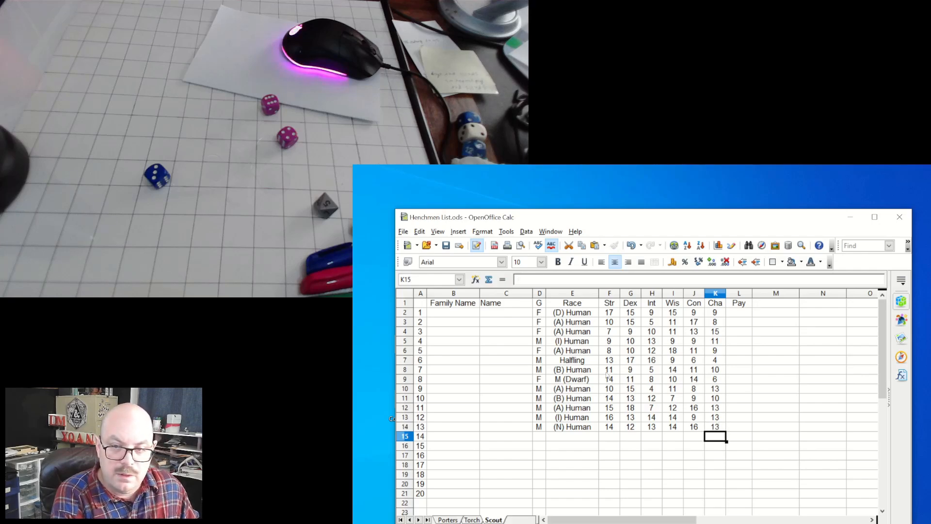
click(539, 435)
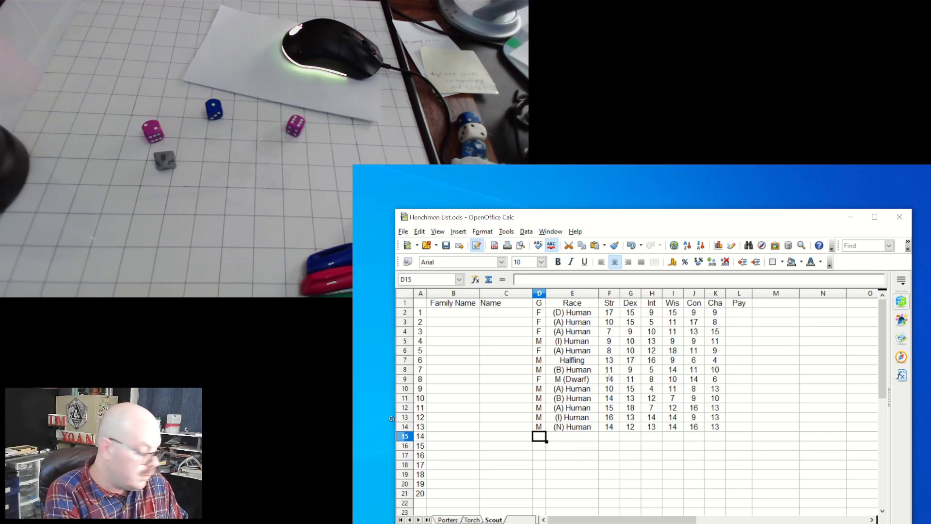
Enter henchman 14 as F, (D) Human with scores 10, 14, 15, 9, 13, 11 and mark henchman 15 as M
text(F)
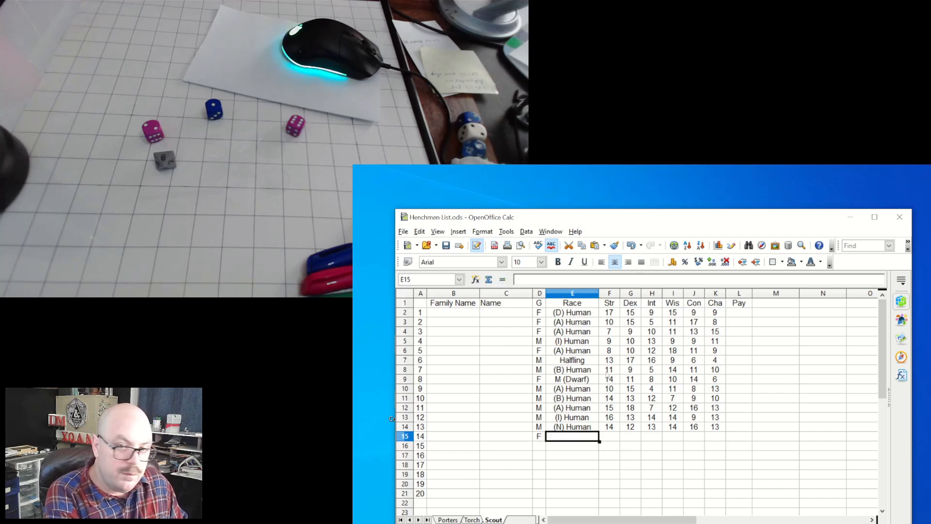
text((D) Human)
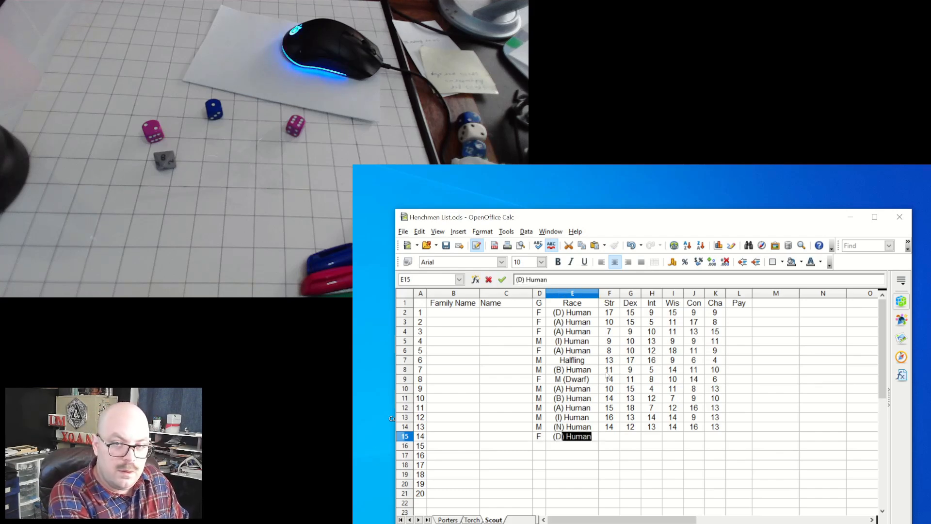
click(609, 436)
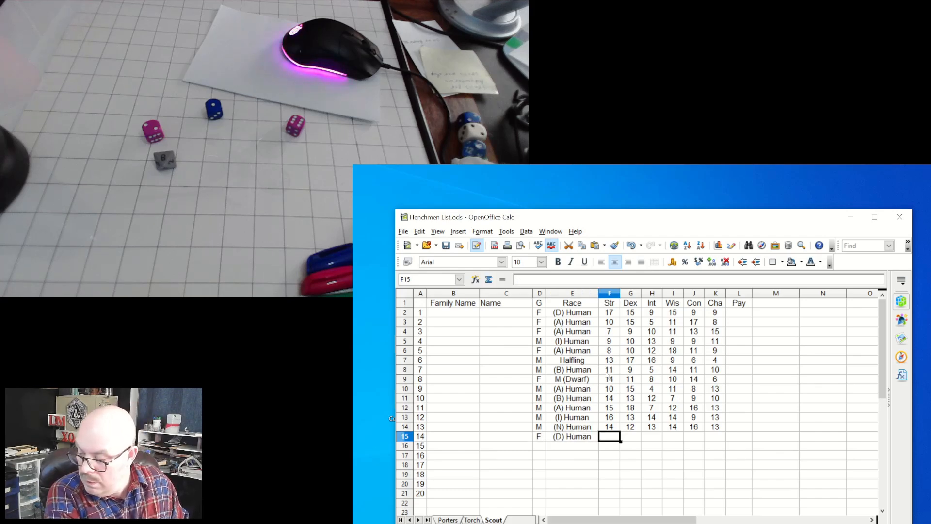
text(14)
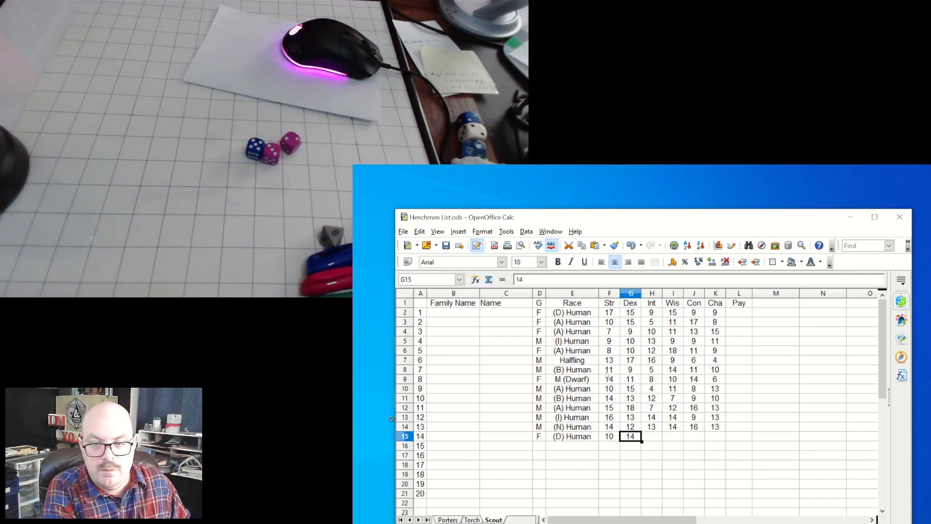
click(652, 435)
text(15)
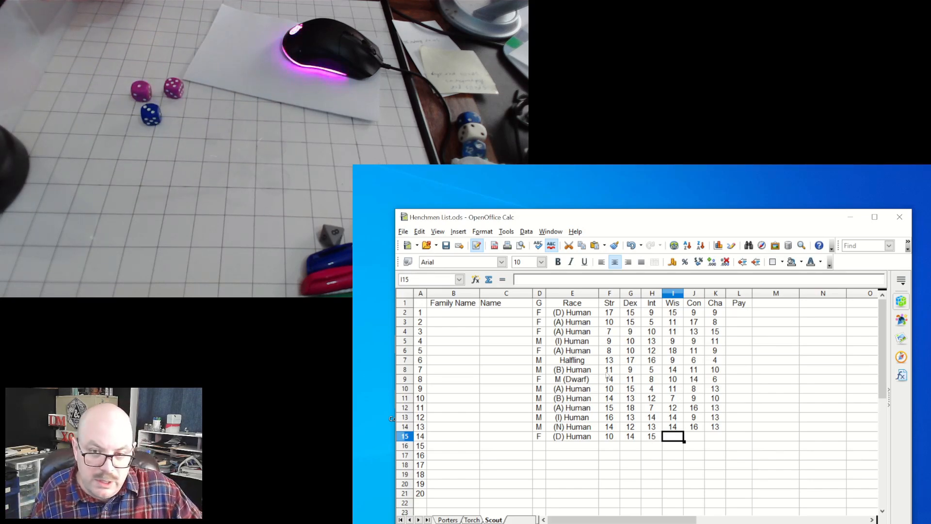
text(14)
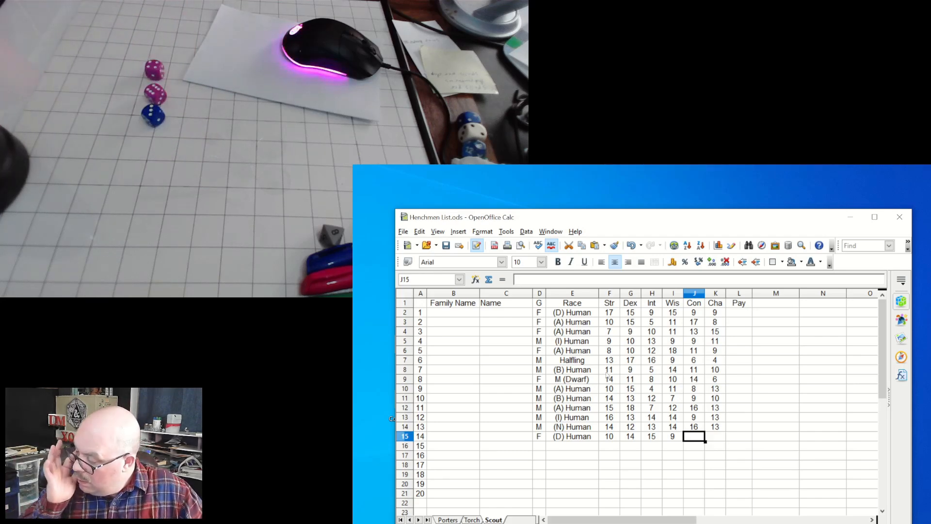
text(13)
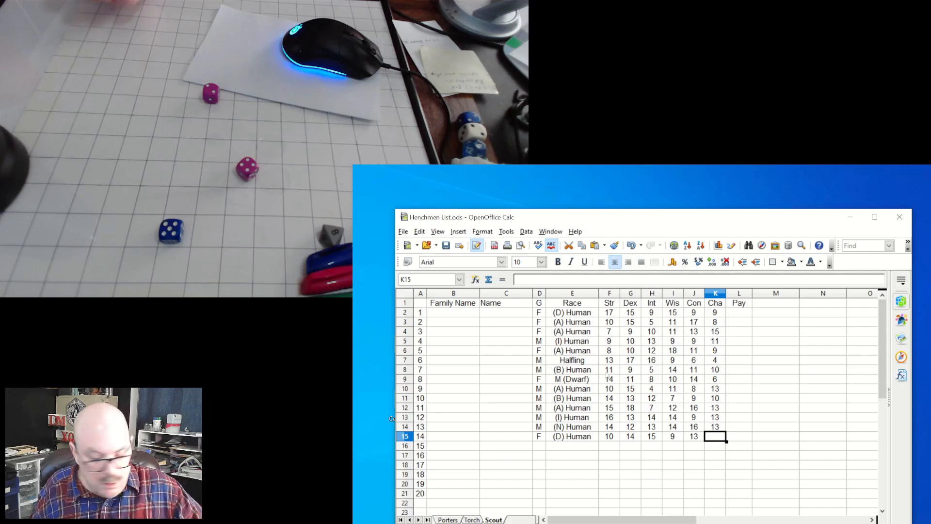
text(11)
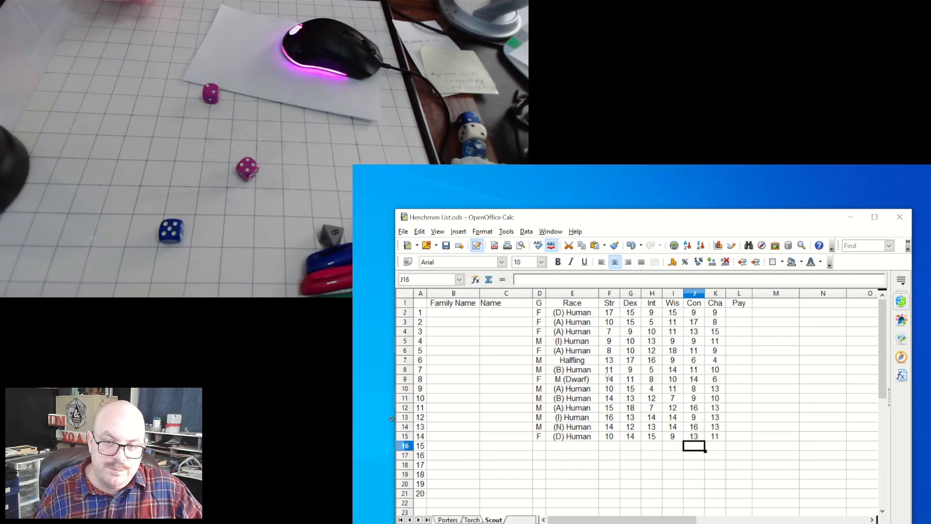
click(539, 446)
text(M)
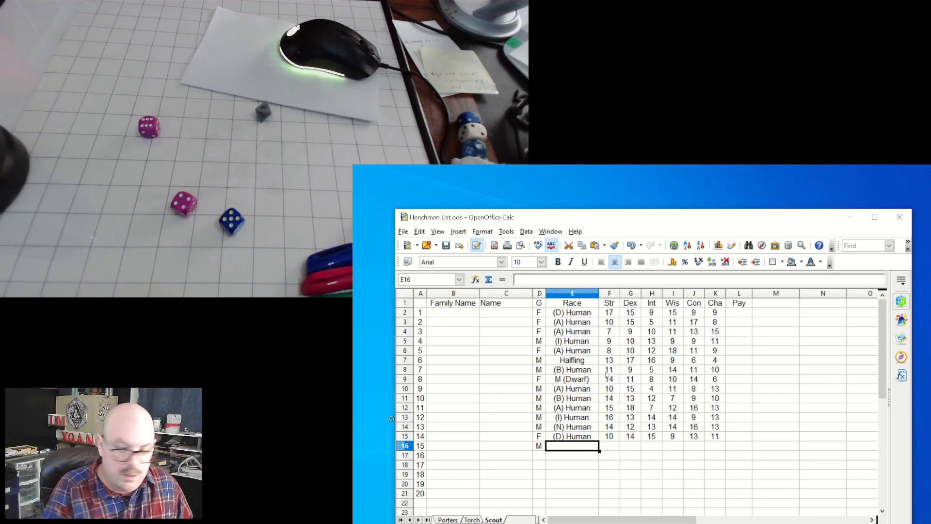
Set the race of henchmen 8 and 15 to (M) Dwarf
text((A) Human)
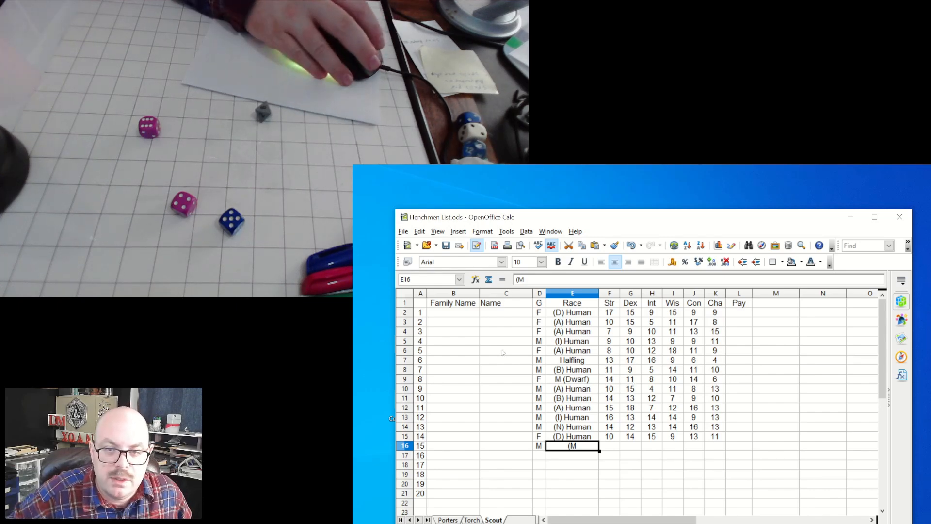
click(573, 380)
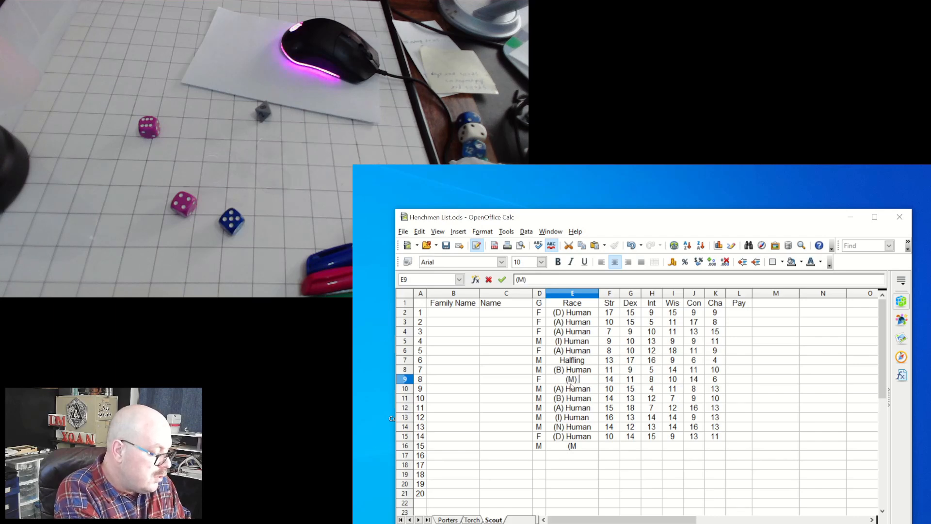
text(Dwarf)
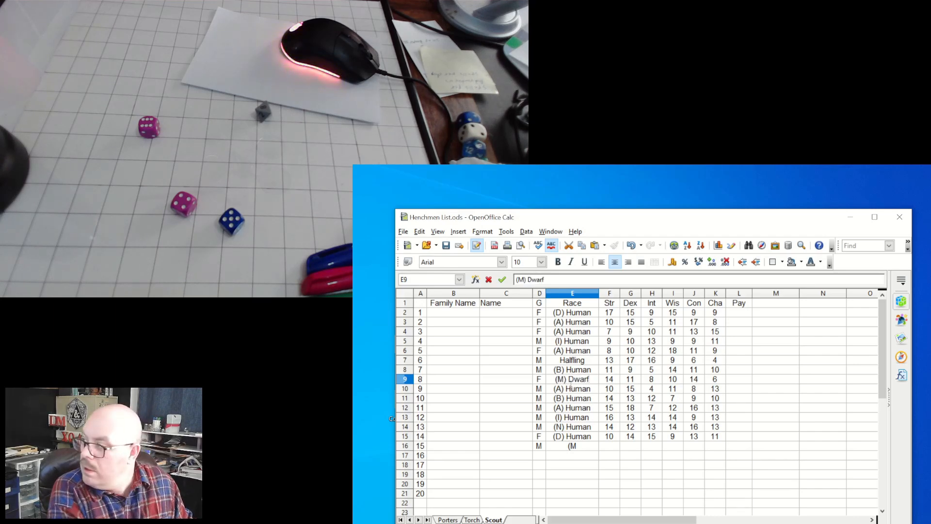
click(572, 436)
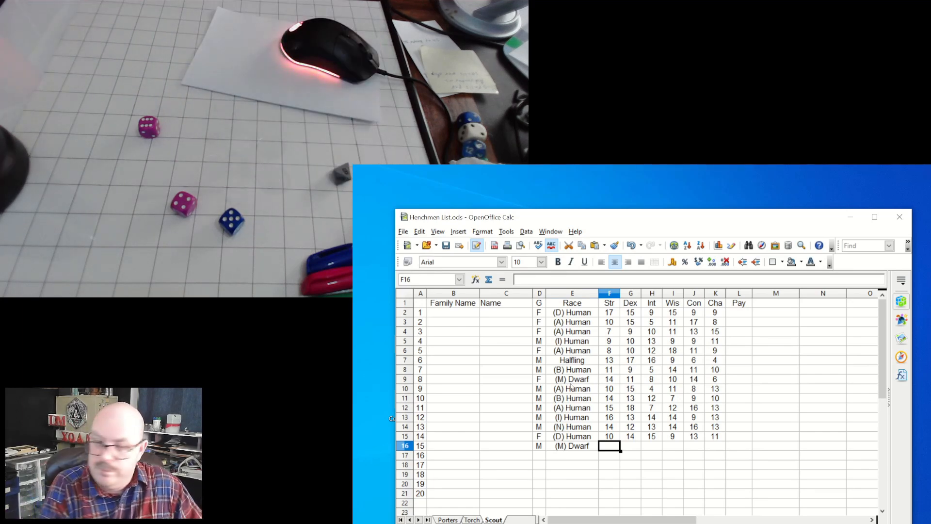
Enter henchman 15's scores 10, 16, 8, 5, 4, 12 and mark henchman 16 as F
click(631, 446)
text(16)
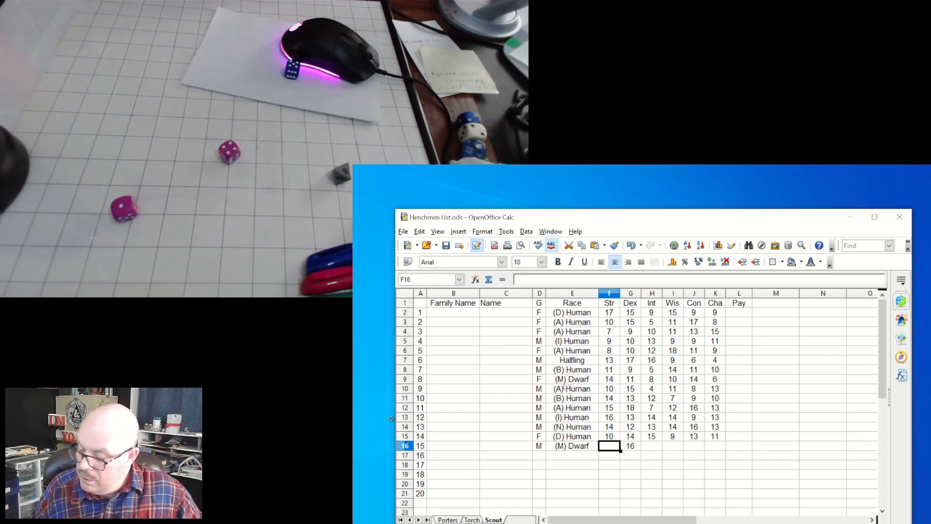
text(10)
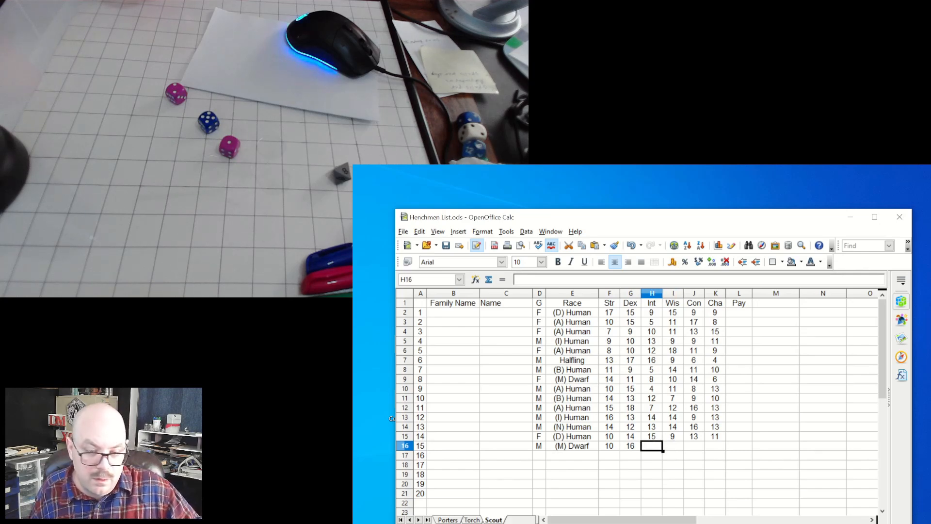
text(8)
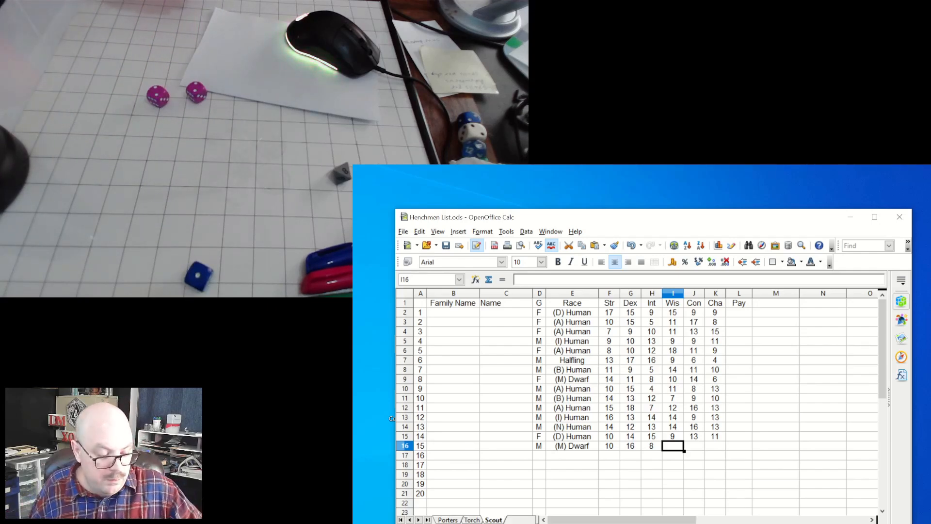
text(5)
click(714, 445)
text(12)
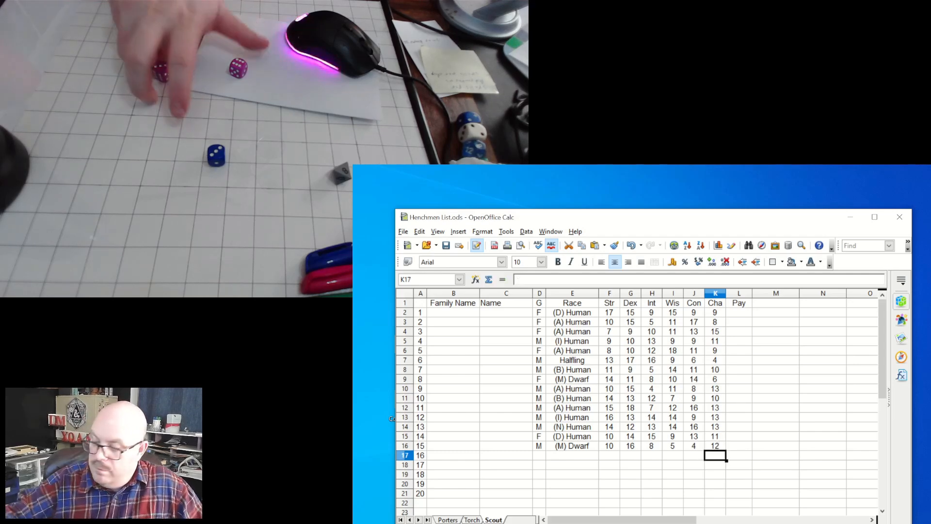
click(694, 455)
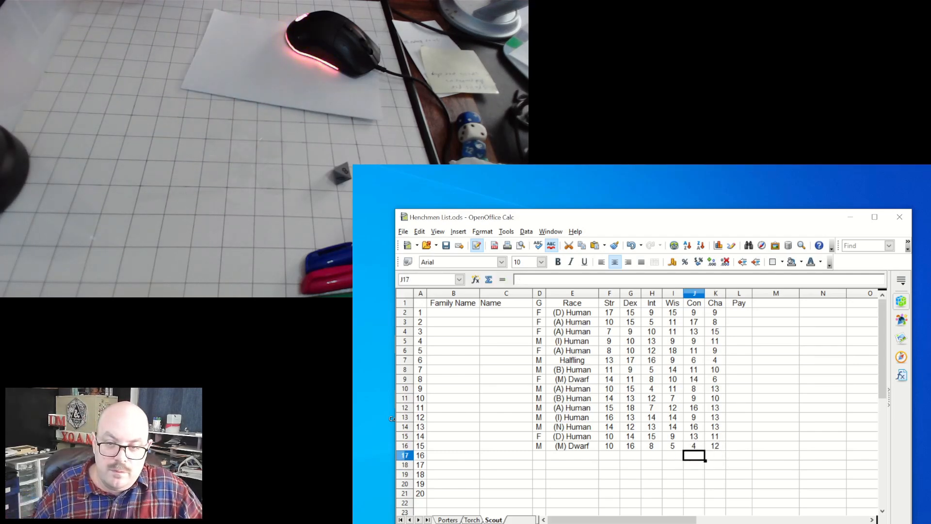
click(539, 455)
text(F)
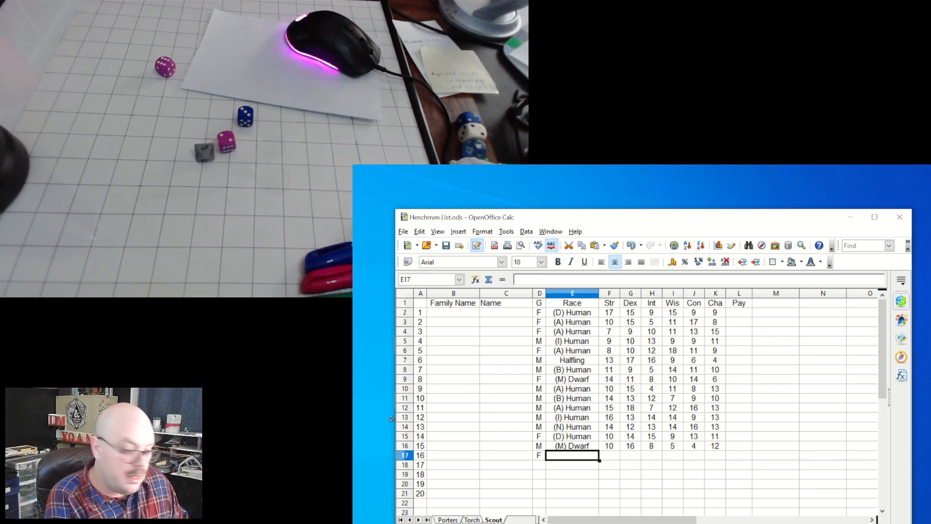
Enter henchman 16 as (A) Human with scores 17, 14, 12, 13, 11, 6
text((A) Human)
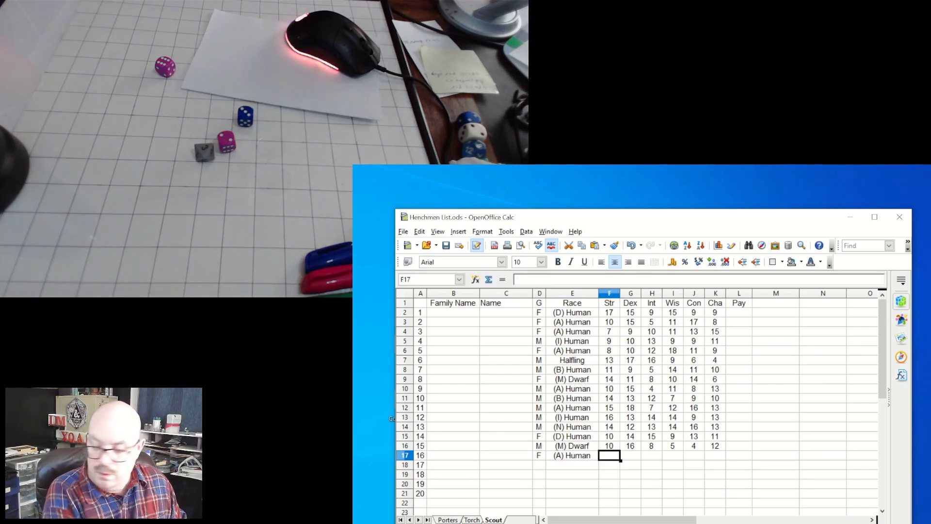
text(14)
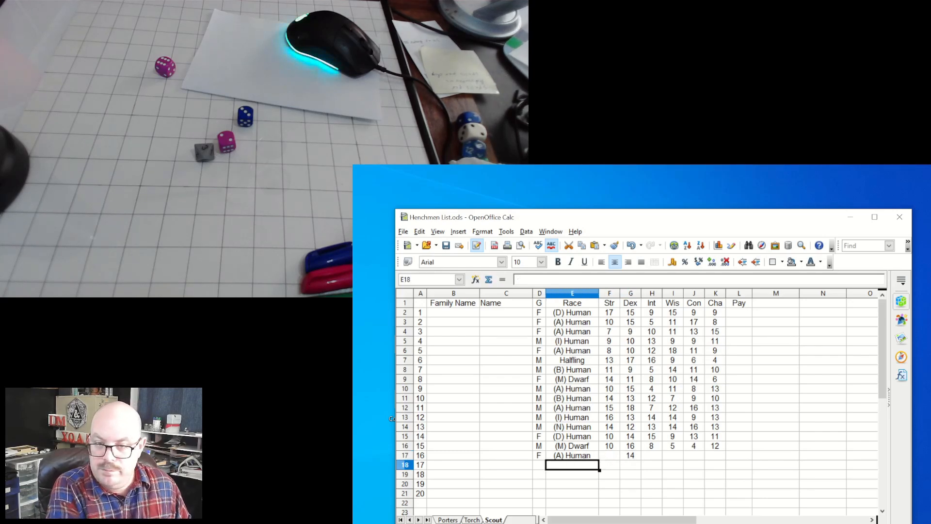
click(610, 455)
text(17)
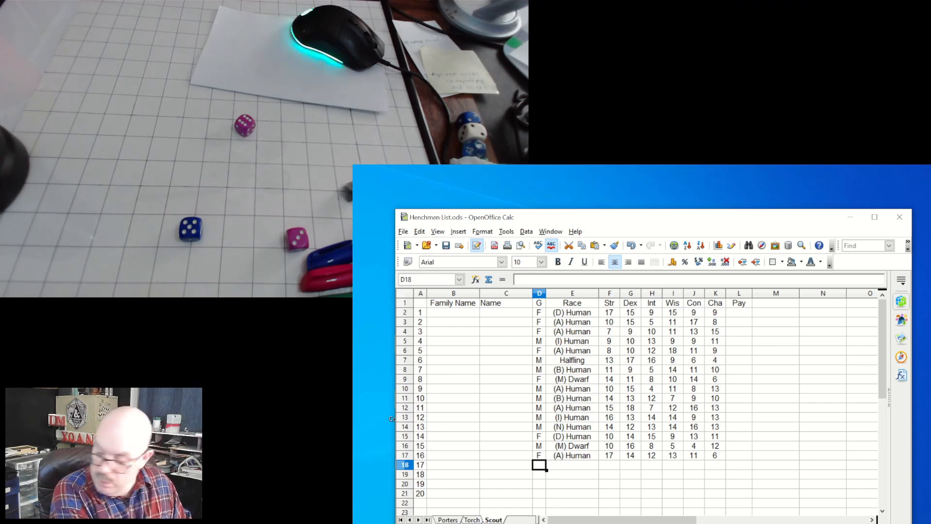
Enter henchman 17 as M, (N) Human with scores 11, 15, 7, 15, 14, 14
text(M)
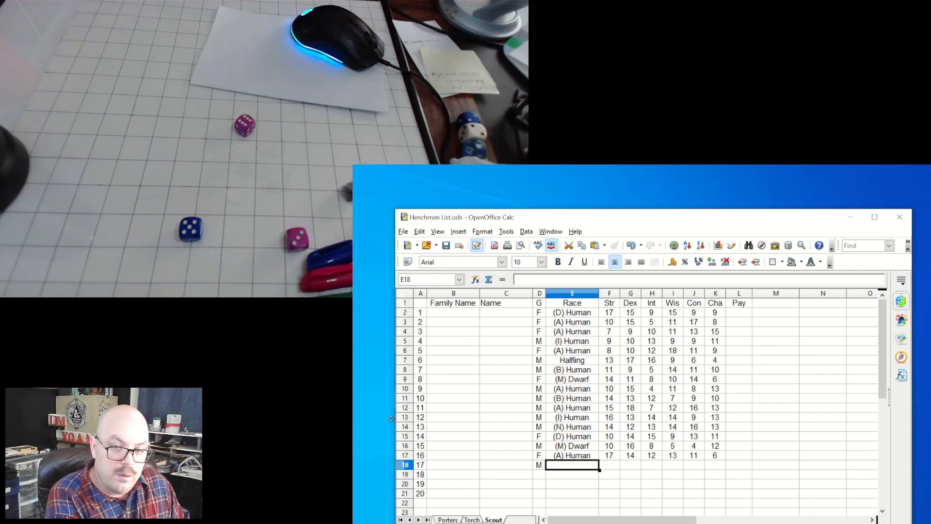
text((A) Human)
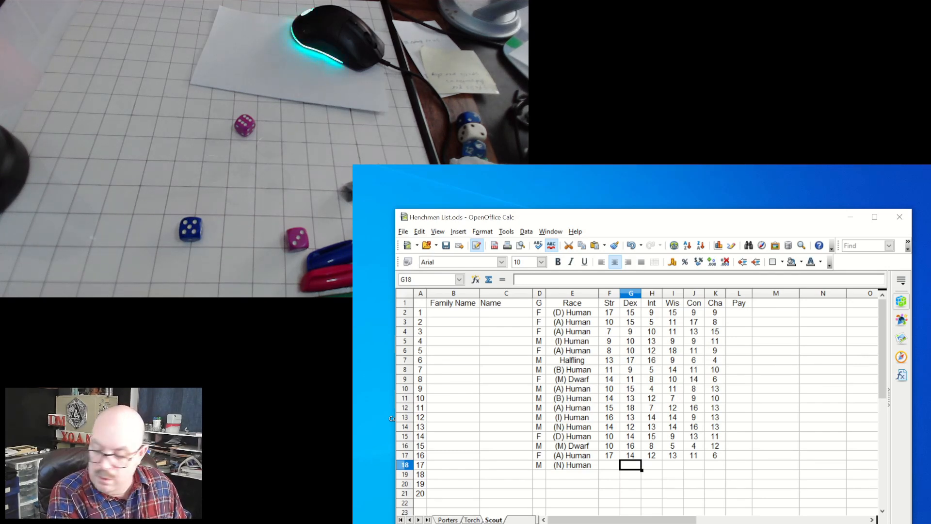
text(15)
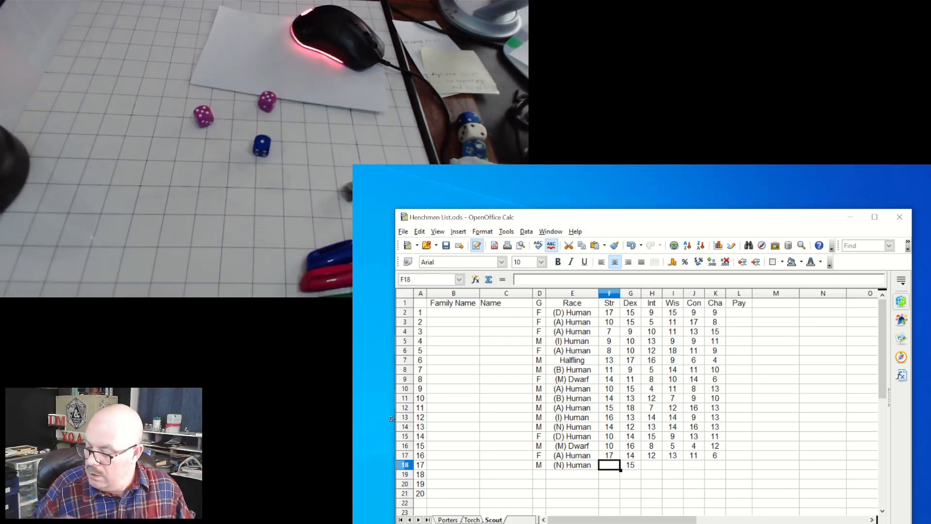
text(411)
click(651, 465)
text(7)
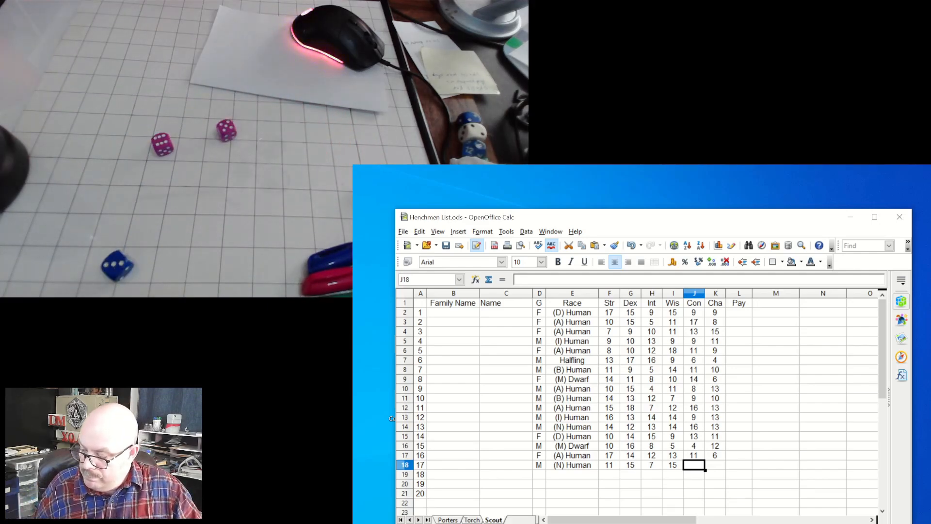
text(14)
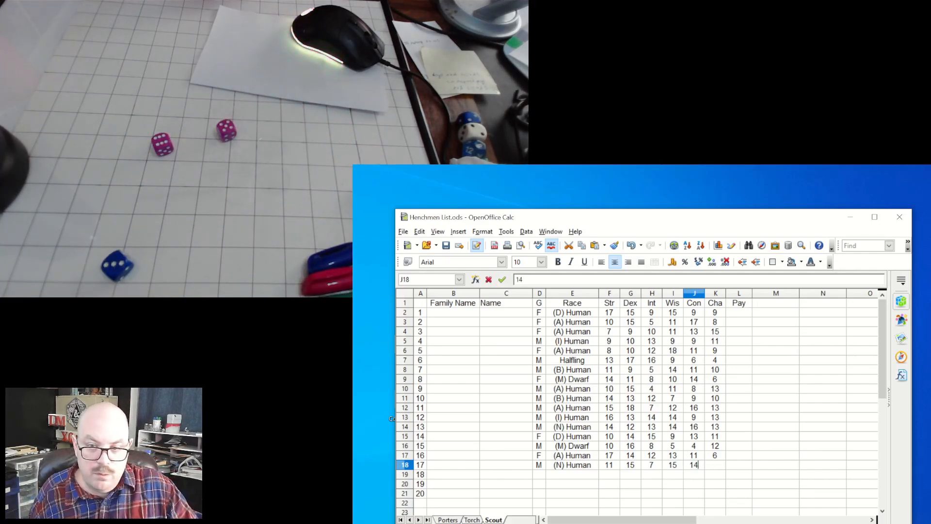
key(Tab)
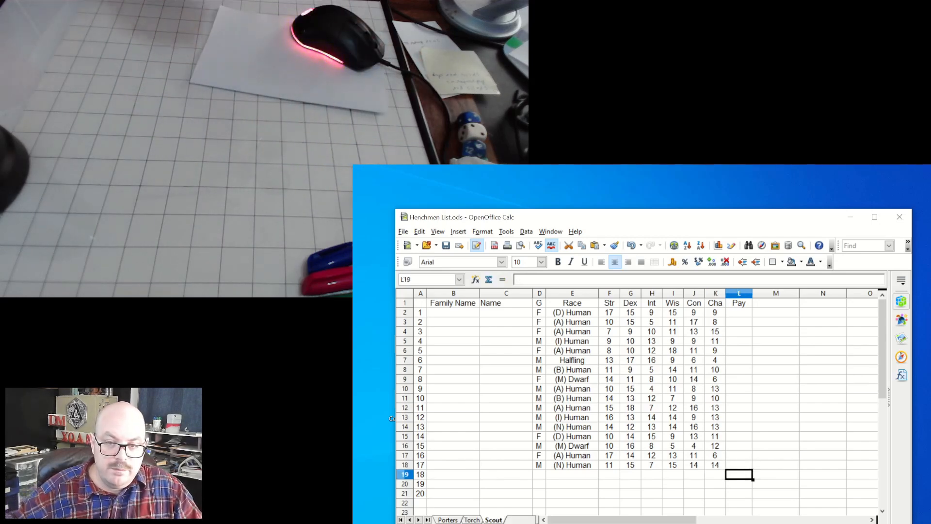
click(572, 475)
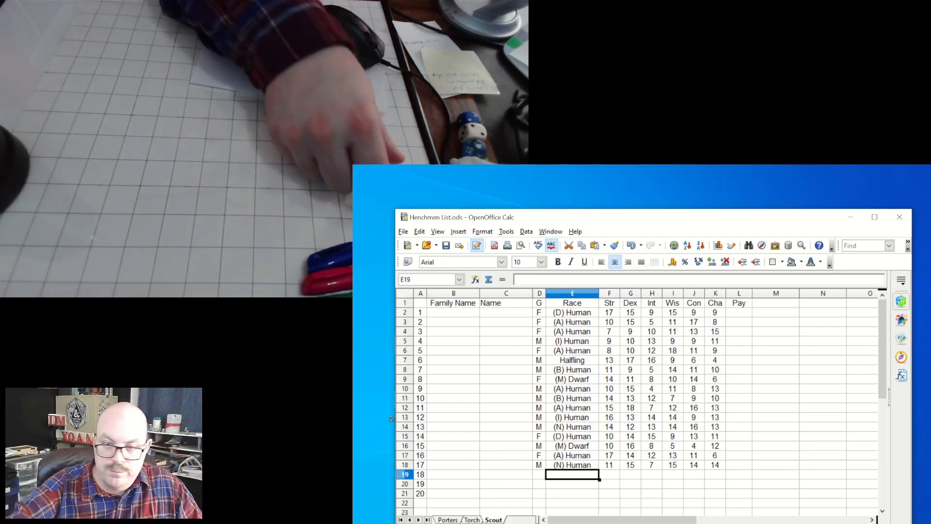
Enter henchman 18 as F, (A) Human with scores 15, 12, 8, 12, 10, 7
click(539, 475)
text(F)
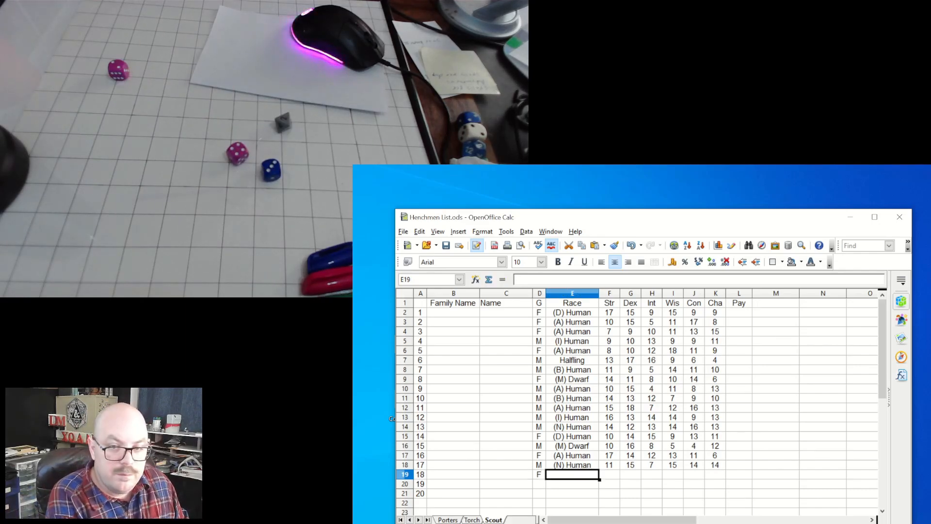
text((A) Human)
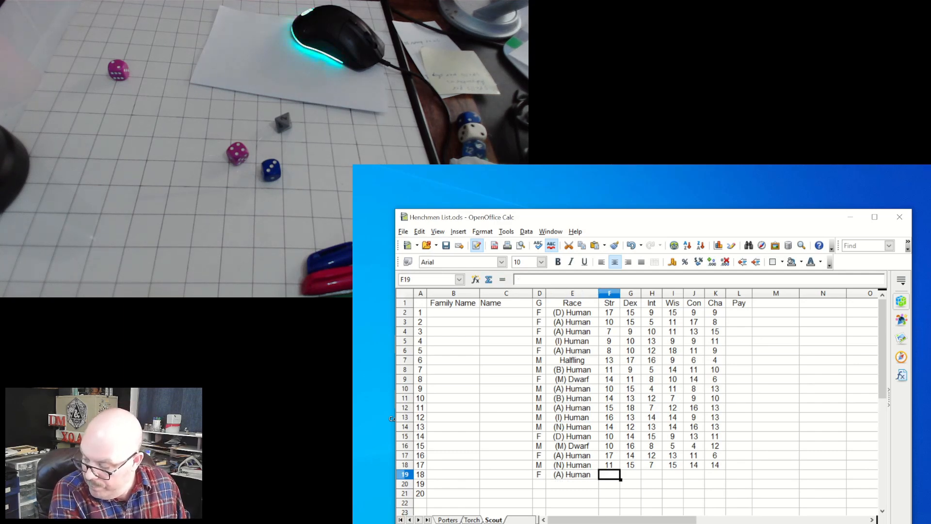
click(630, 474)
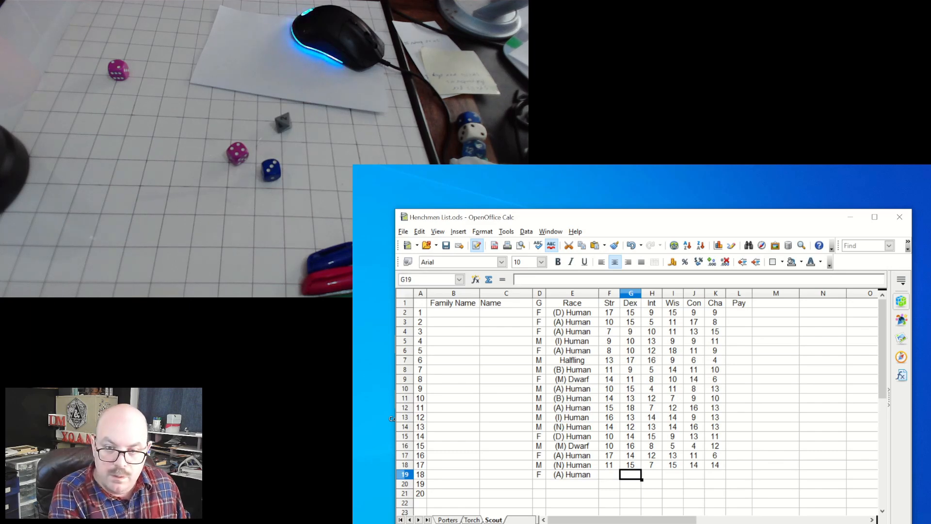
text(12)
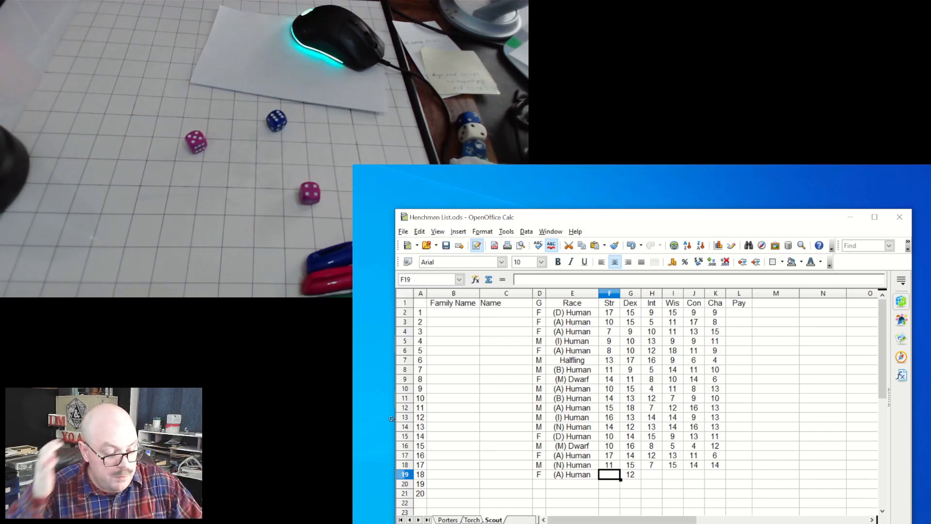
text(15)
click(694, 474)
text(10)
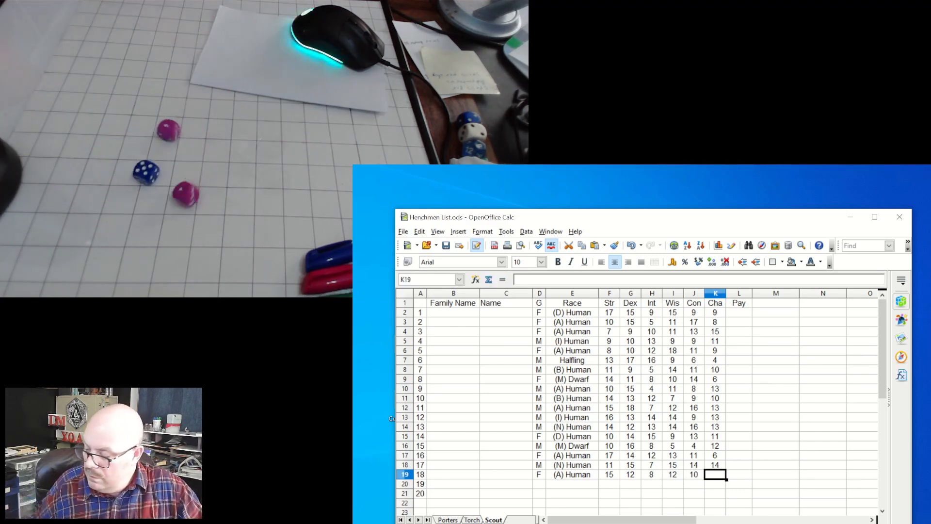
text(8)
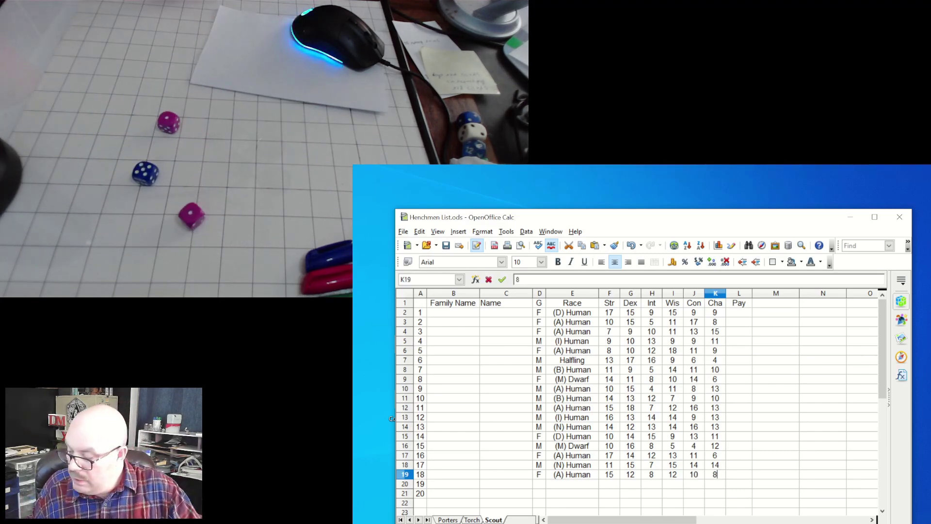
text(7)
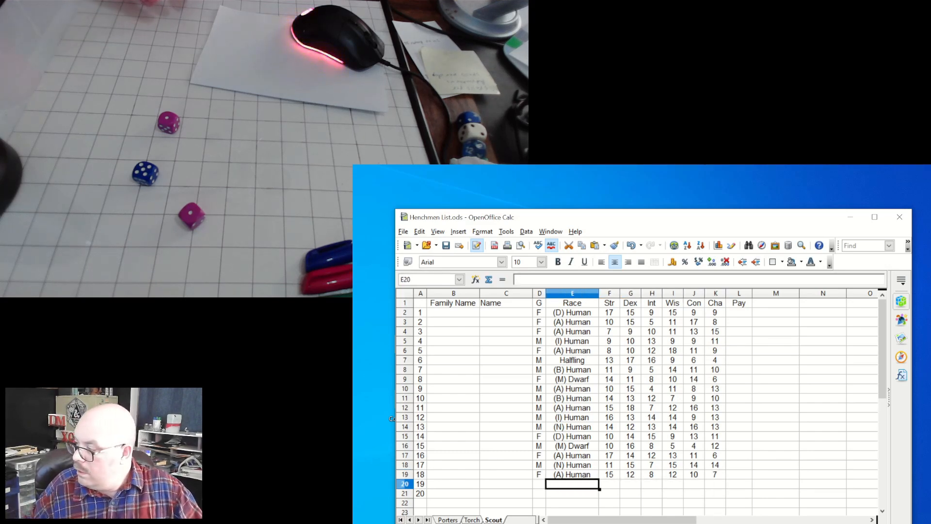
click(539, 483)
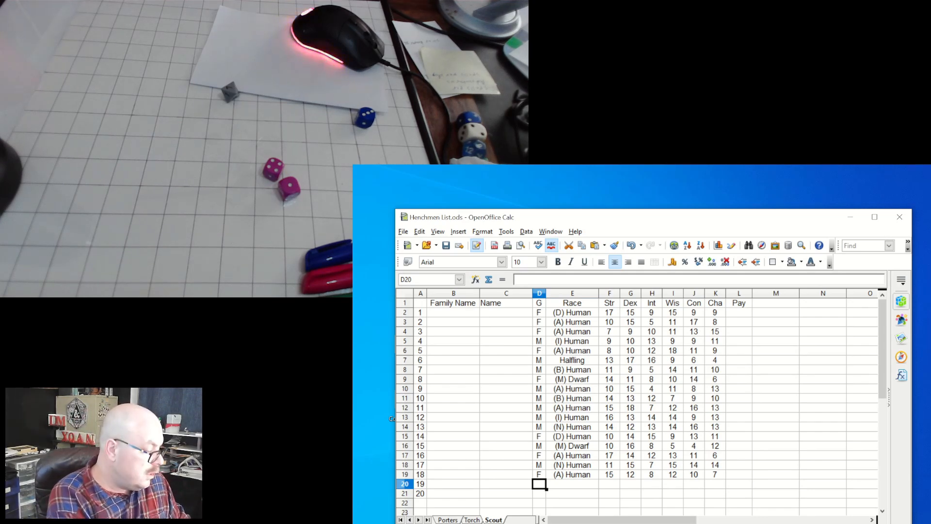
Enter henchman 19 as F, (I) Human with scores 10, 11, 9, 4, 12, 10
text(F)
click(572, 484)
text((I)
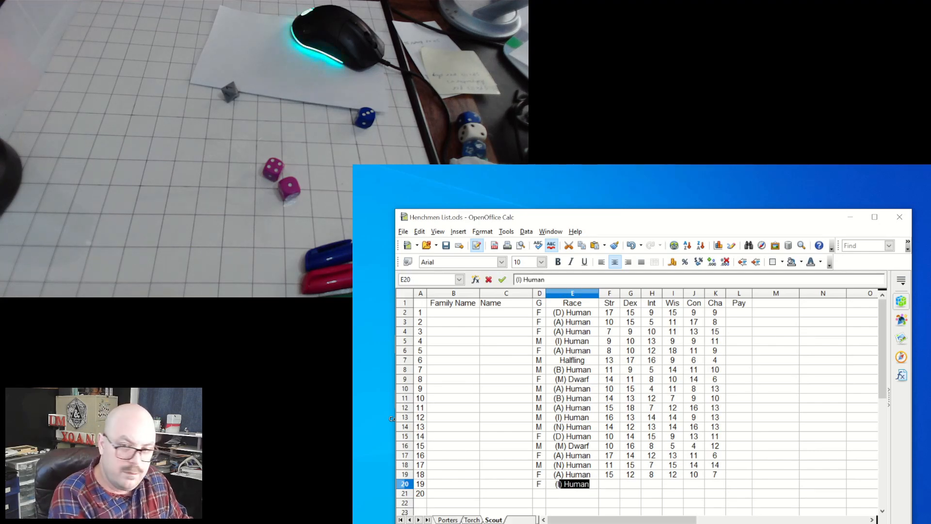
key(Tab)
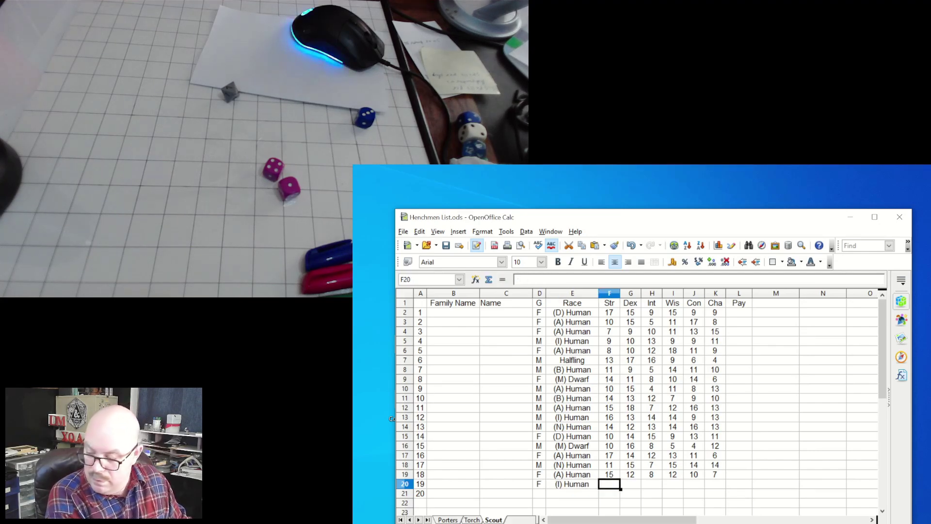
click(630, 483)
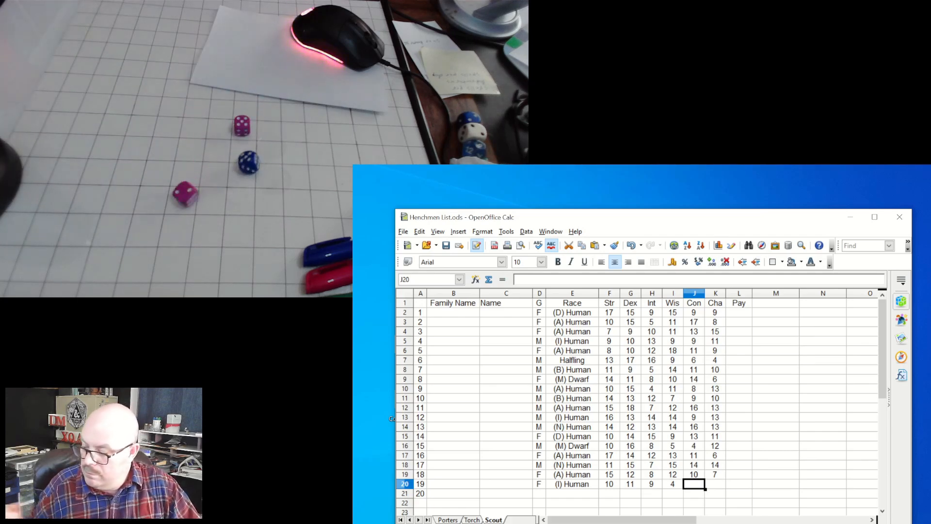
text(12)
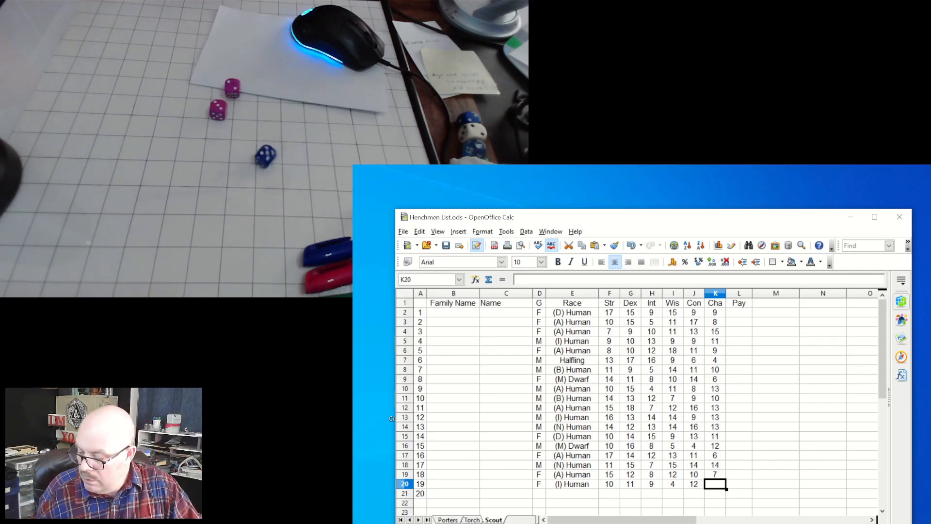
text(10)
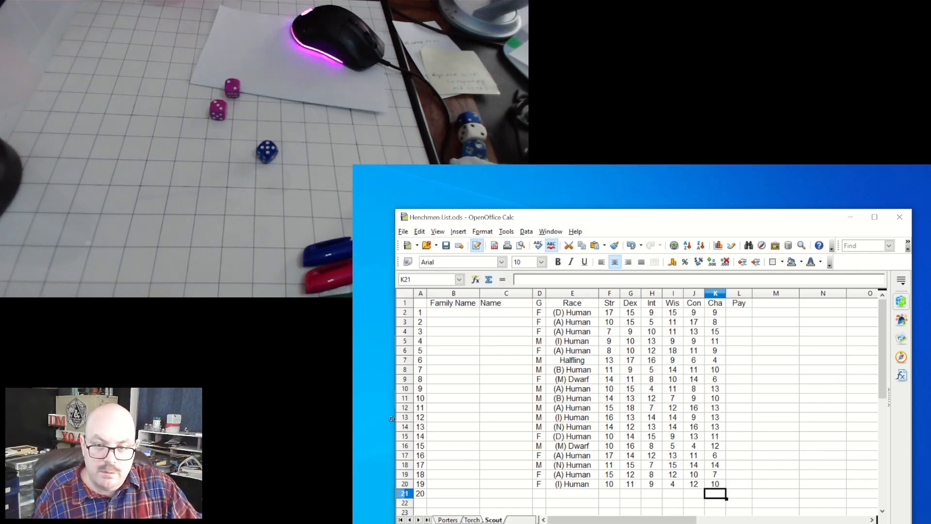
click(609, 492)
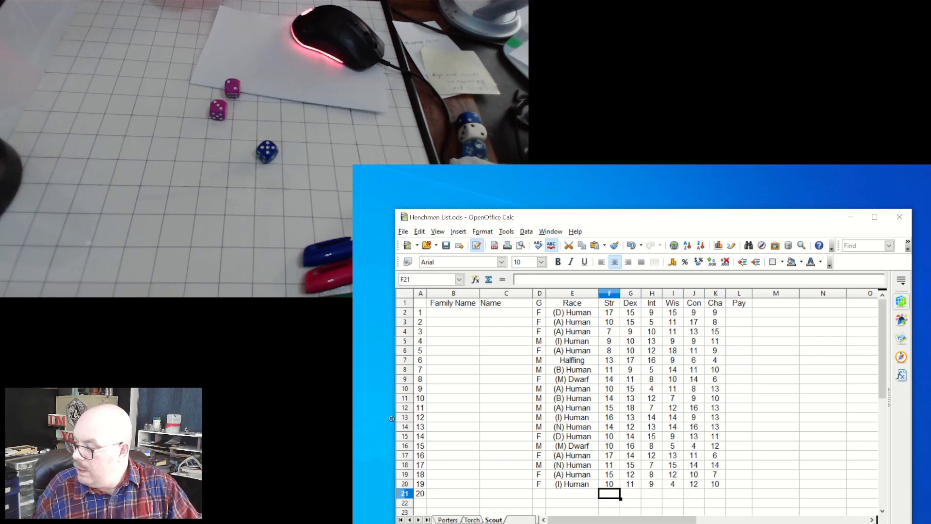
click(539, 493)
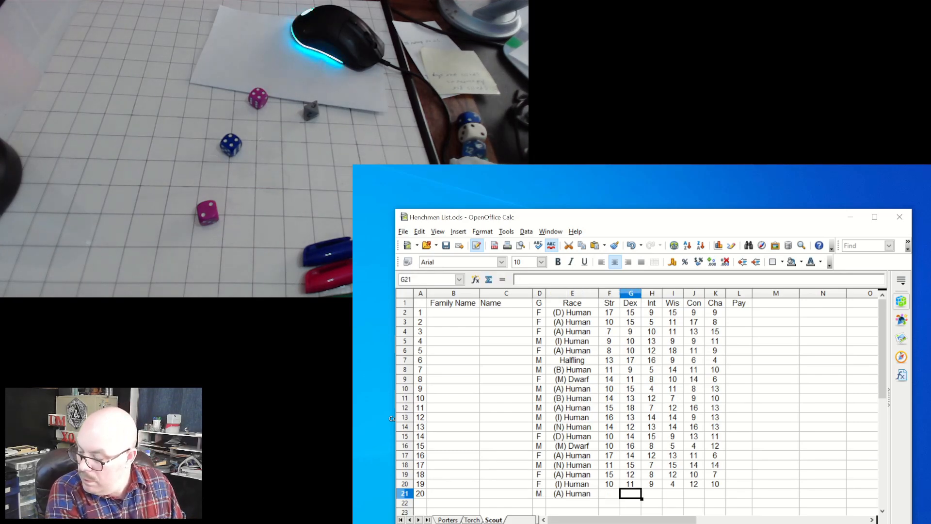
Enter henchman 20 as M, (A) Human with Str 10, Dex 12, Int 13, Wis 5 and Con 14
text(12)
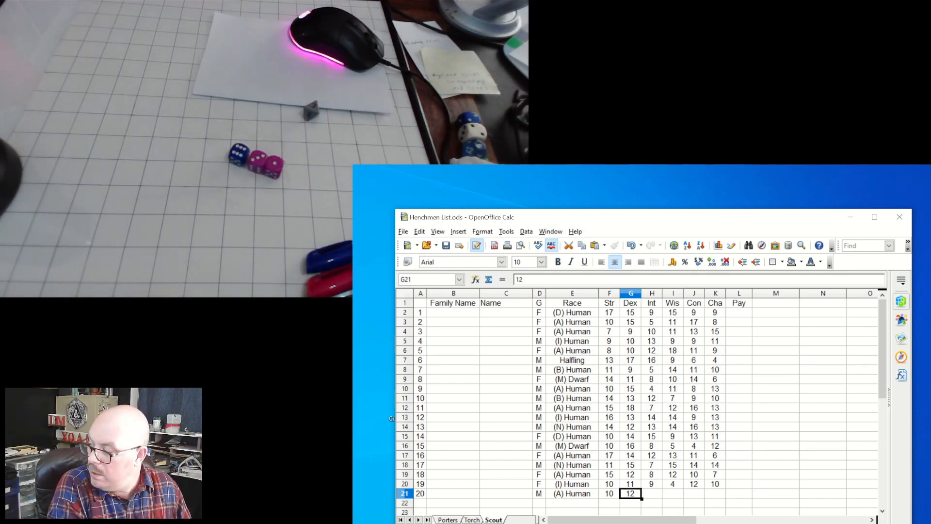
key(Tab)
text(13)
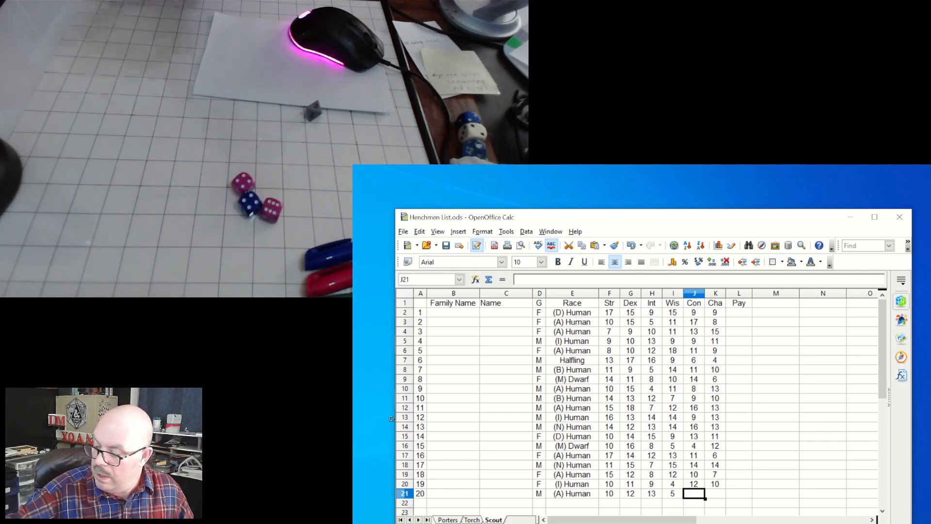
text(14)
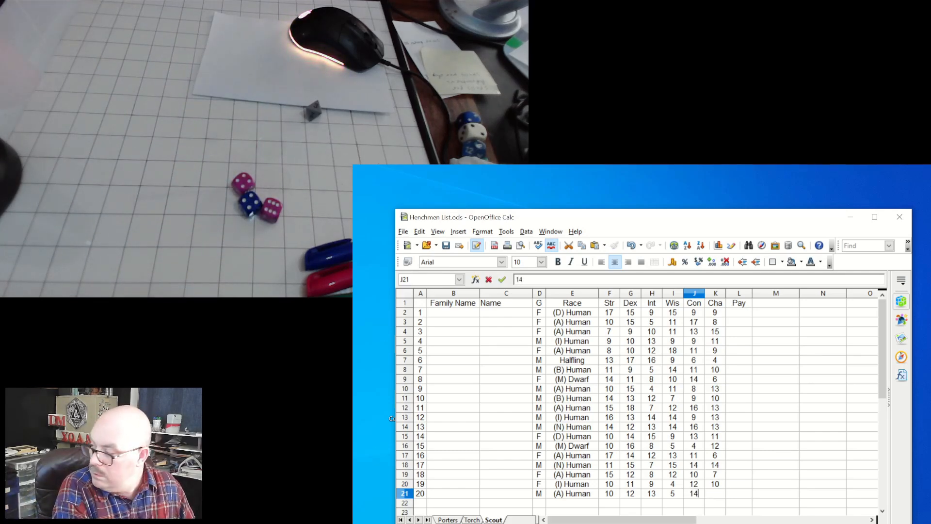
Commit Con 14 and add Cha 12 to complete henchman 20's row
key(Return)
text(12)
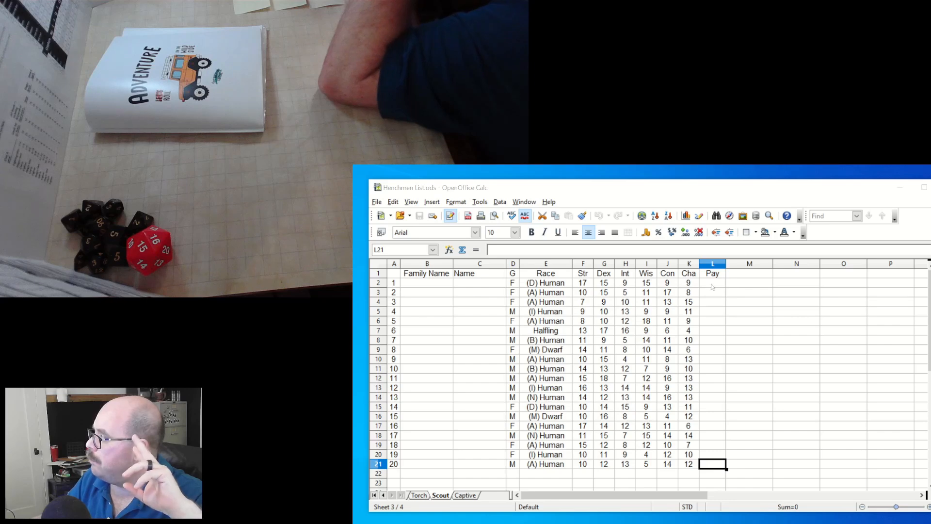
Enter Pay values 1 and 2 for the first two henchmen in the Pay column
click(712, 282)
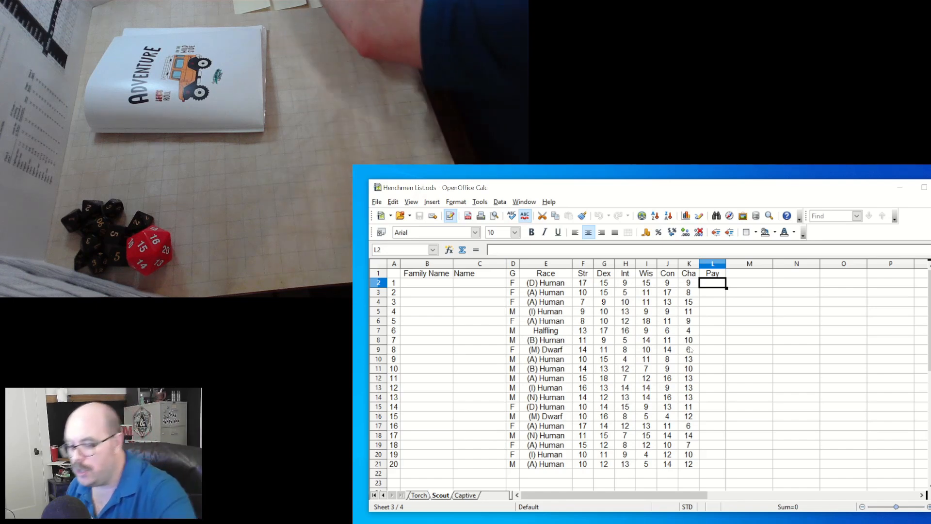
text(1)
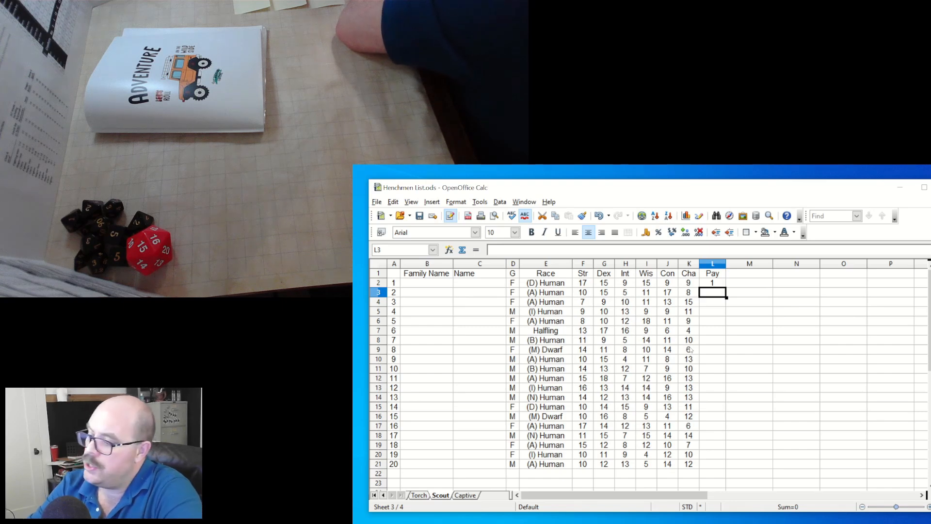
text(2)
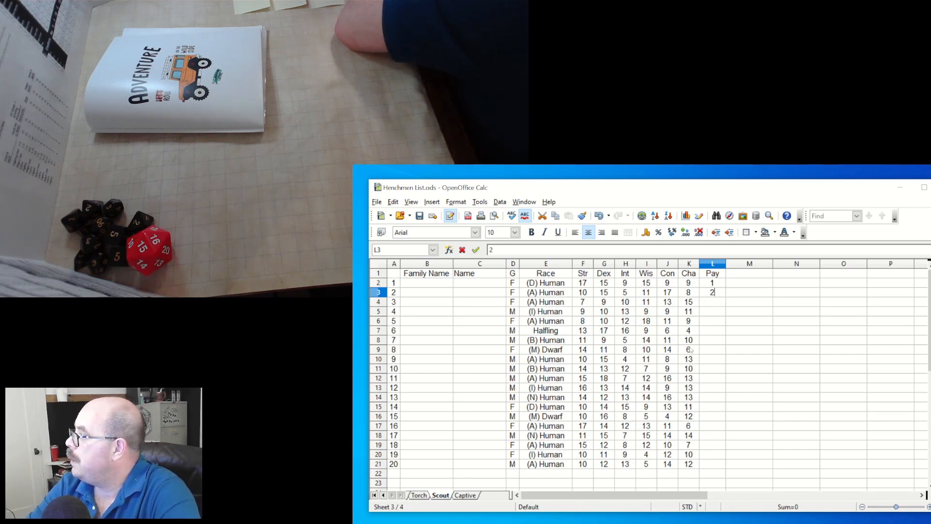
key(Return)
text(1)
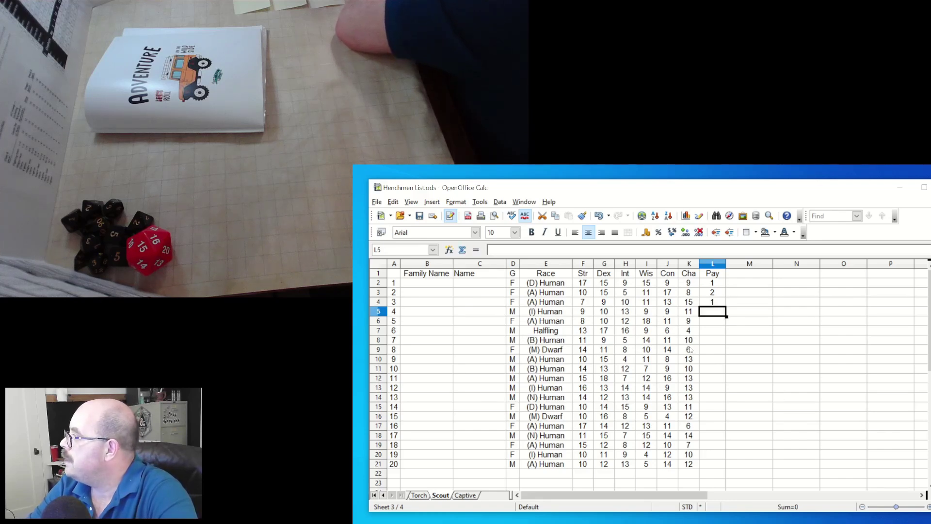
Enter Pay values down the column through henchman 9 (1, 2, 1)
key(Return)
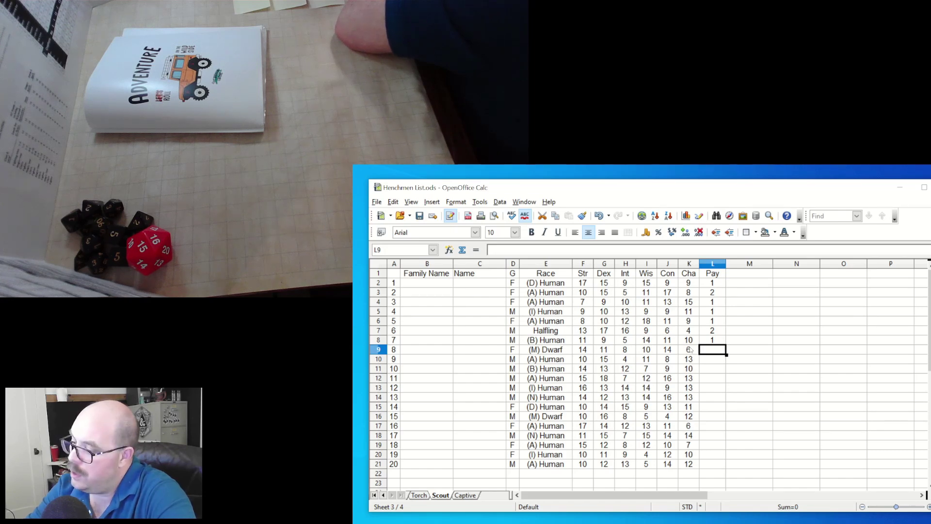
text(1)
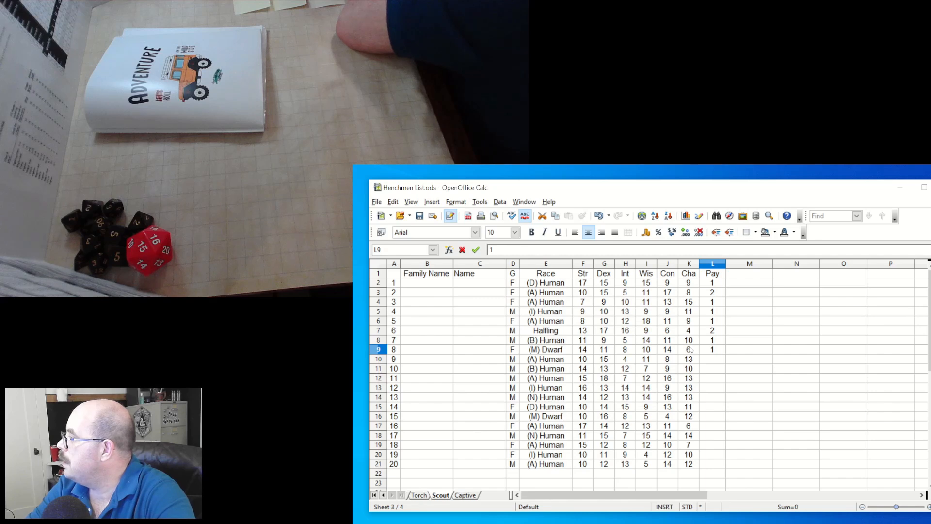
text(2)
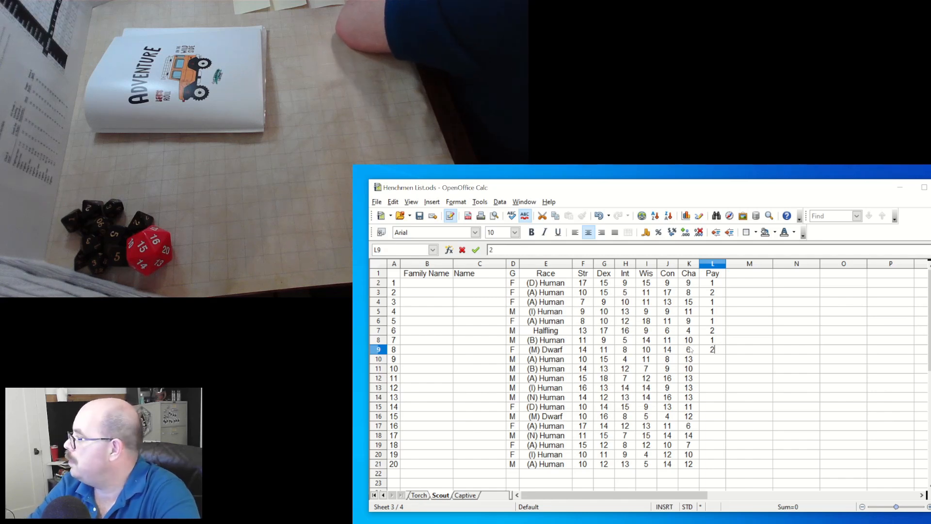
key(Return)
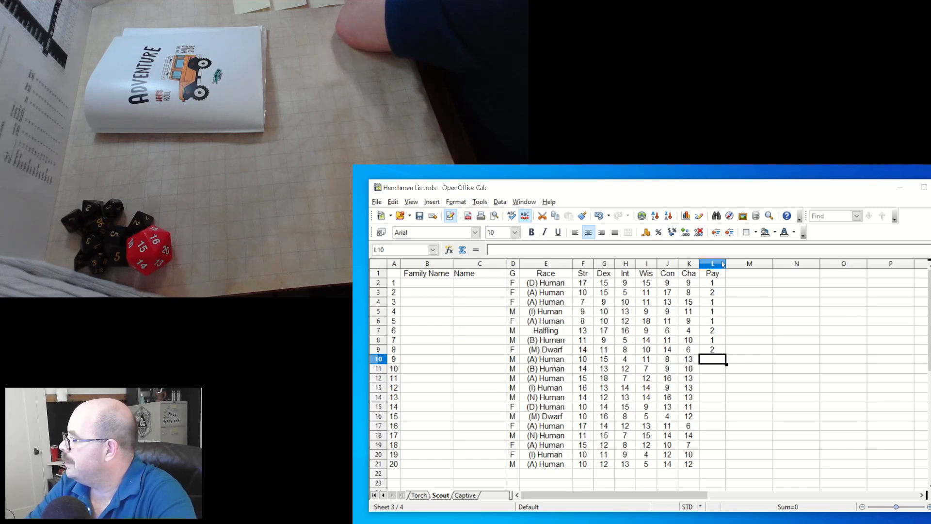
text(1)
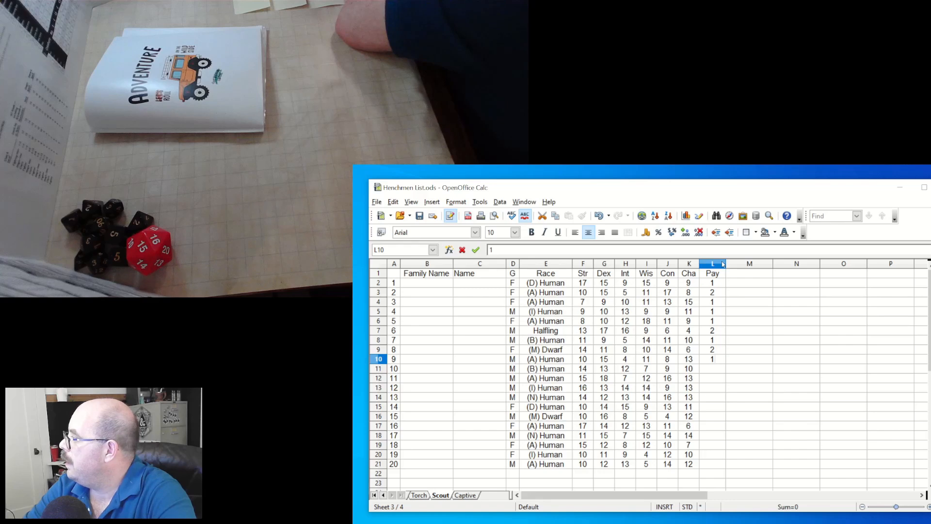
click(712, 369)
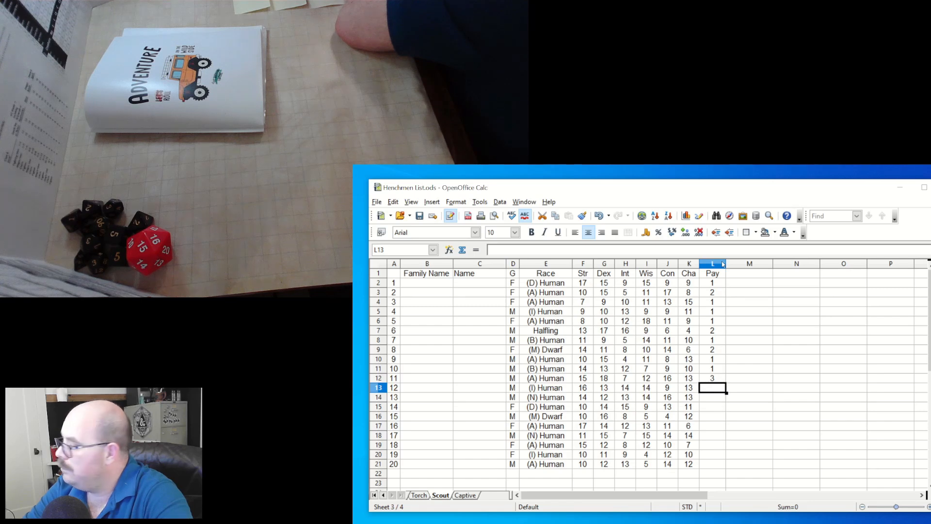
Continue Pay values through henchman 16 (1, 2, 1, 2, 1)
text(1)
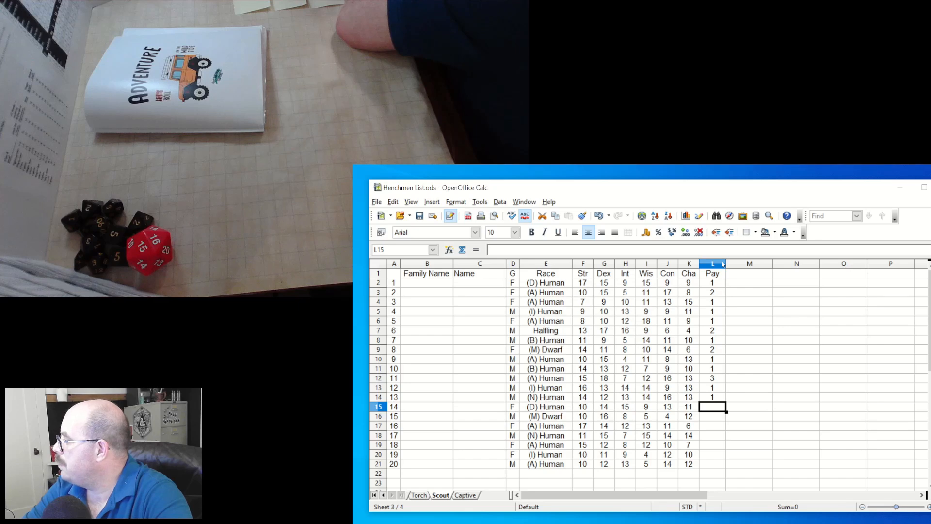
text(2)
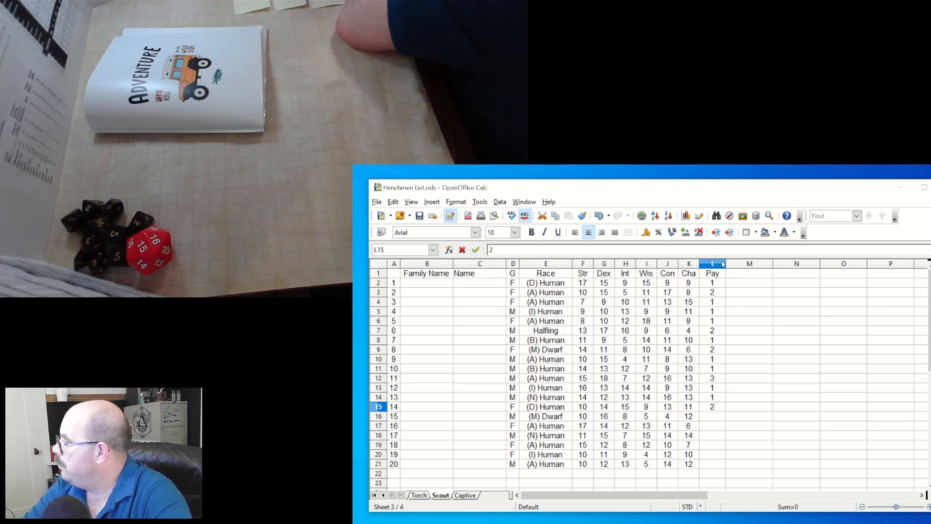
click(713, 416)
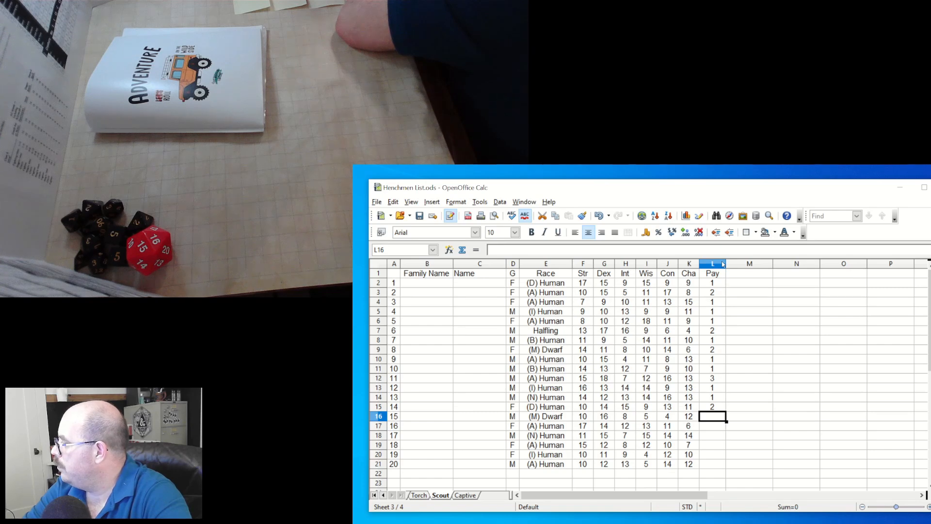
text(1)
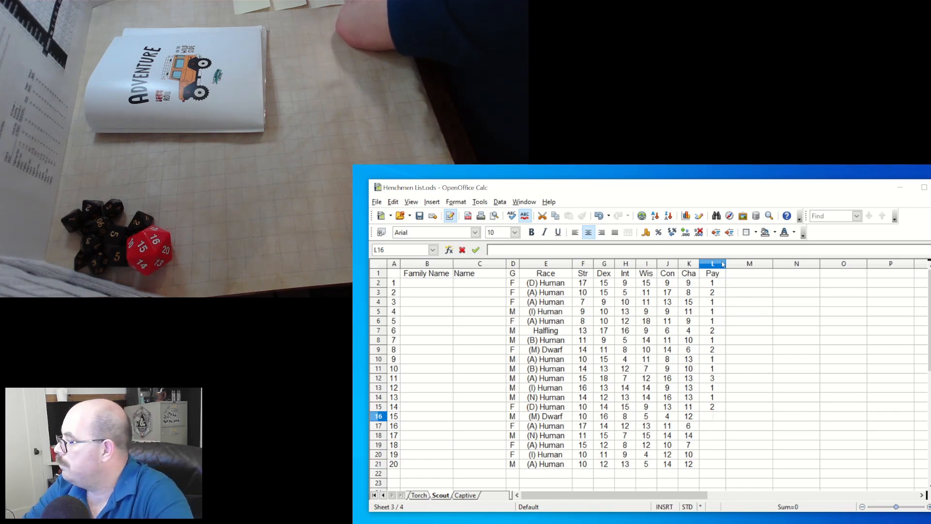
text(2)
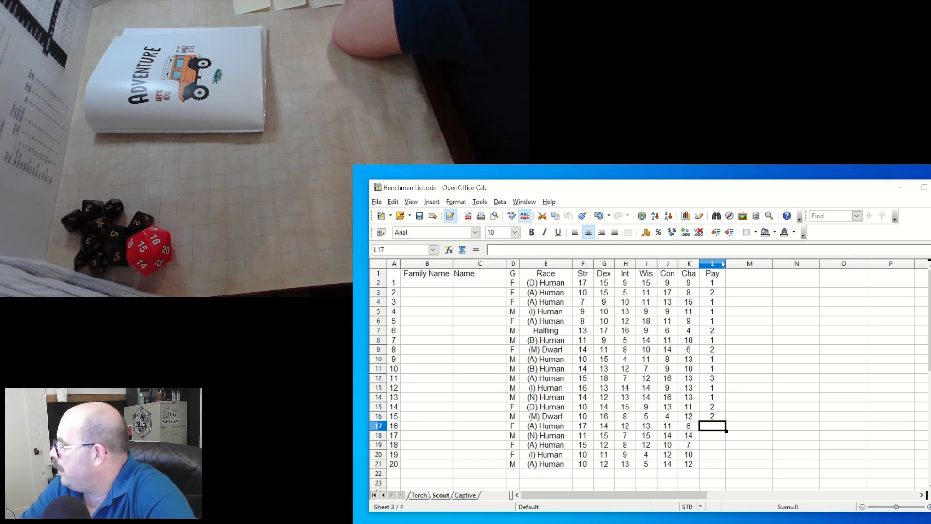
text(1)
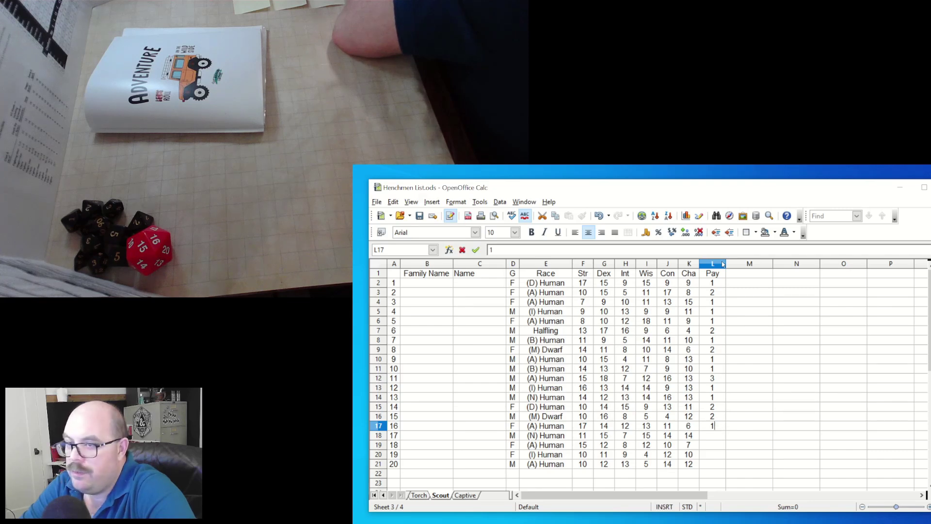
key(Return)
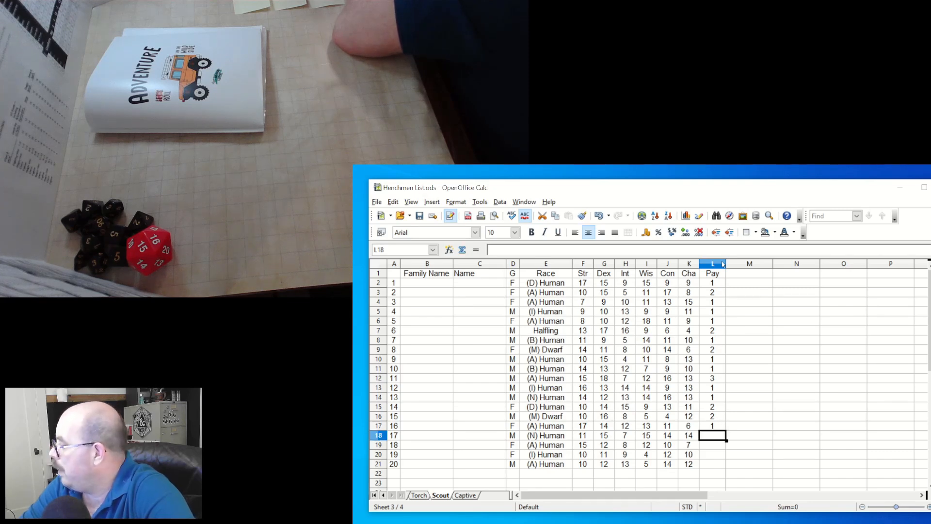